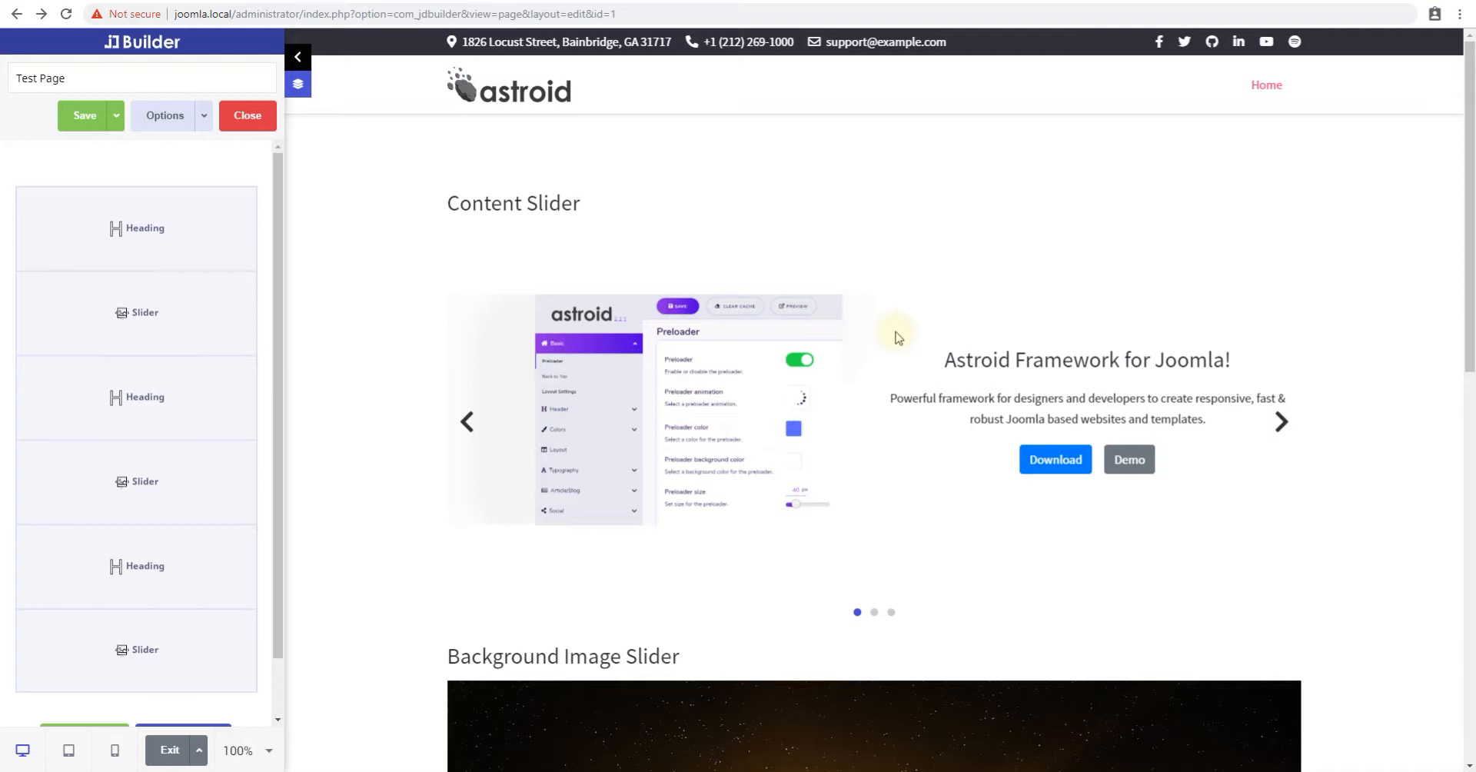
{"action": "mouse_move", "coordinate": [951, 394]}
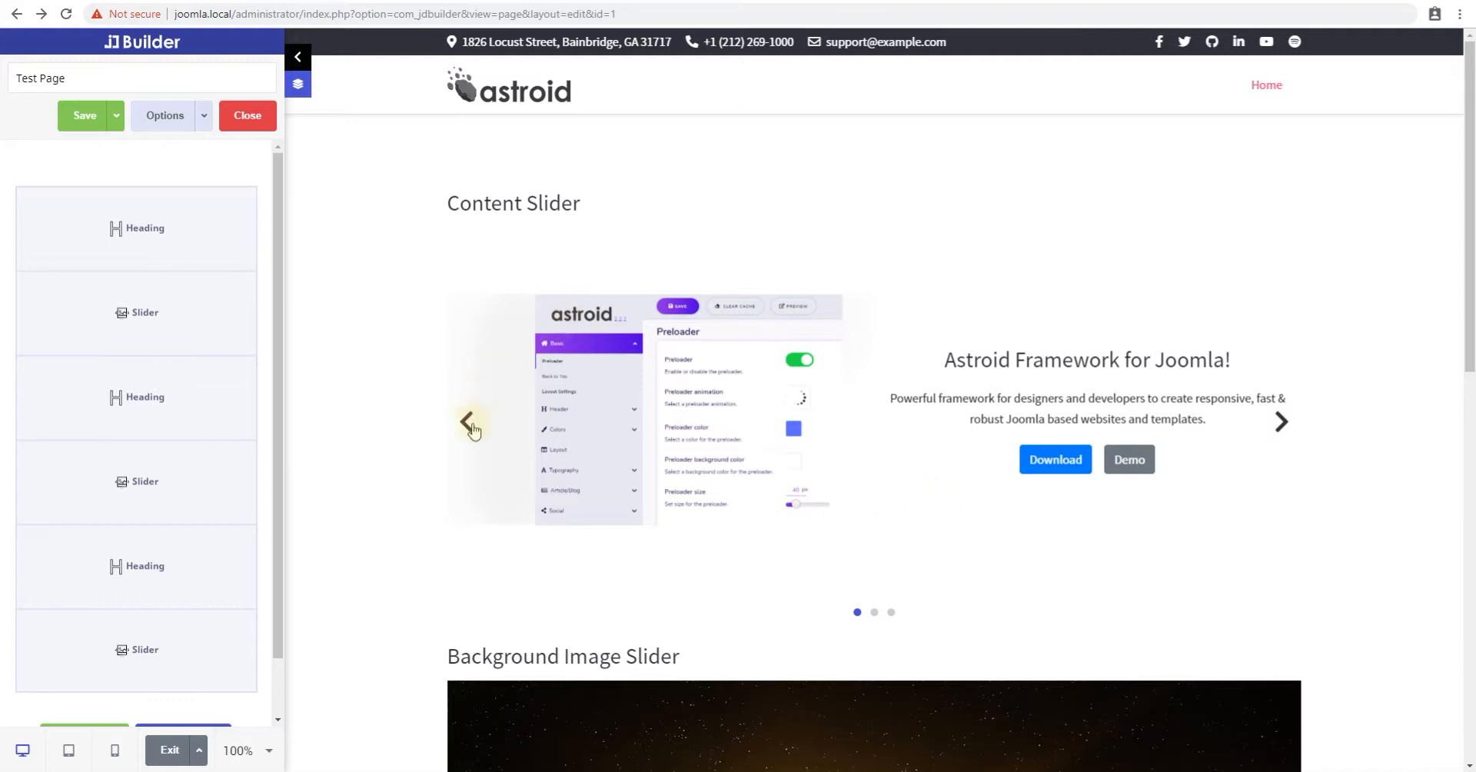
{"action": "mouse_move", "coordinate": [743, 396]}
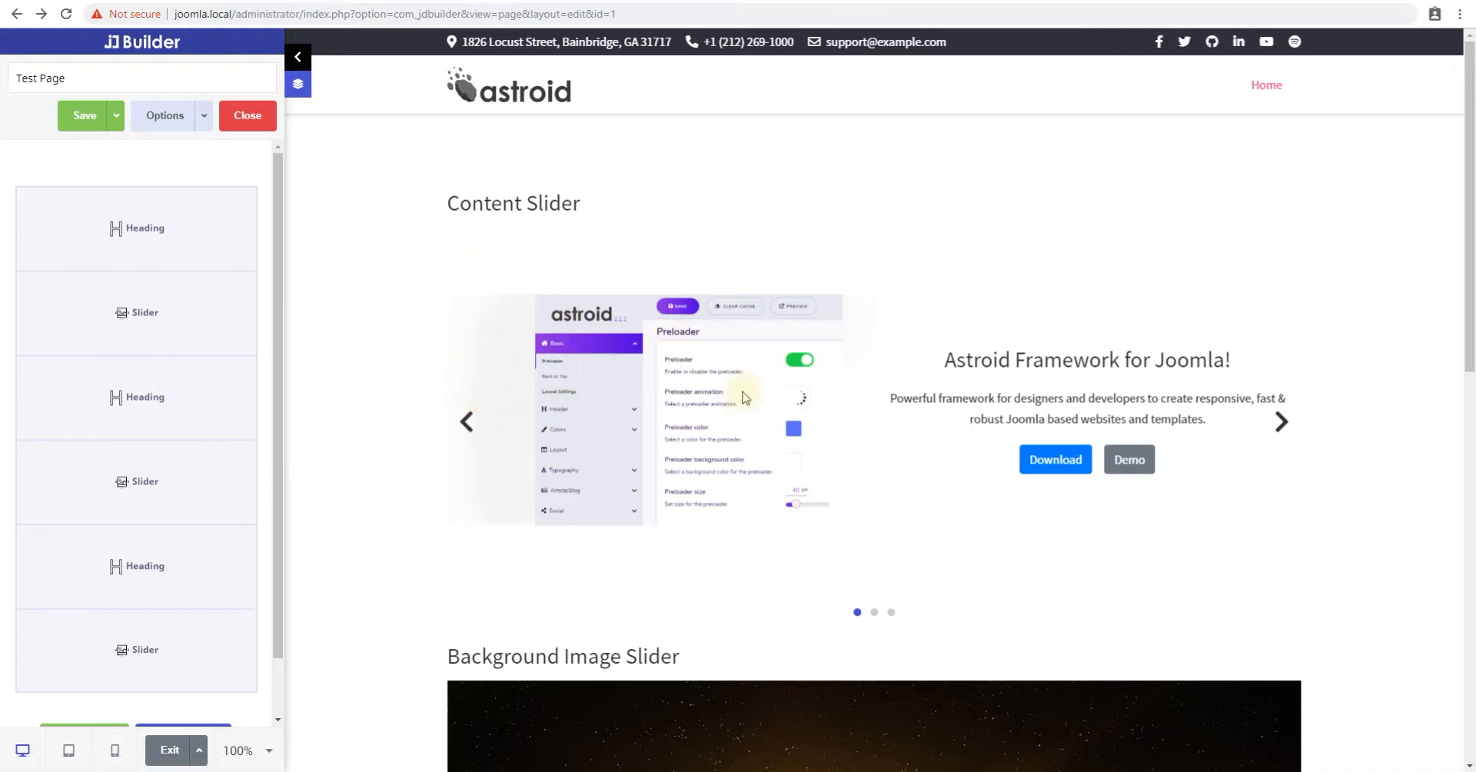
- Select the first slide's text and step the background video slider forward and back
{"action": "left_click", "coordinate": [951, 360]}
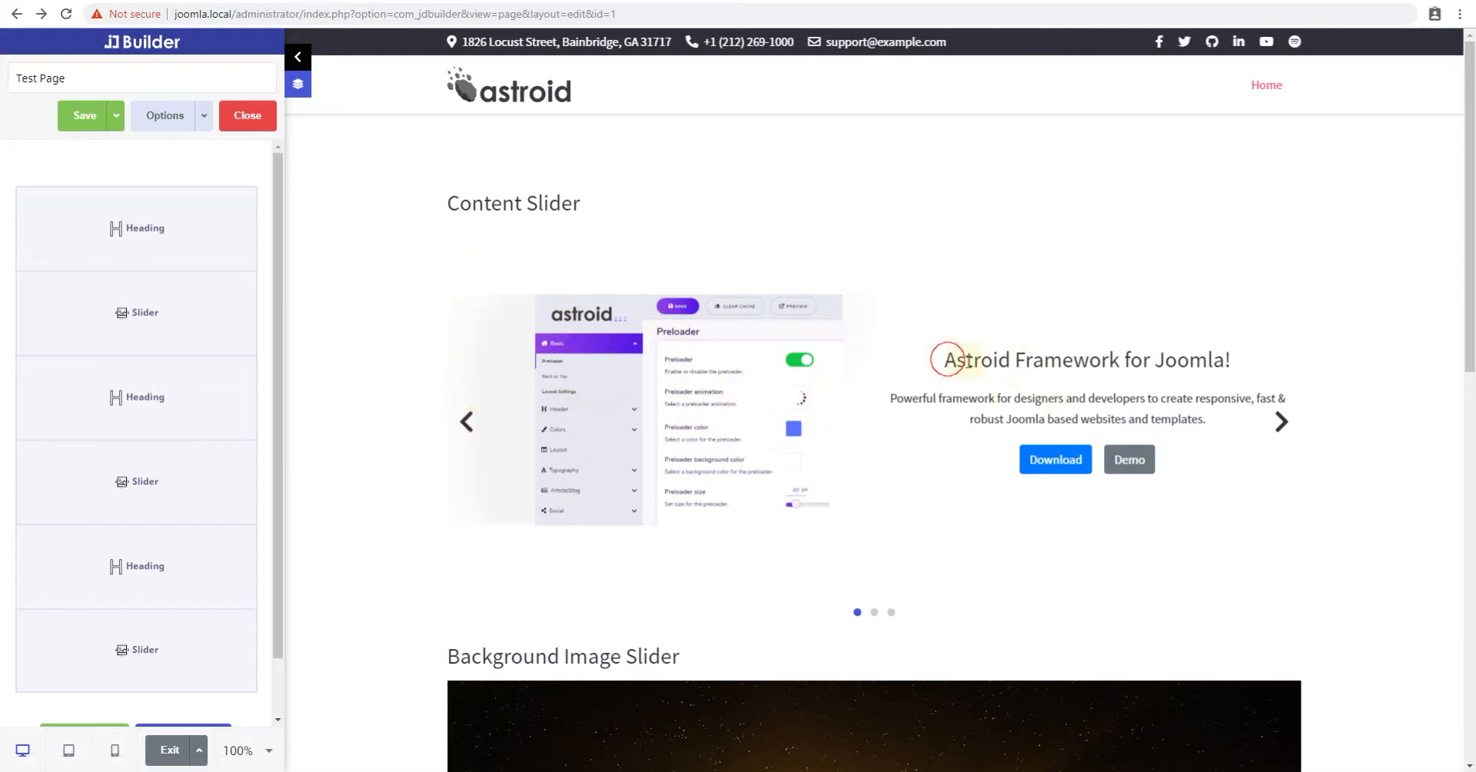
{"action": "left_click_drag", "start_coordinate": [943, 358], "coordinate": [1080, 419]}
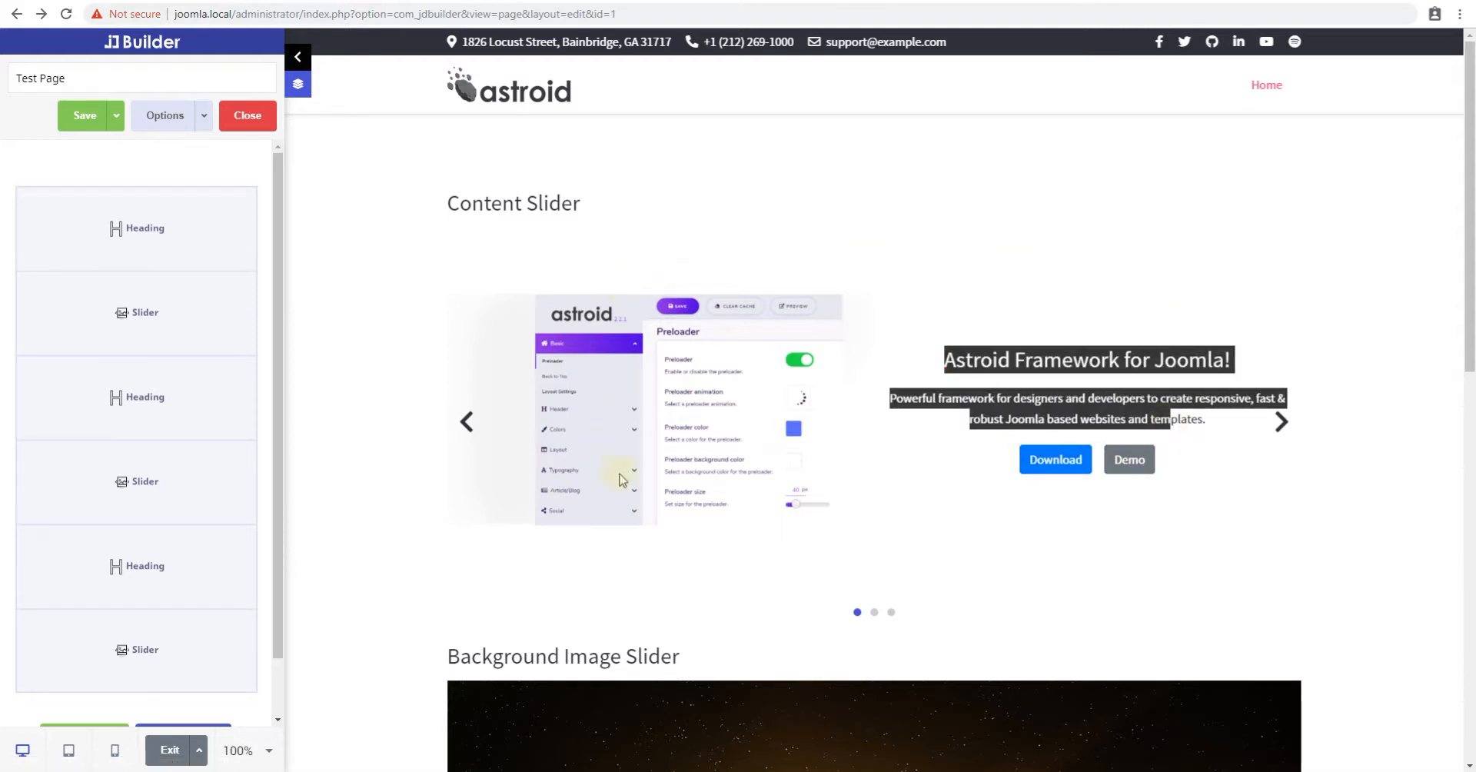
{"action": "mouse_move", "coordinate": [790, 426]}
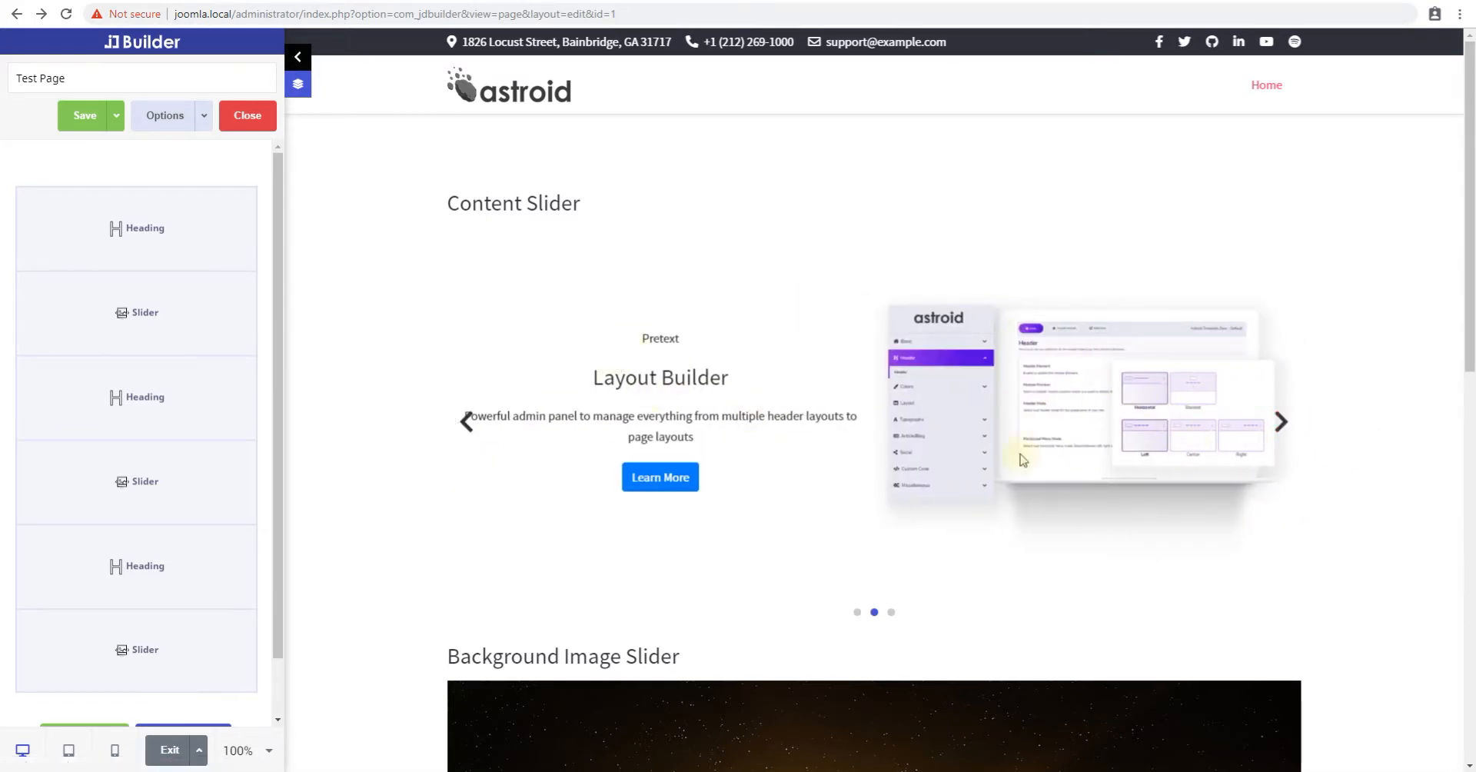
{"action": "left_click", "coordinate": [1279, 420]}
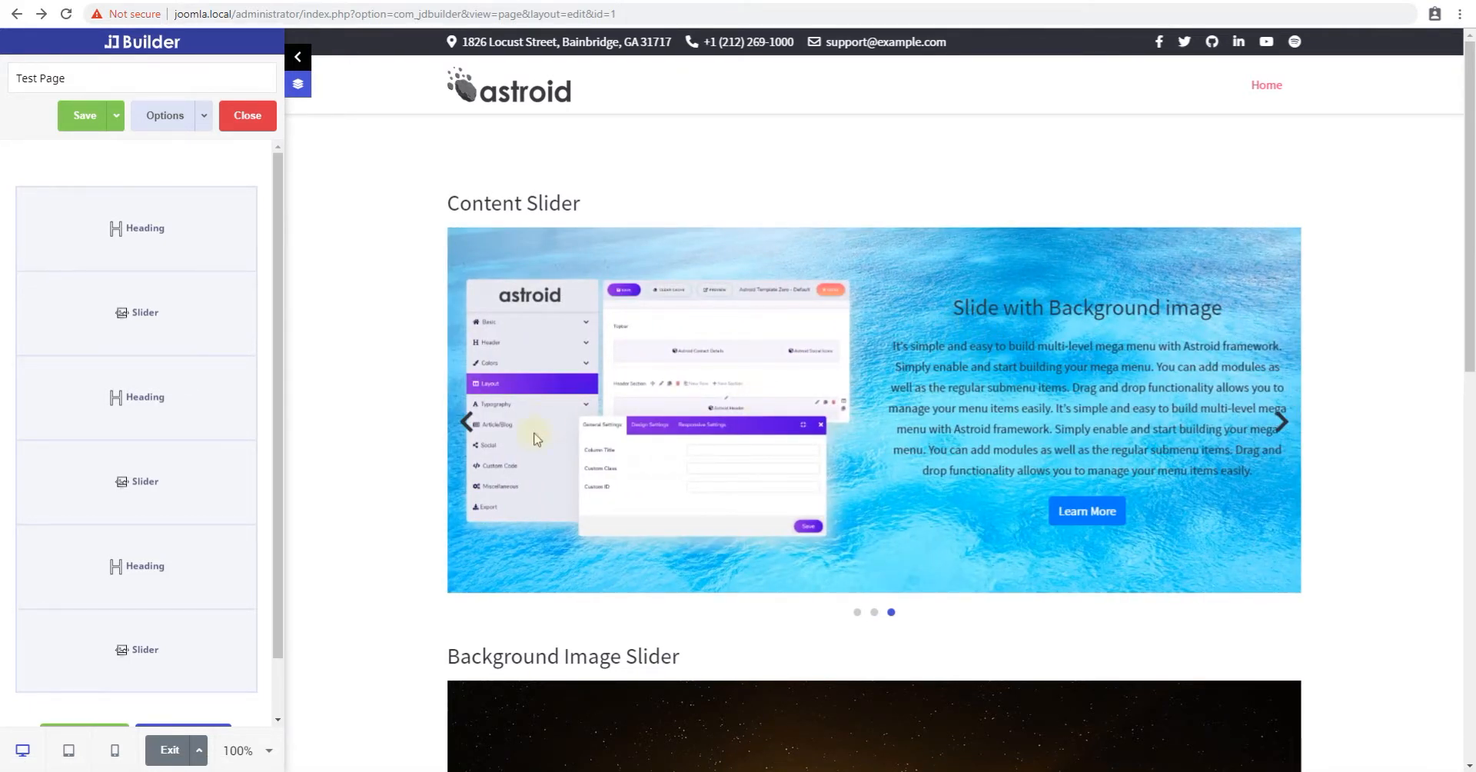
{"action": "scroll", "scroll_direction": "down", "scroll_amount": 3}
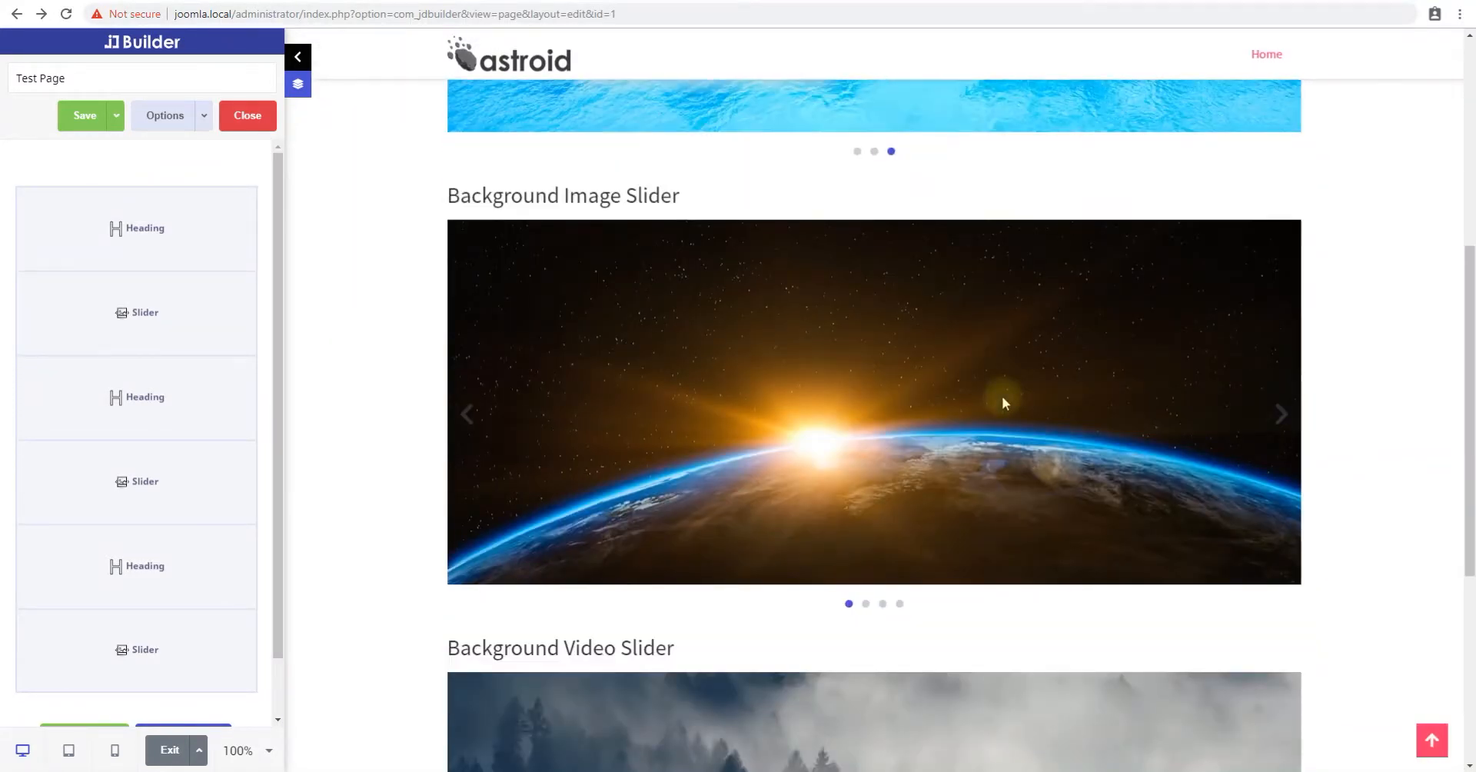
{"action": "scroll", "scroll_direction": "down", "scroll_amount": 3}
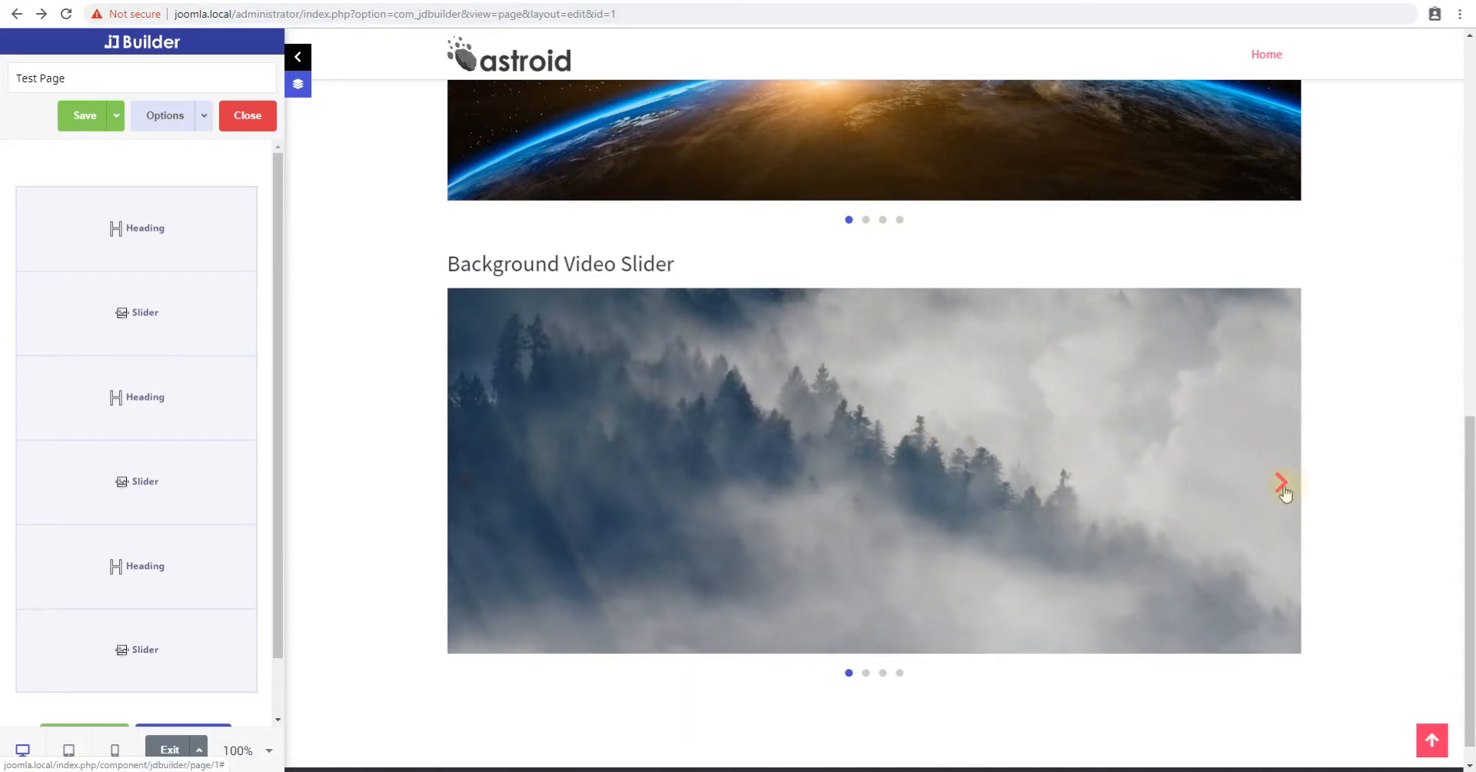
{"action": "left_click", "coordinate": [1282, 482]}
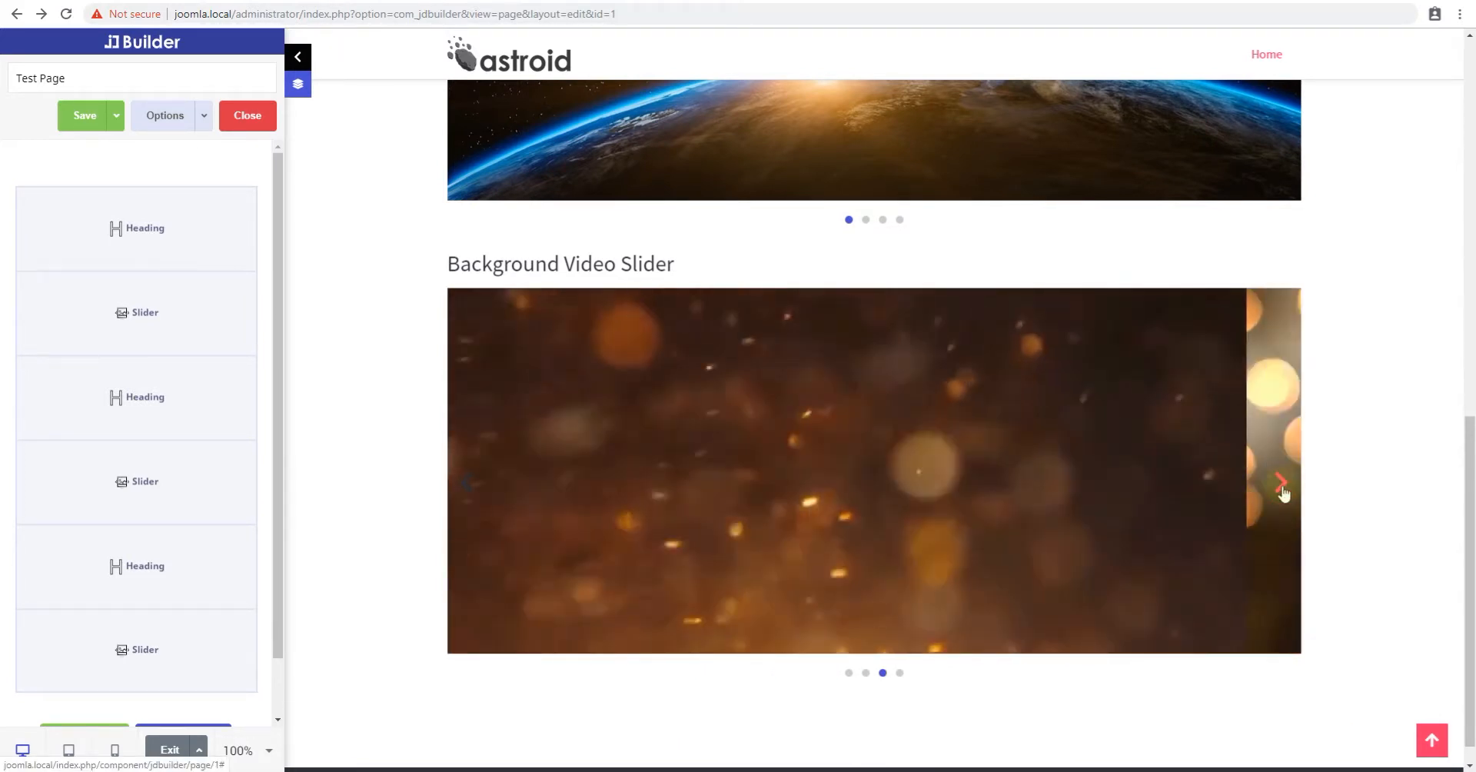
{"action": "left_click", "coordinate": [1279, 482]}
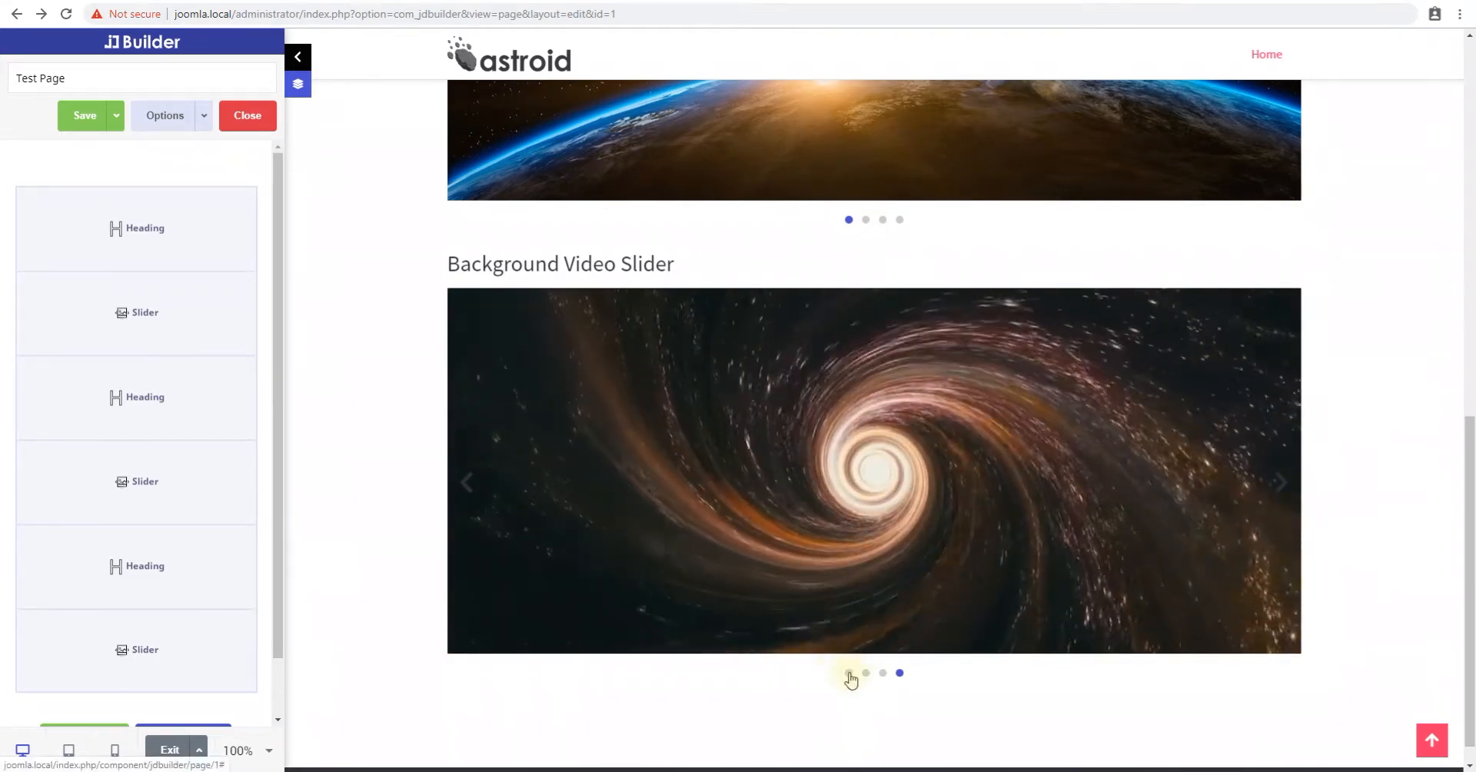
{"action": "left_click", "coordinate": [899, 672]}
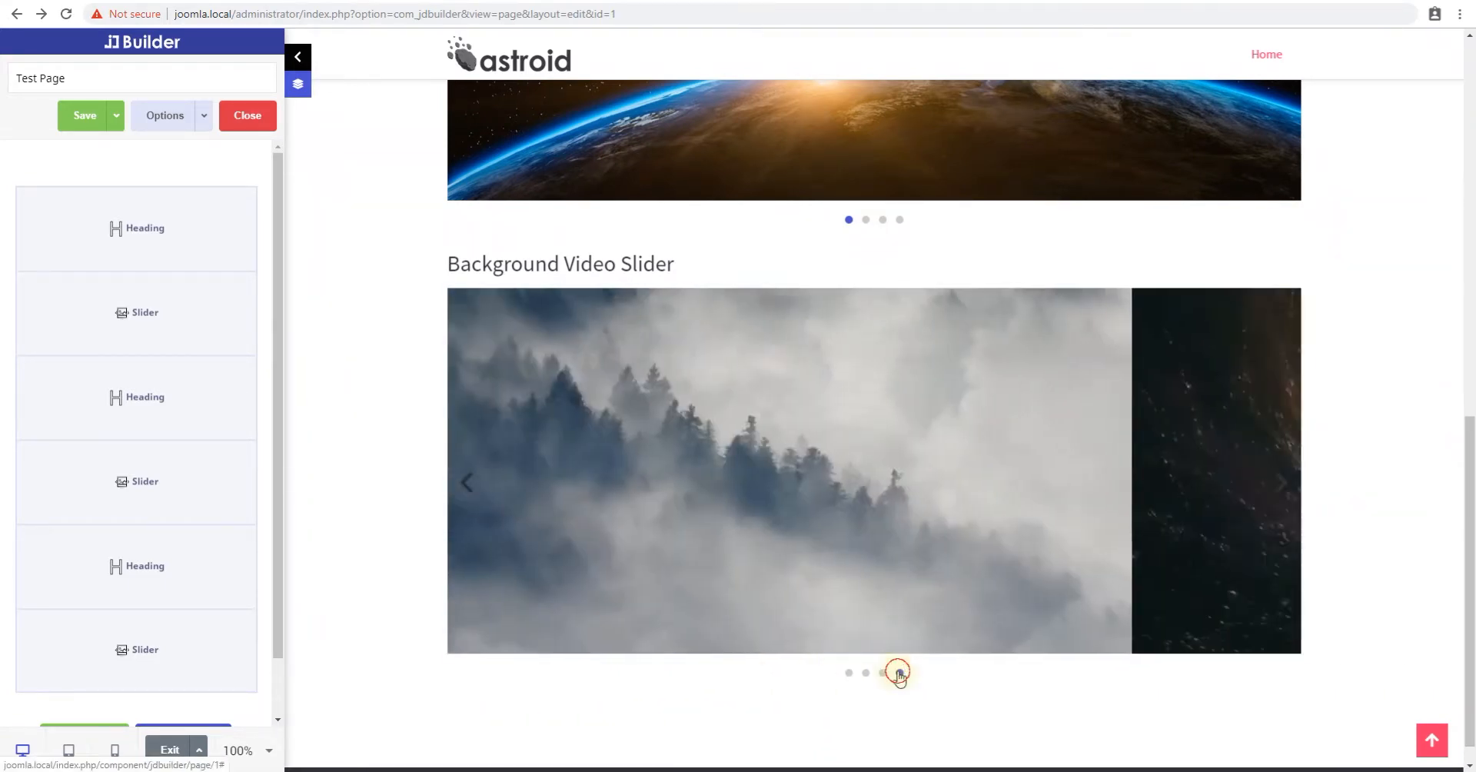
{"action": "left_click", "coordinate": [897, 672]}
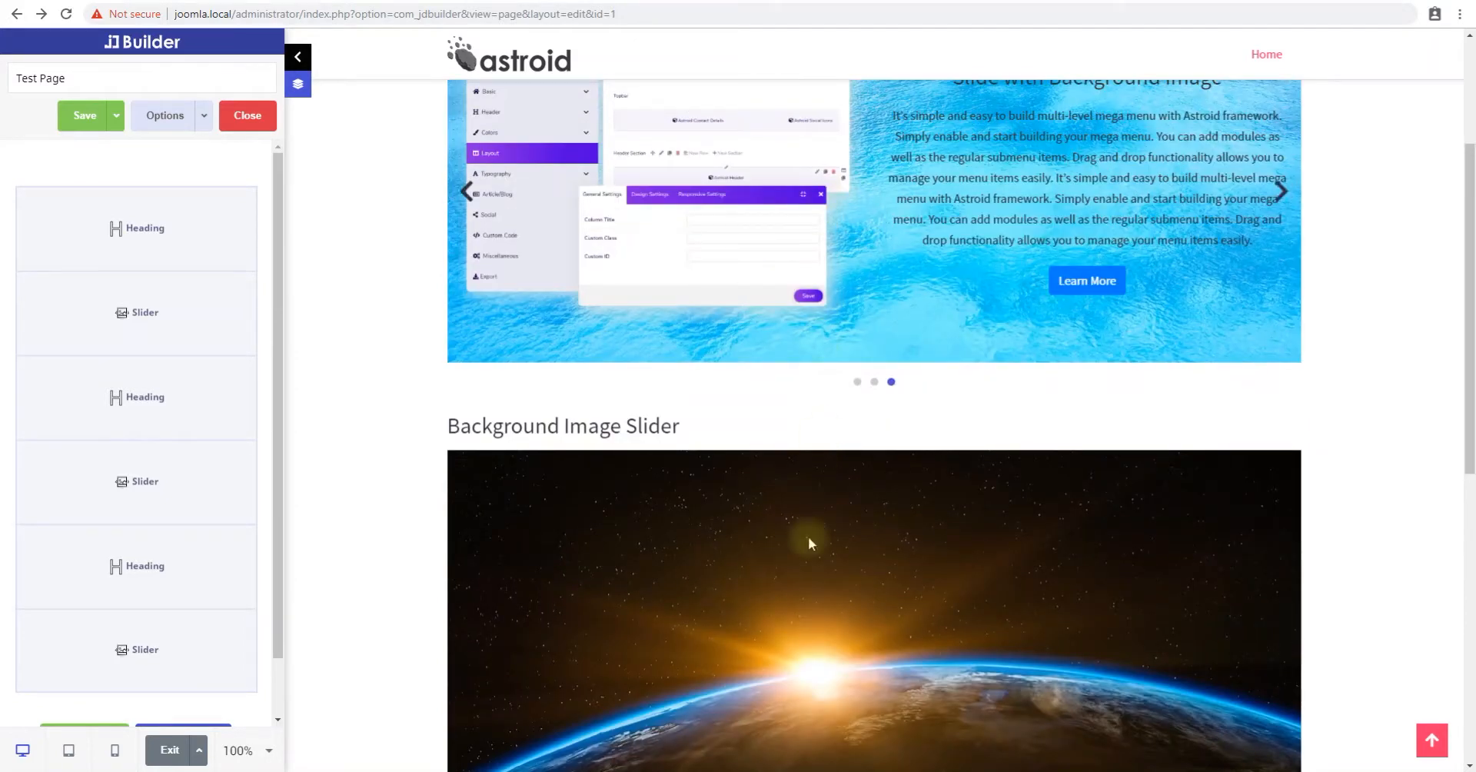
{"action": "mouse_move", "coordinate": [873, 381]}
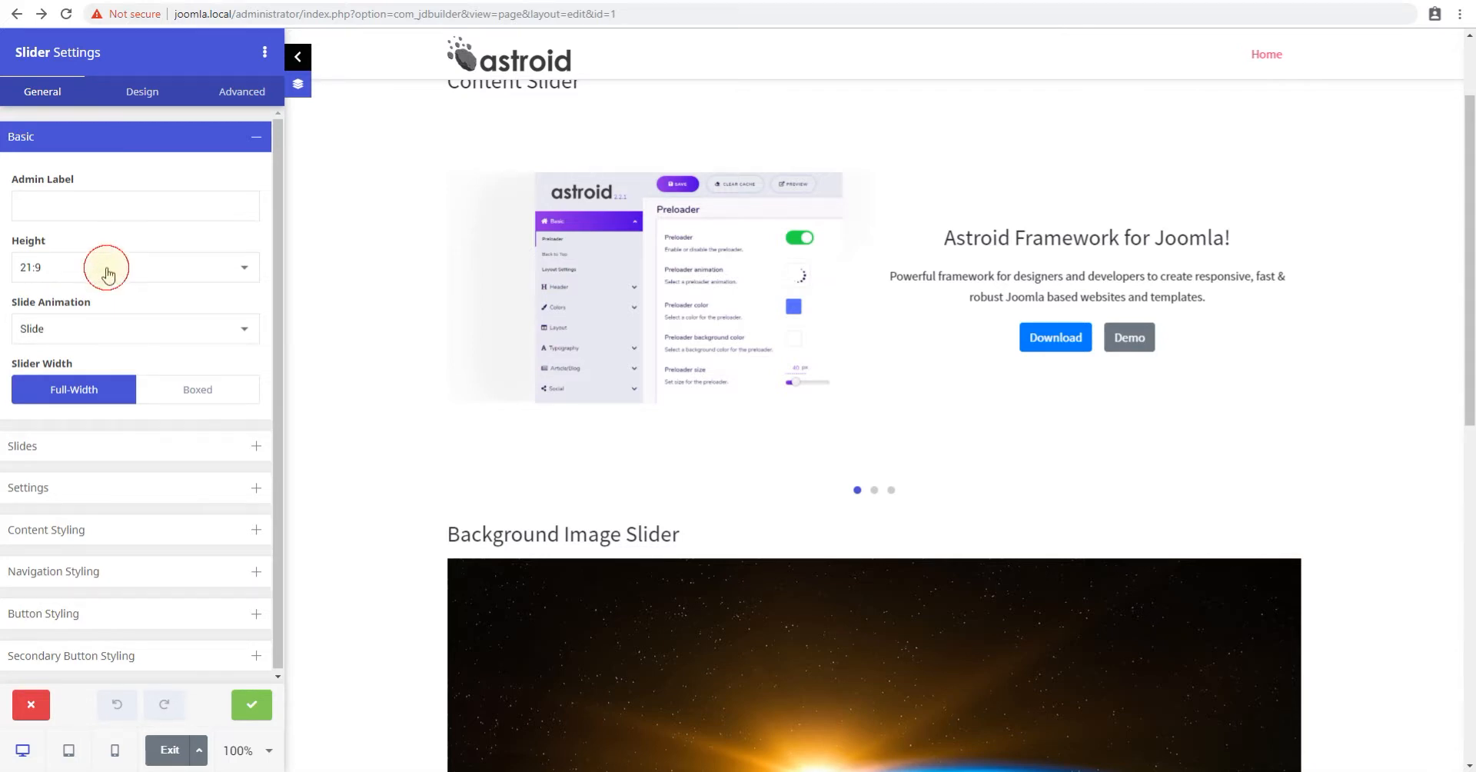
- Check the height ratios and set the slide animation back to Slide after trying Fade
{"action": "left_click", "coordinate": [134, 267]}
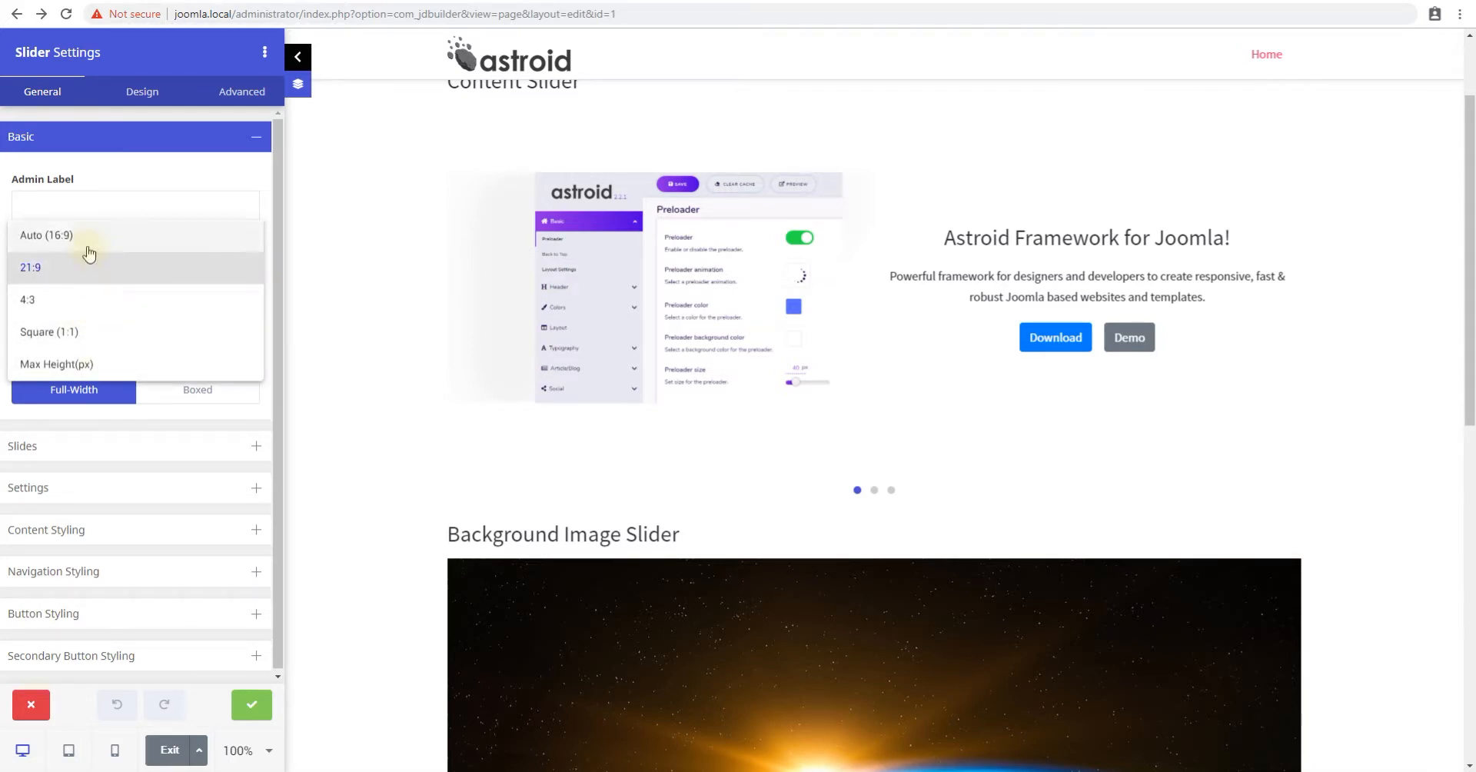
{"action": "mouse_move", "coordinate": [52, 357]}
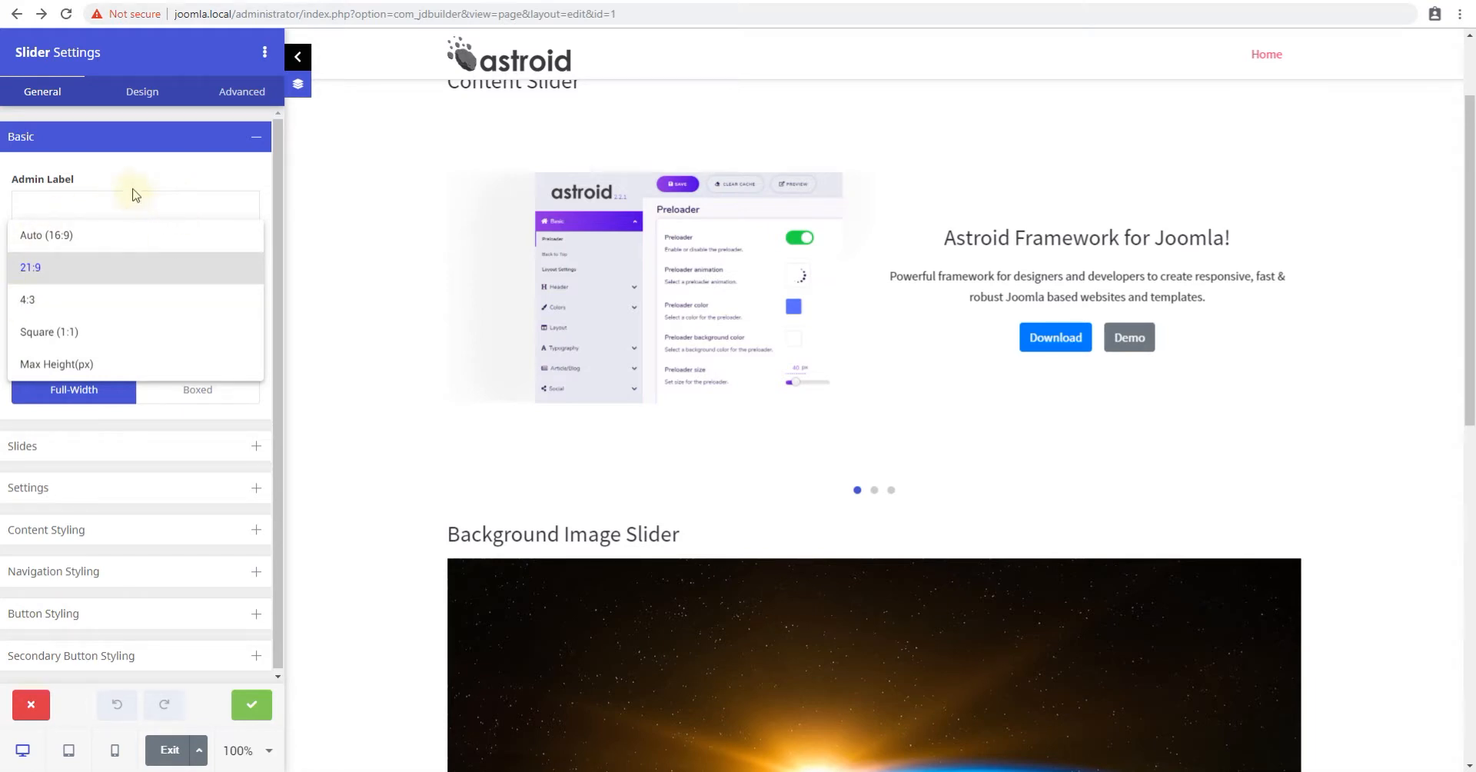
{"action": "left_click", "coordinate": [31, 268]}
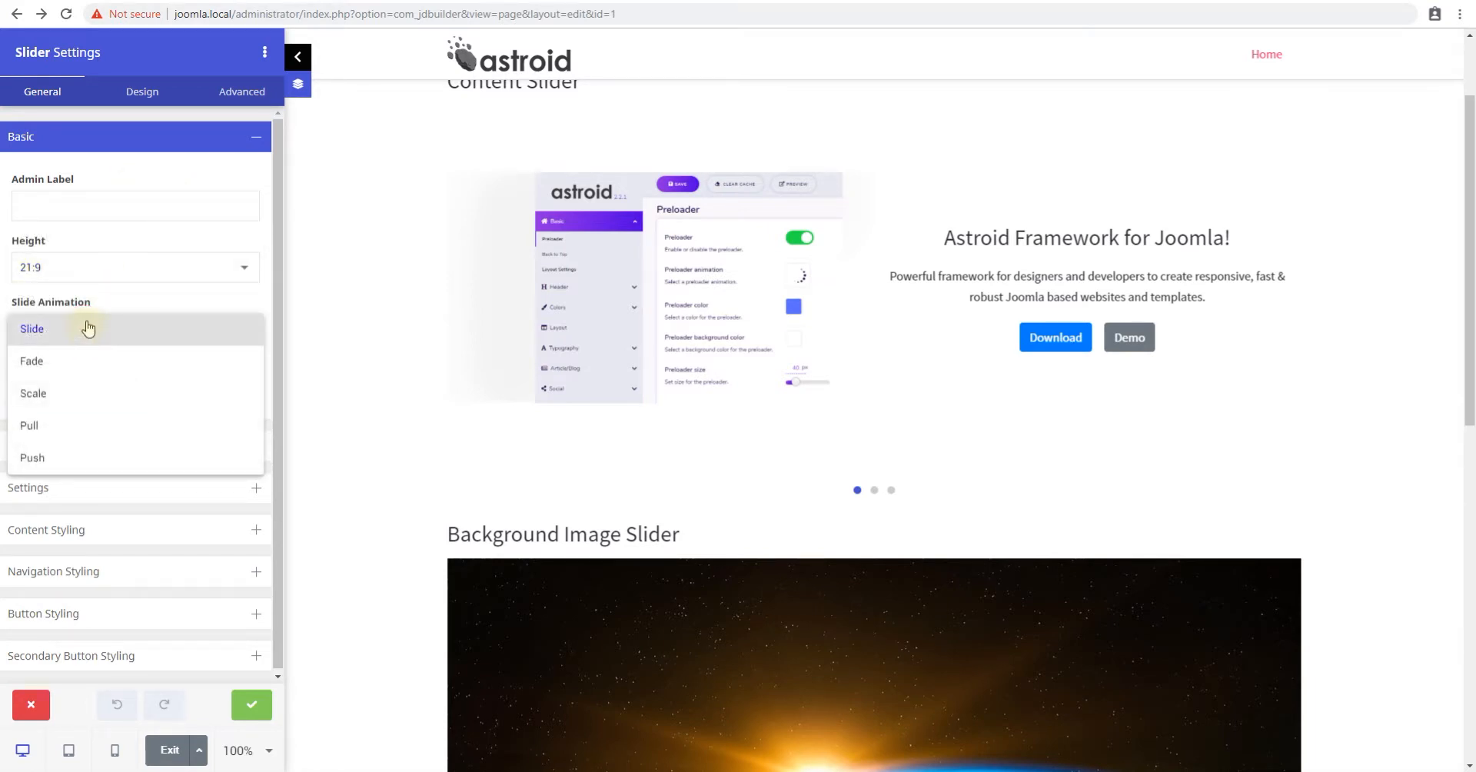
{"action": "mouse_move", "coordinate": [131, 341]}
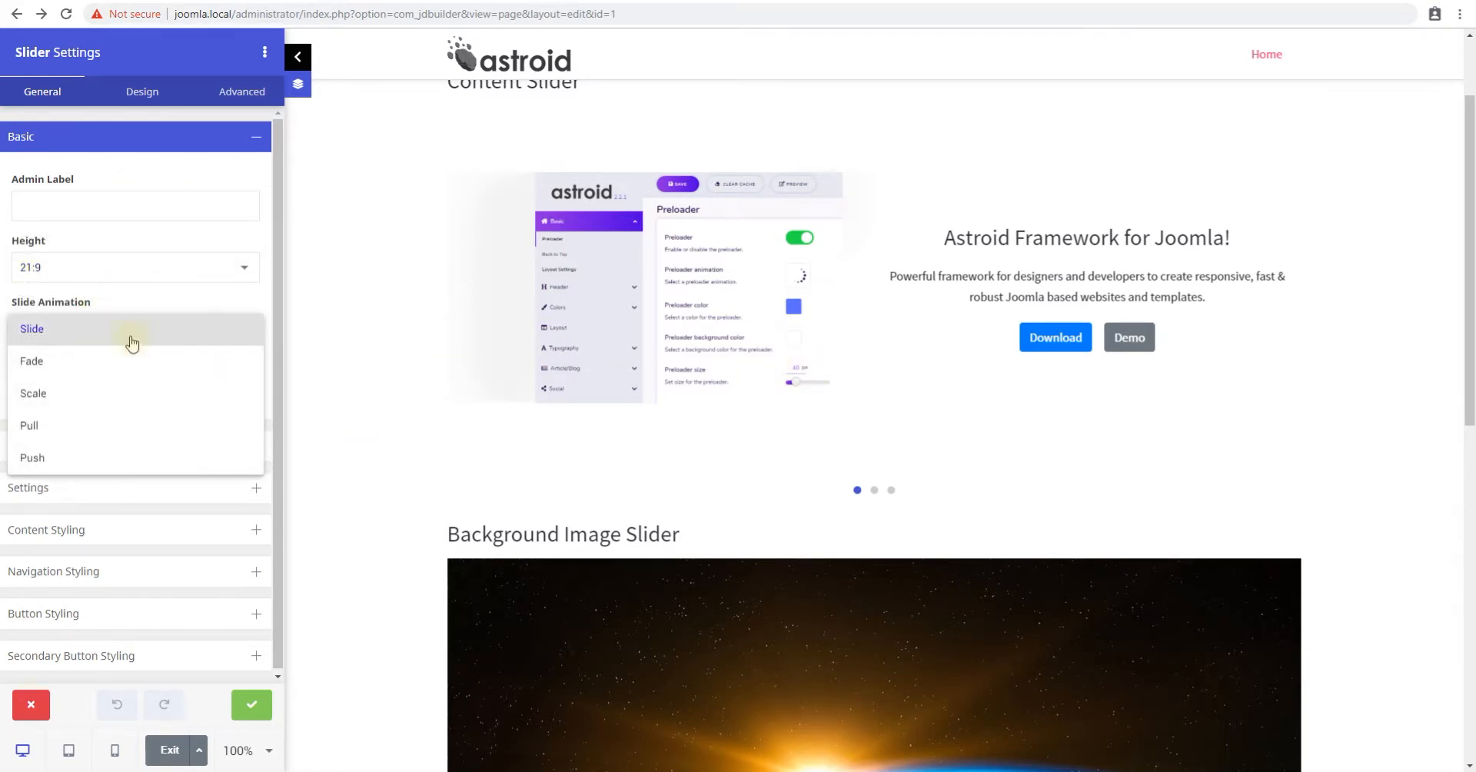
{"action": "mouse_move", "coordinate": [85, 365]}
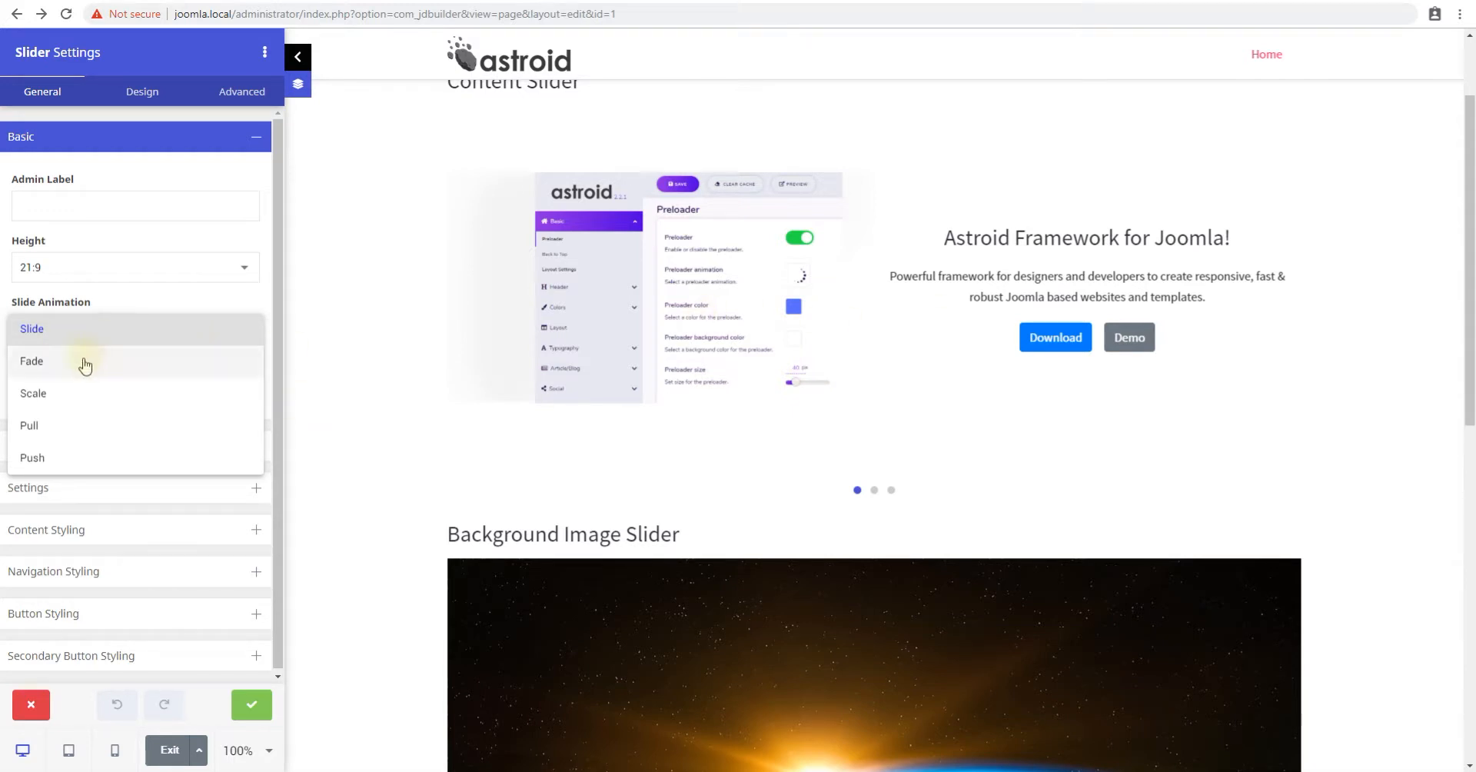
{"action": "left_click", "coordinate": [31, 361]}
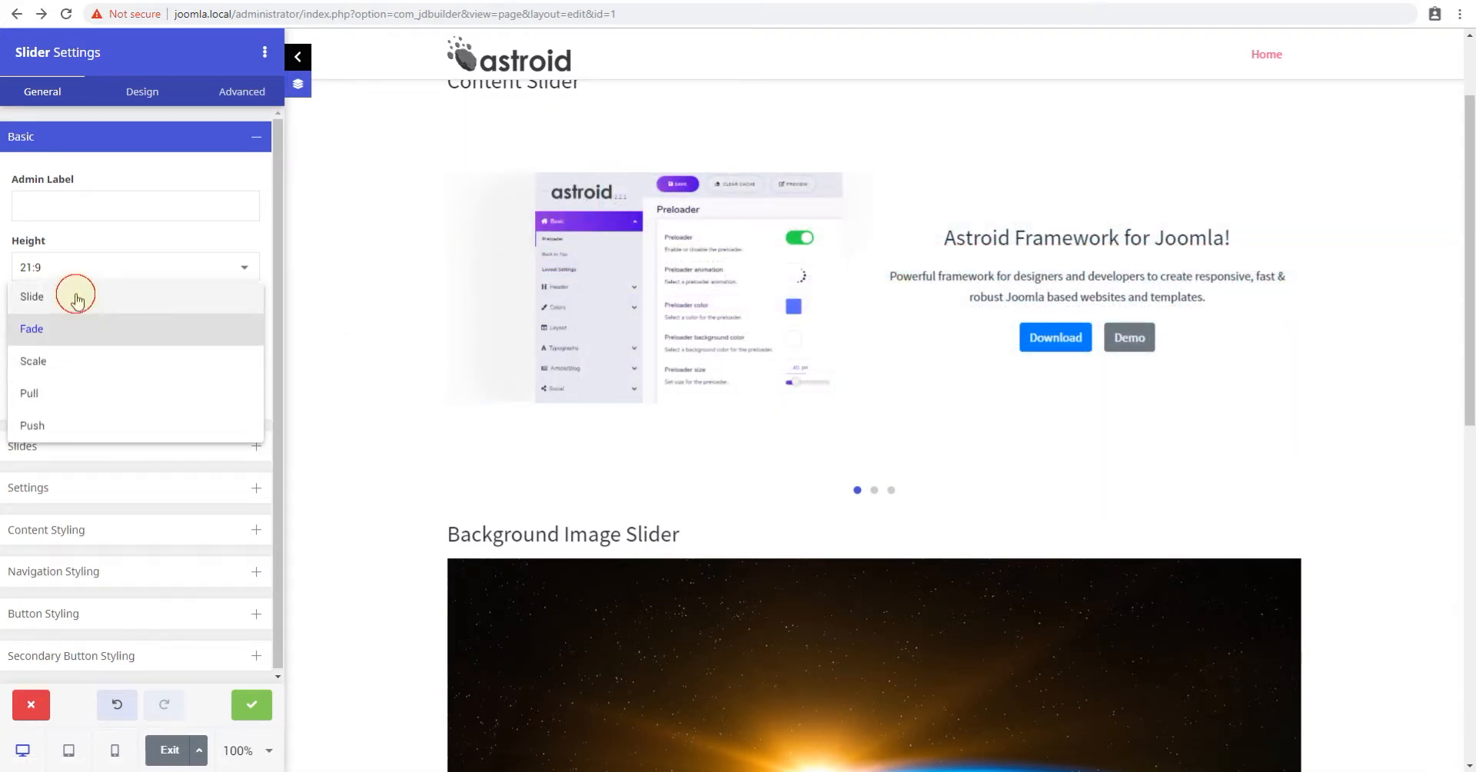
{"action": "left_click", "coordinate": [31, 295]}
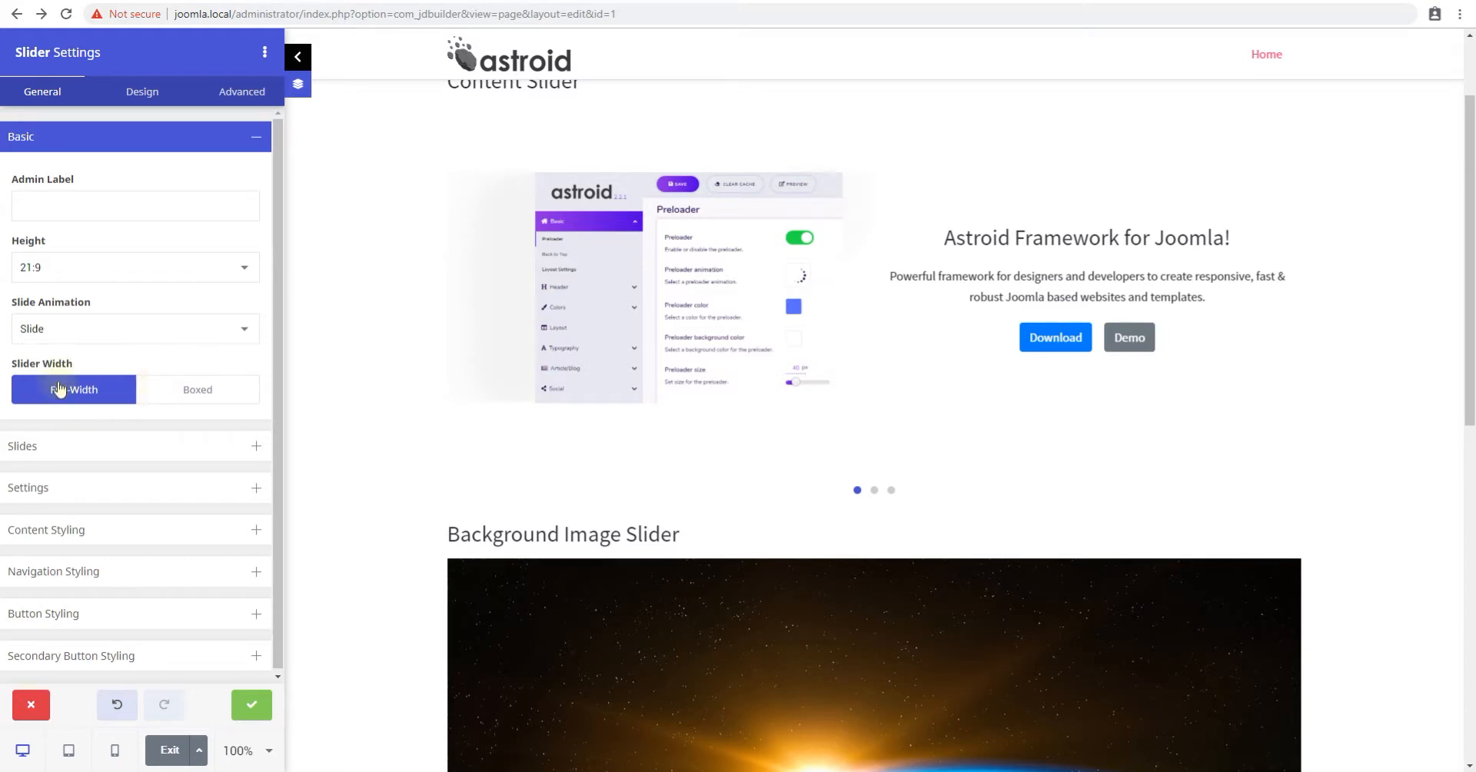
- Set Slider Width to Boxed with max-width in %, then pick the tablet max-width
{"action": "left_click", "coordinate": [197, 389]}
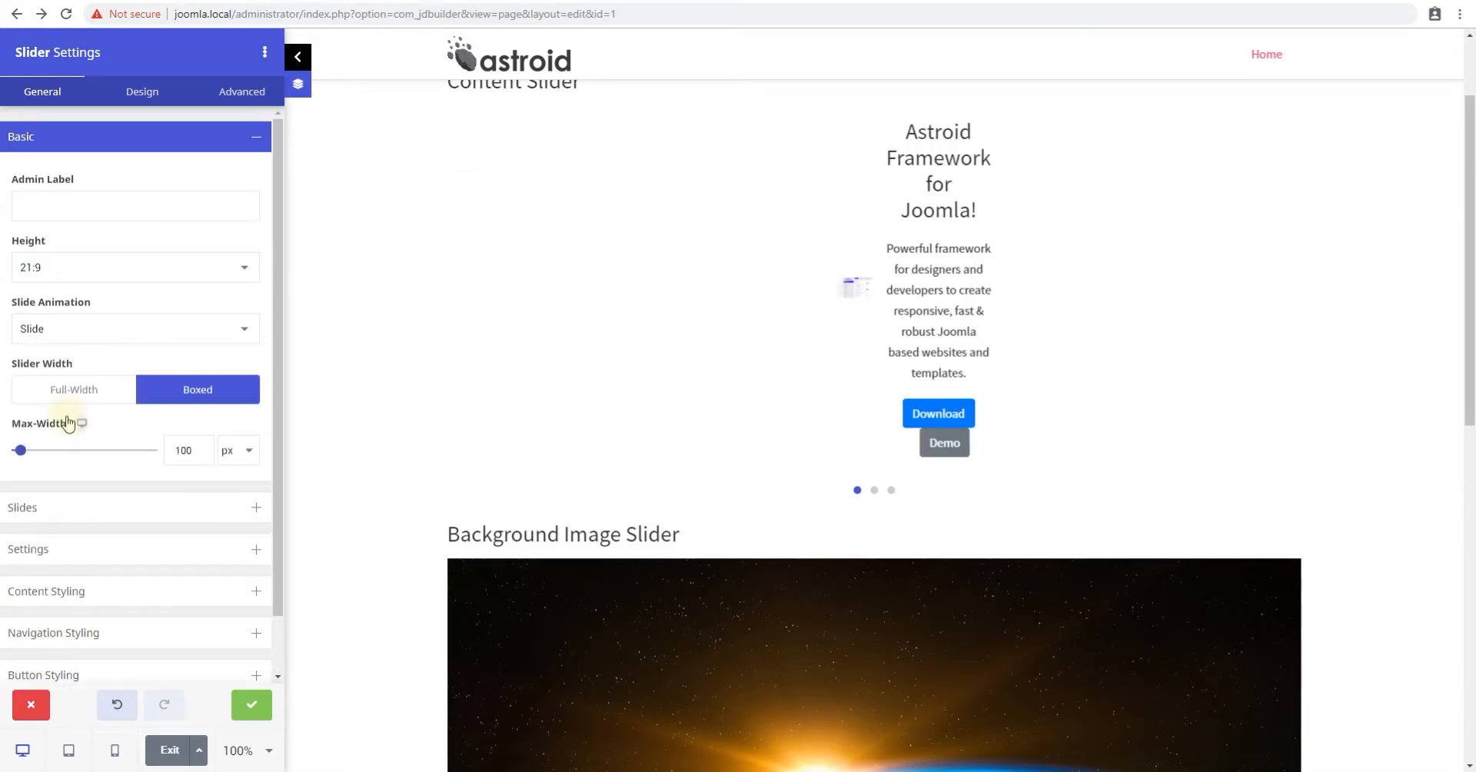
{"action": "left_click_drag", "start_coordinate": [19, 450], "coordinate": [99, 450]}
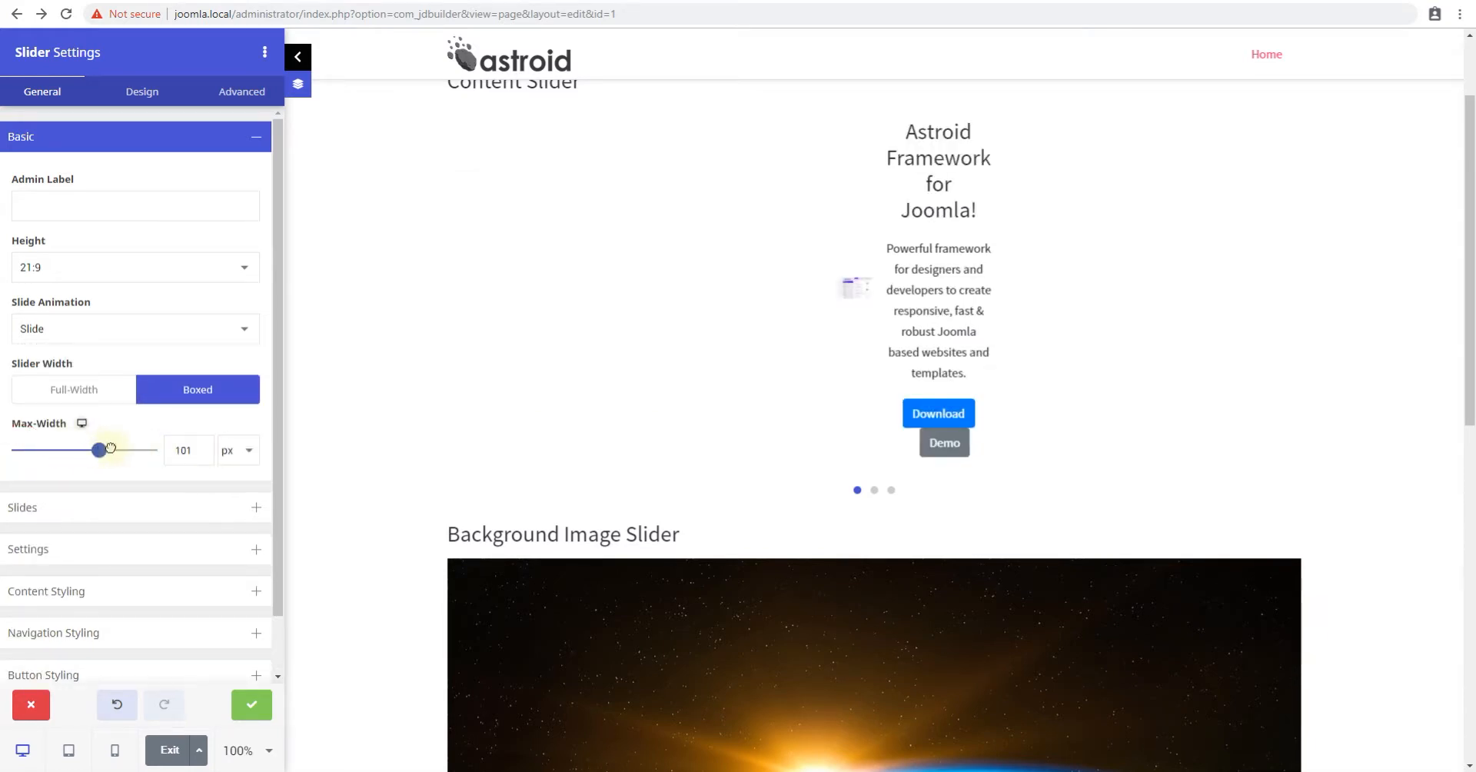
{"action": "left_click_drag", "start_coordinate": [99, 450], "coordinate": [156, 450]}
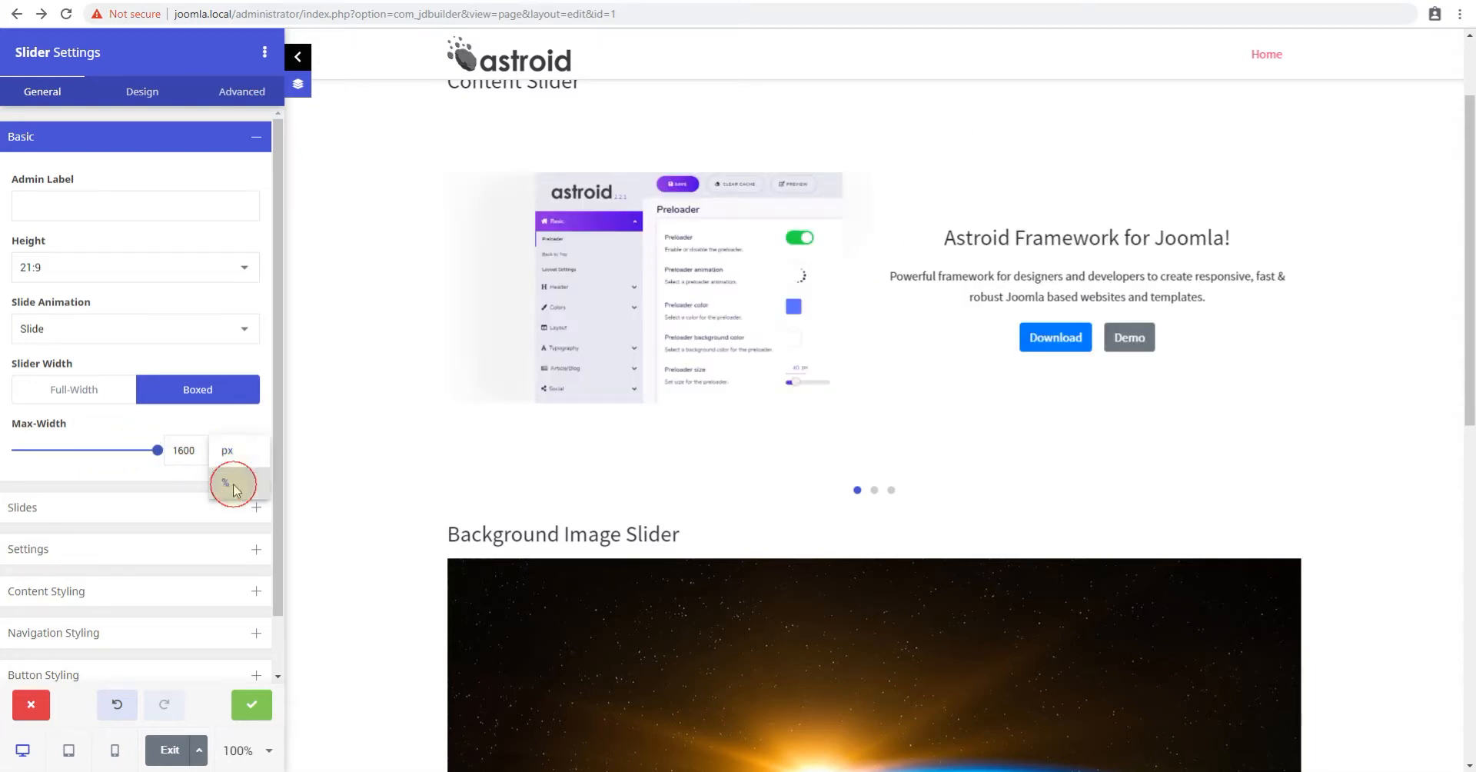
{"action": "left_click", "coordinate": [232, 486]}
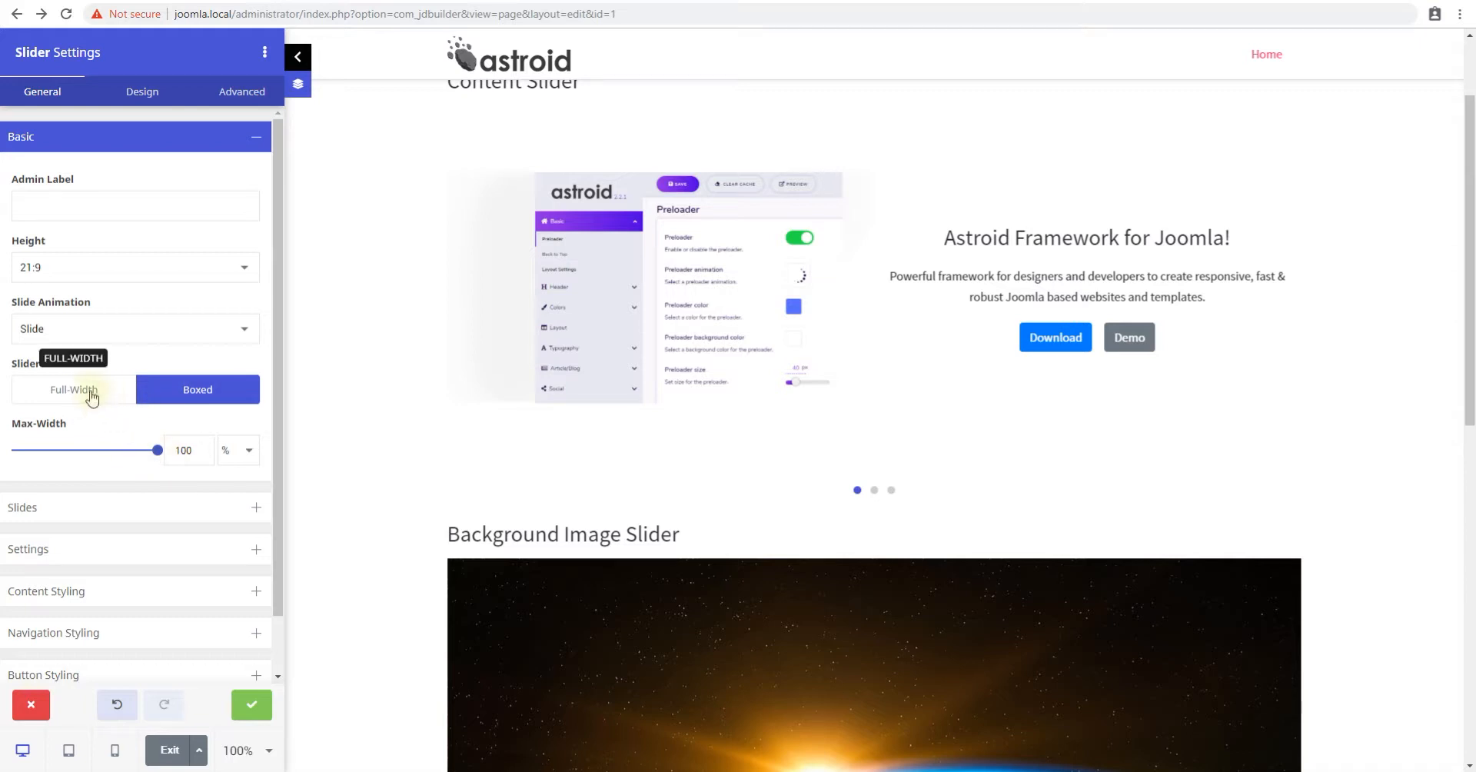
{"action": "left_click", "coordinate": [72, 389]}
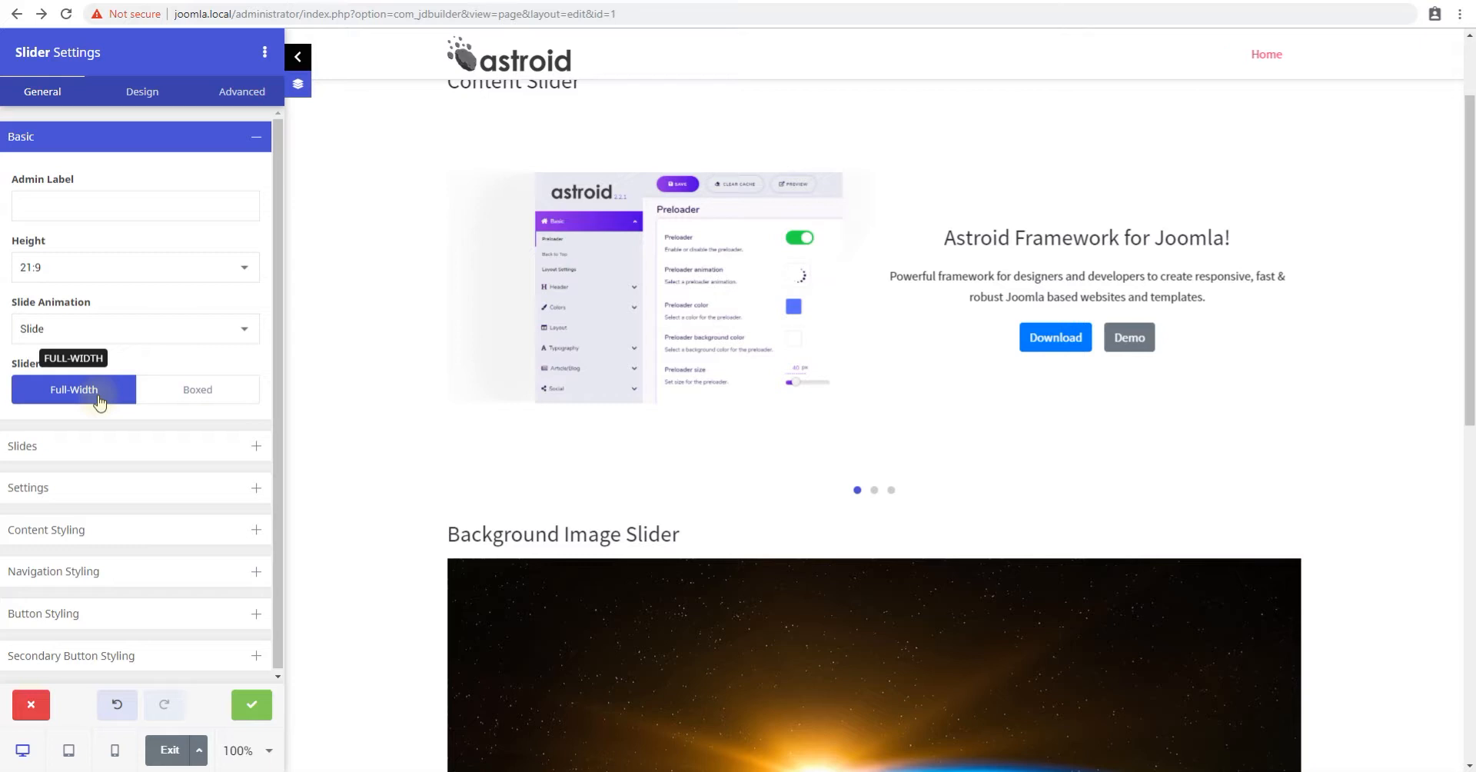
{"action": "left_click", "coordinate": [198, 389]}
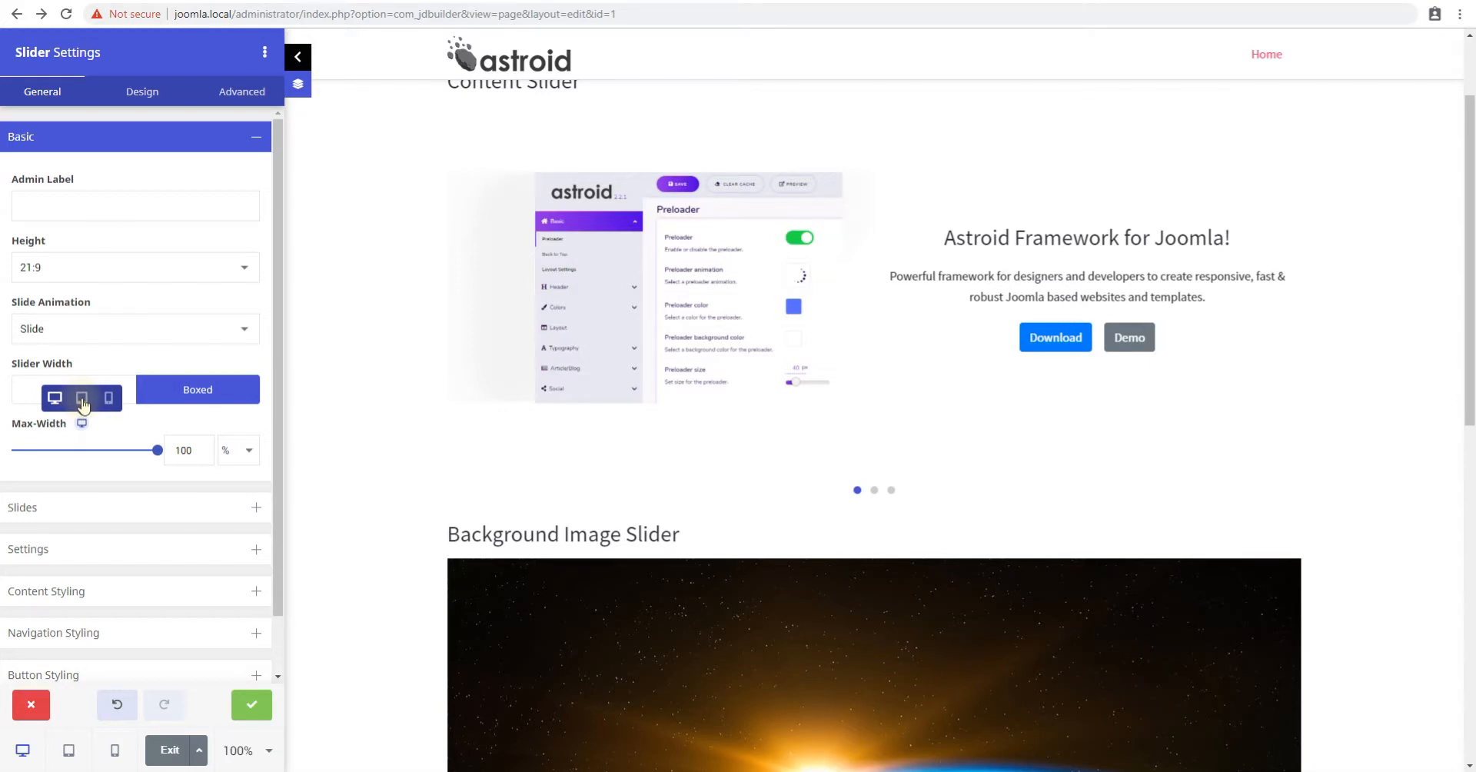
{"action": "left_click", "coordinate": [54, 398]}
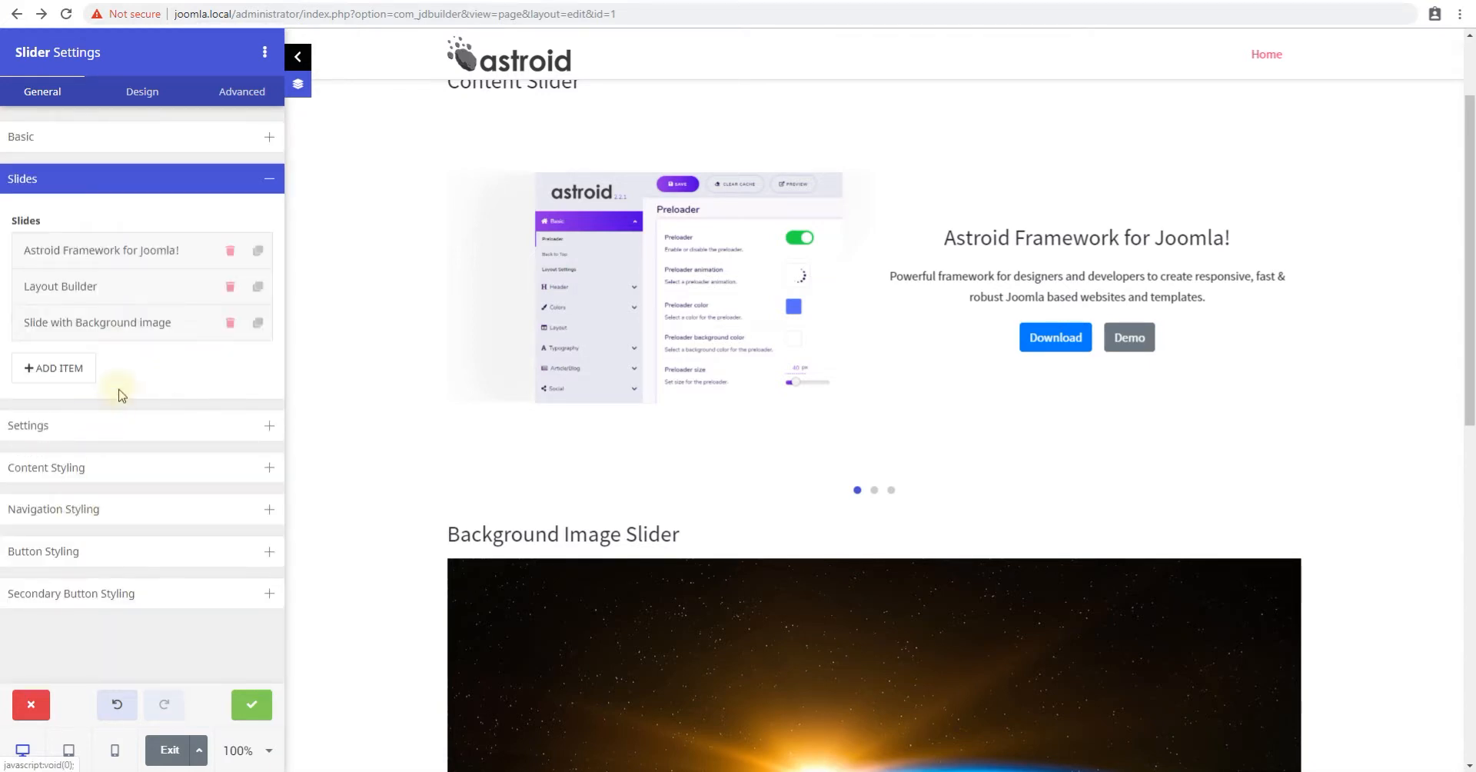
- Expand the Astroid Framework for Joomla! slide and set its background to None after trying Color
{"action": "left_click", "coordinate": [101, 249]}
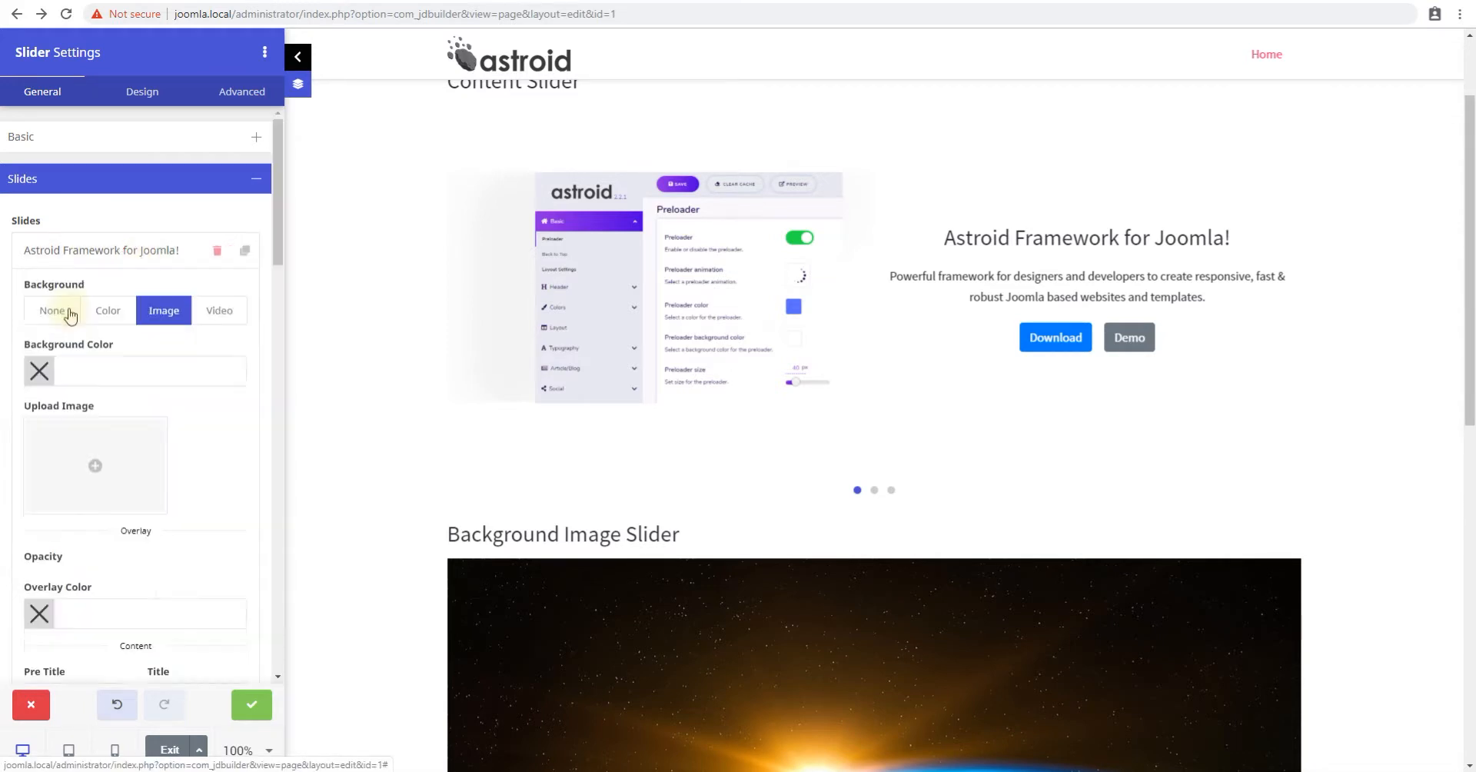
{"action": "left_click", "coordinate": [51, 310]}
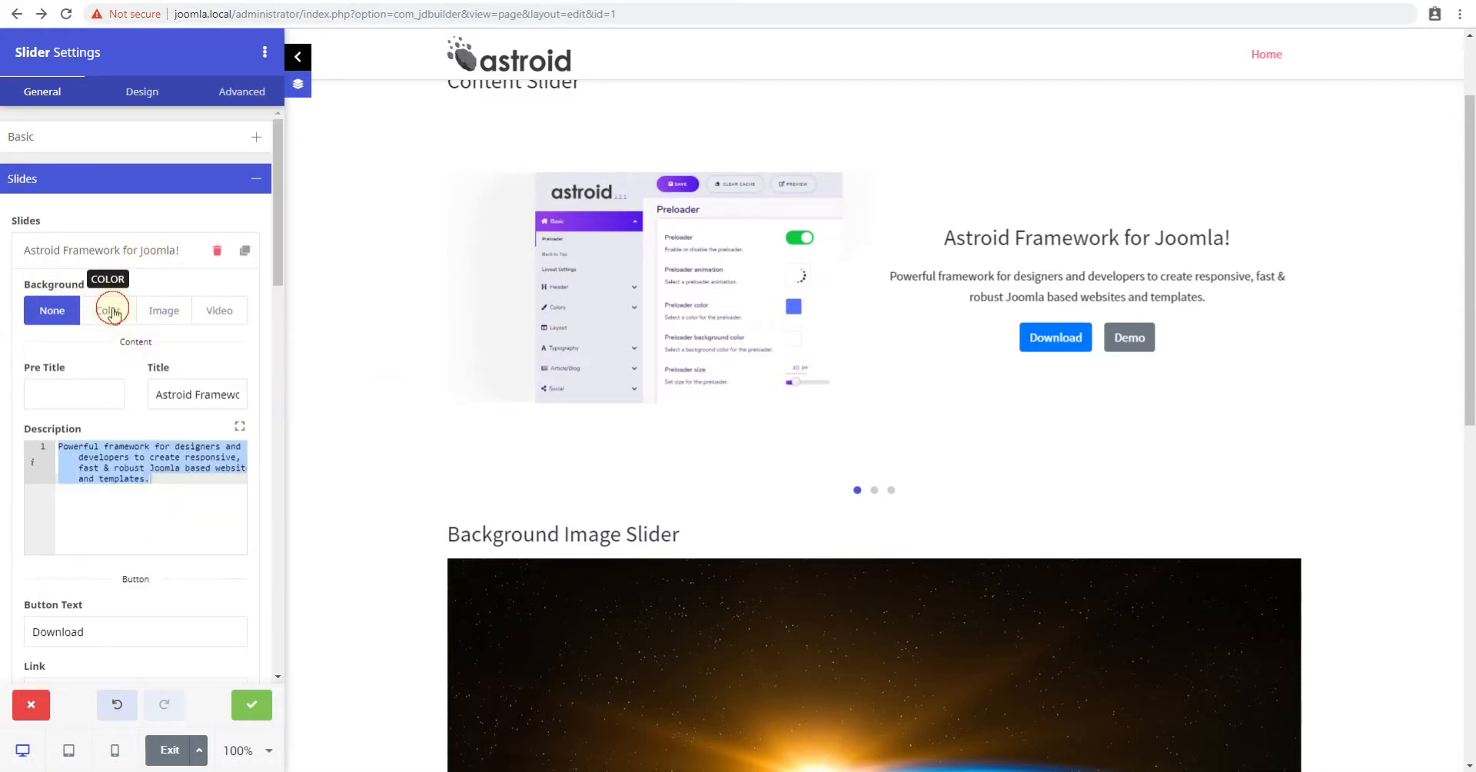
{"action": "left_click", "coordinate": [107, 310]}
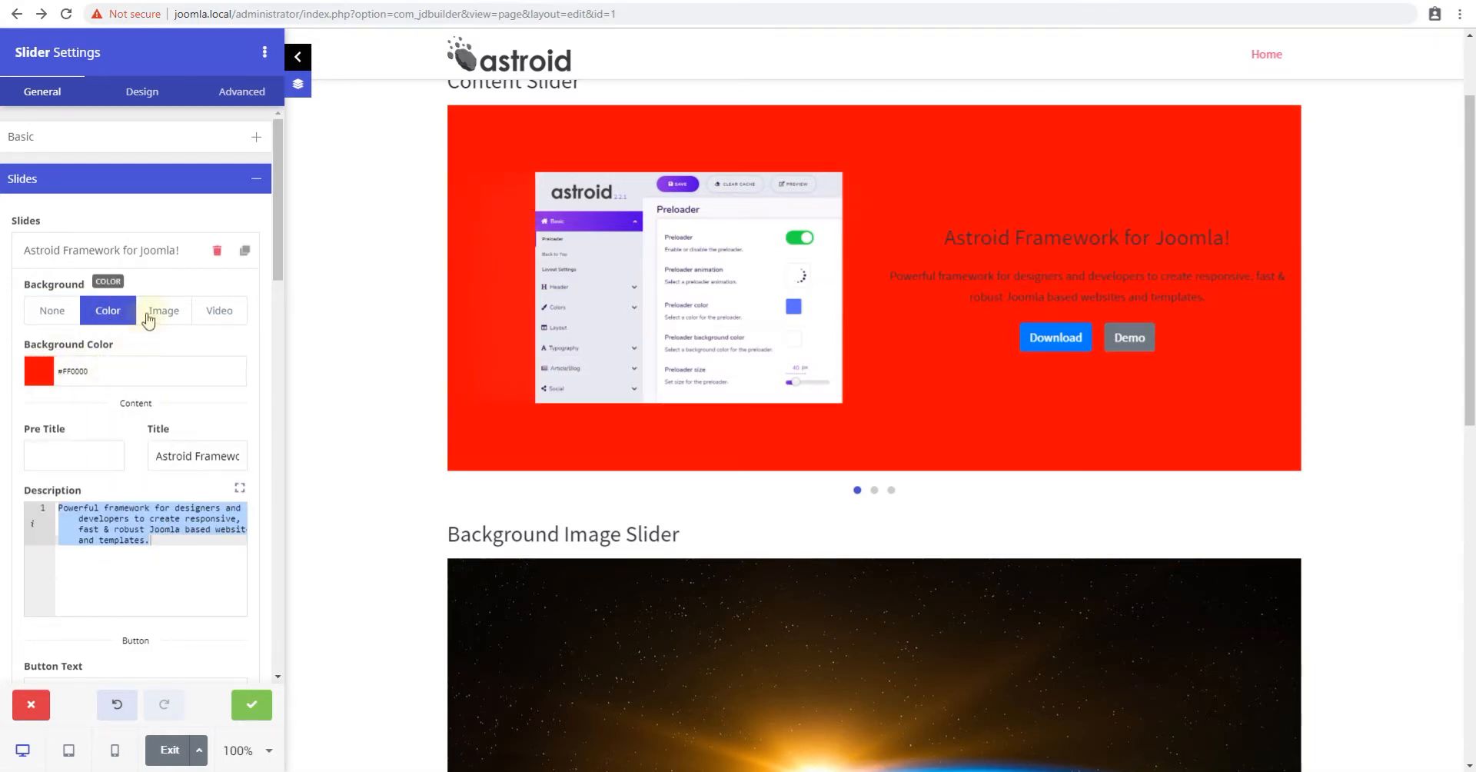
{"action": "left_click", "coordinate": [219, 311]}
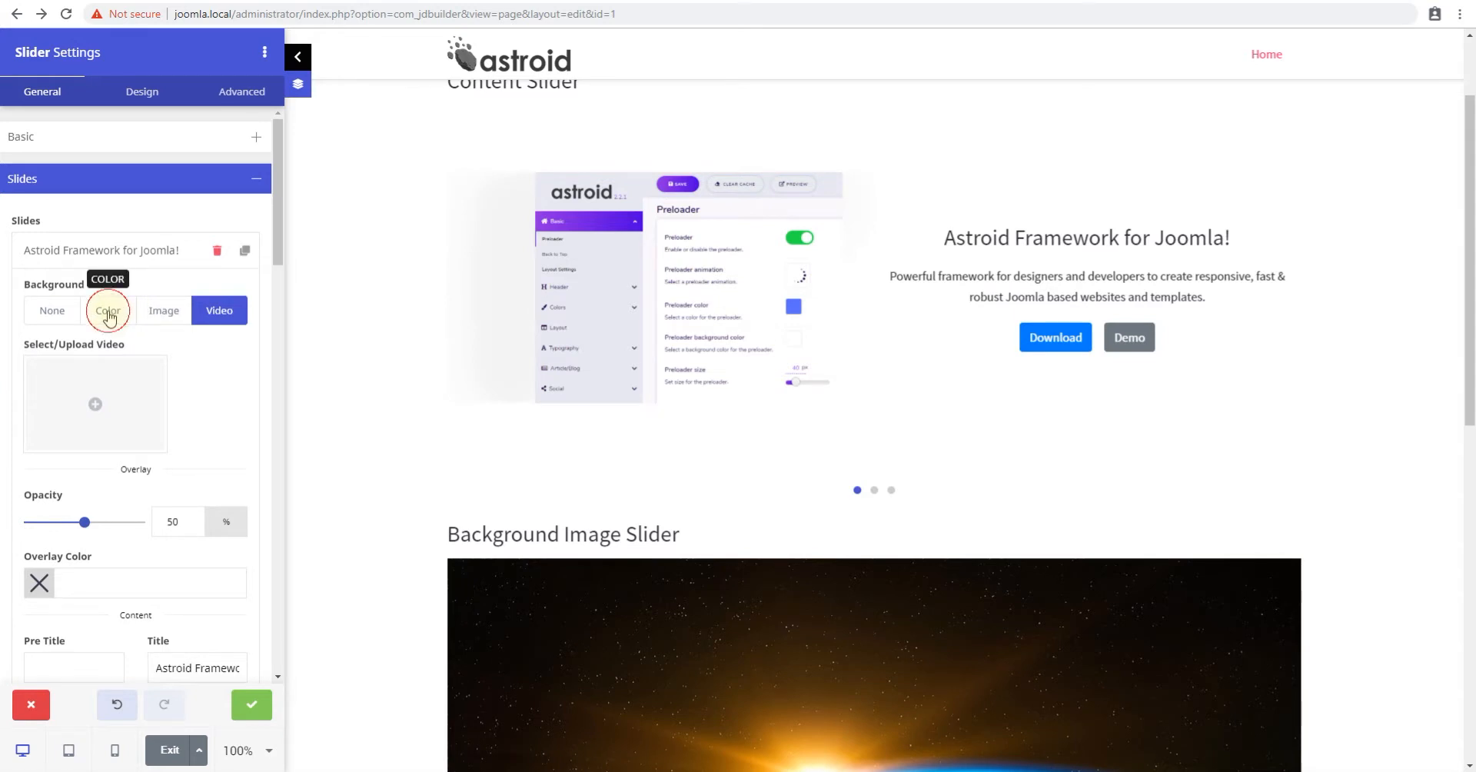
{"action": "left_click", "coordinate": [52, 310]}
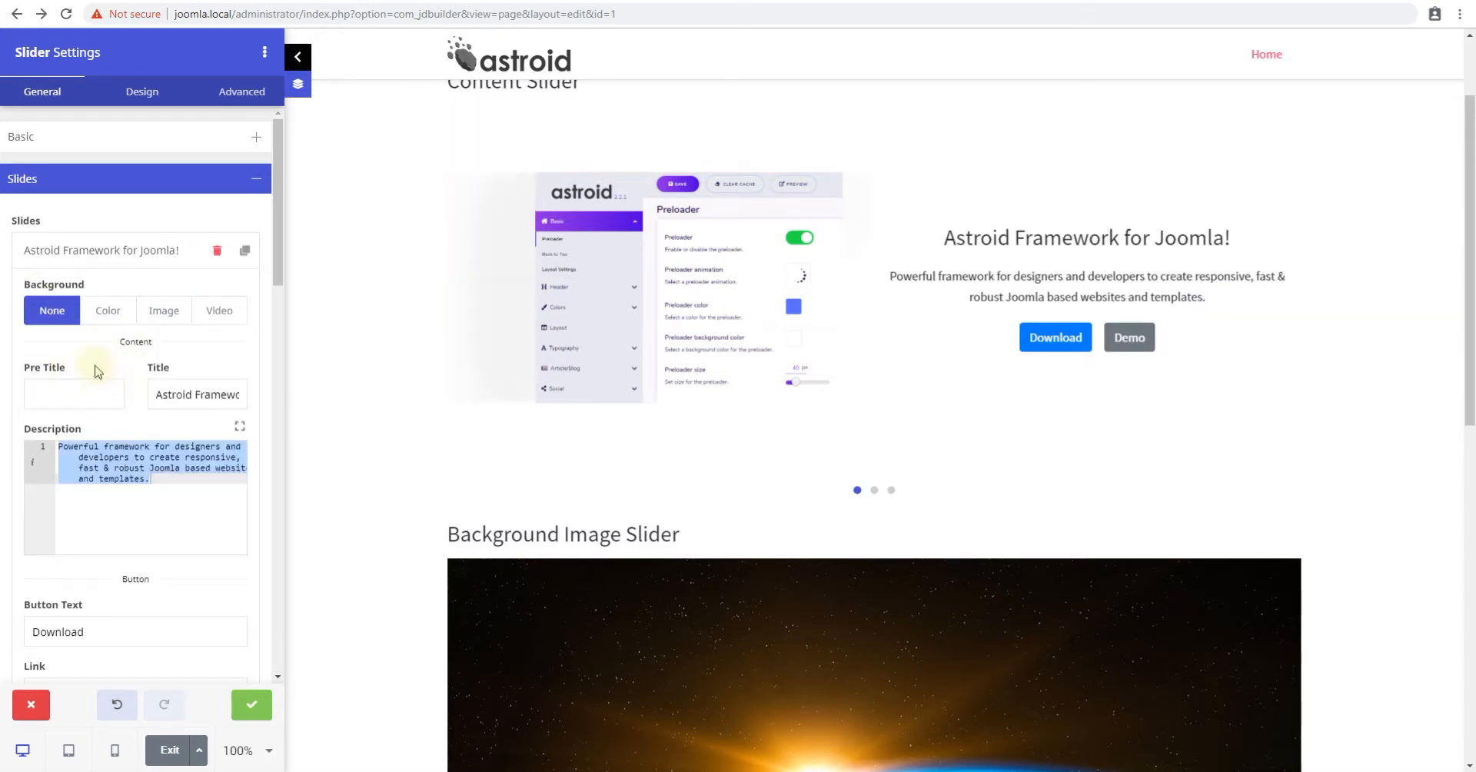
{"action": "mouse_move", "coordinate": [66, 381]}
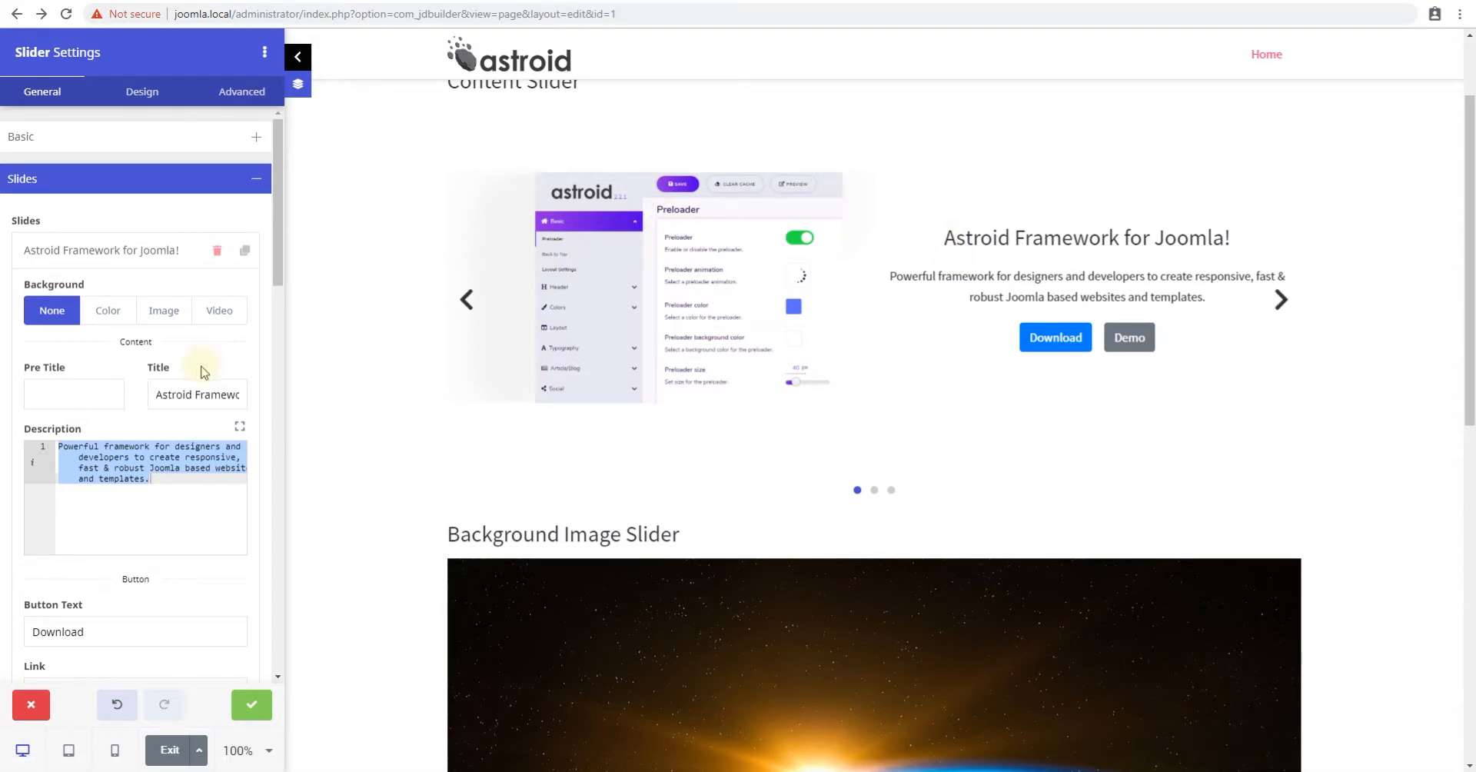
- Enter the pre-title 'Pre' and extend the first slide's description text
{"action": "left_click", "coordinate": [74, 393]}
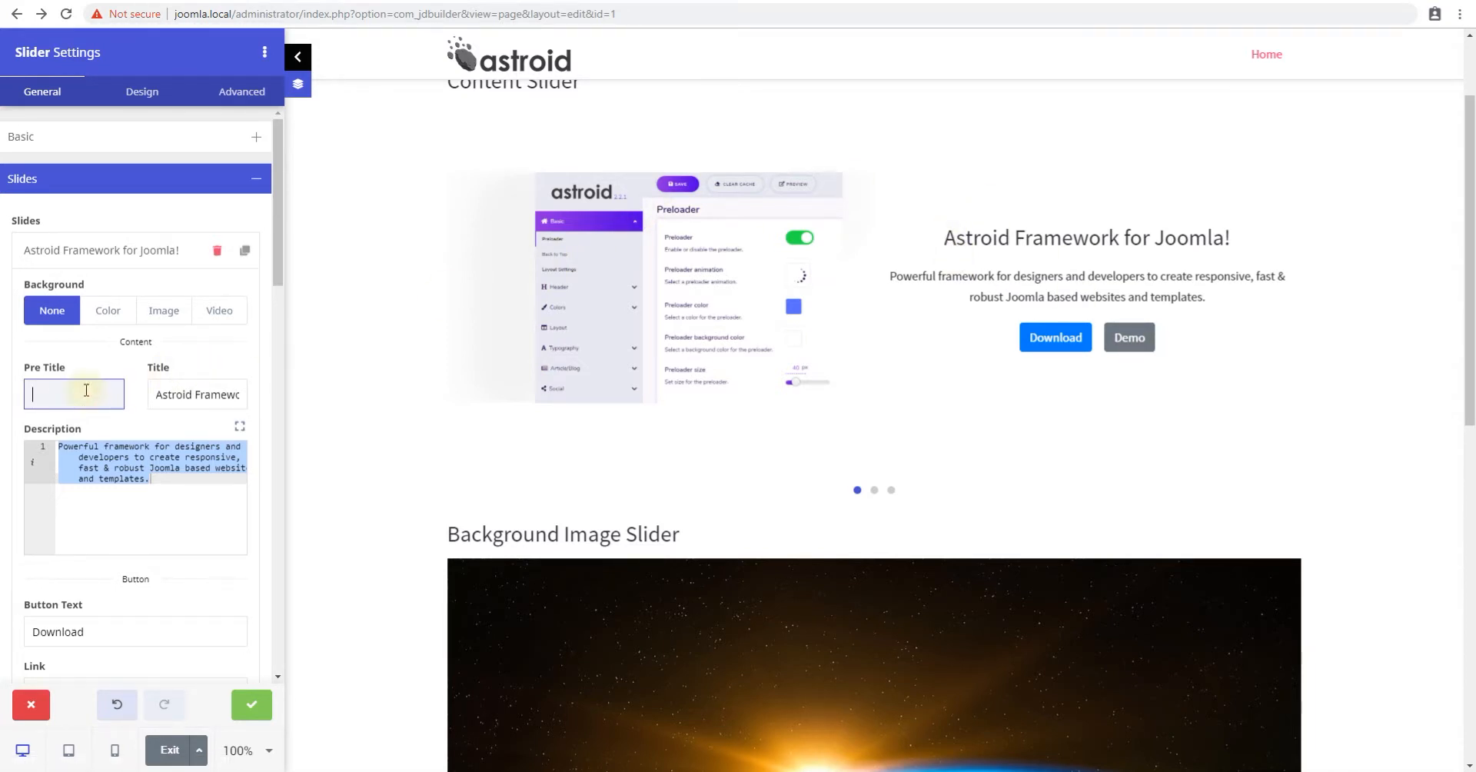
{"action": "type", "text": "Pre Title"}
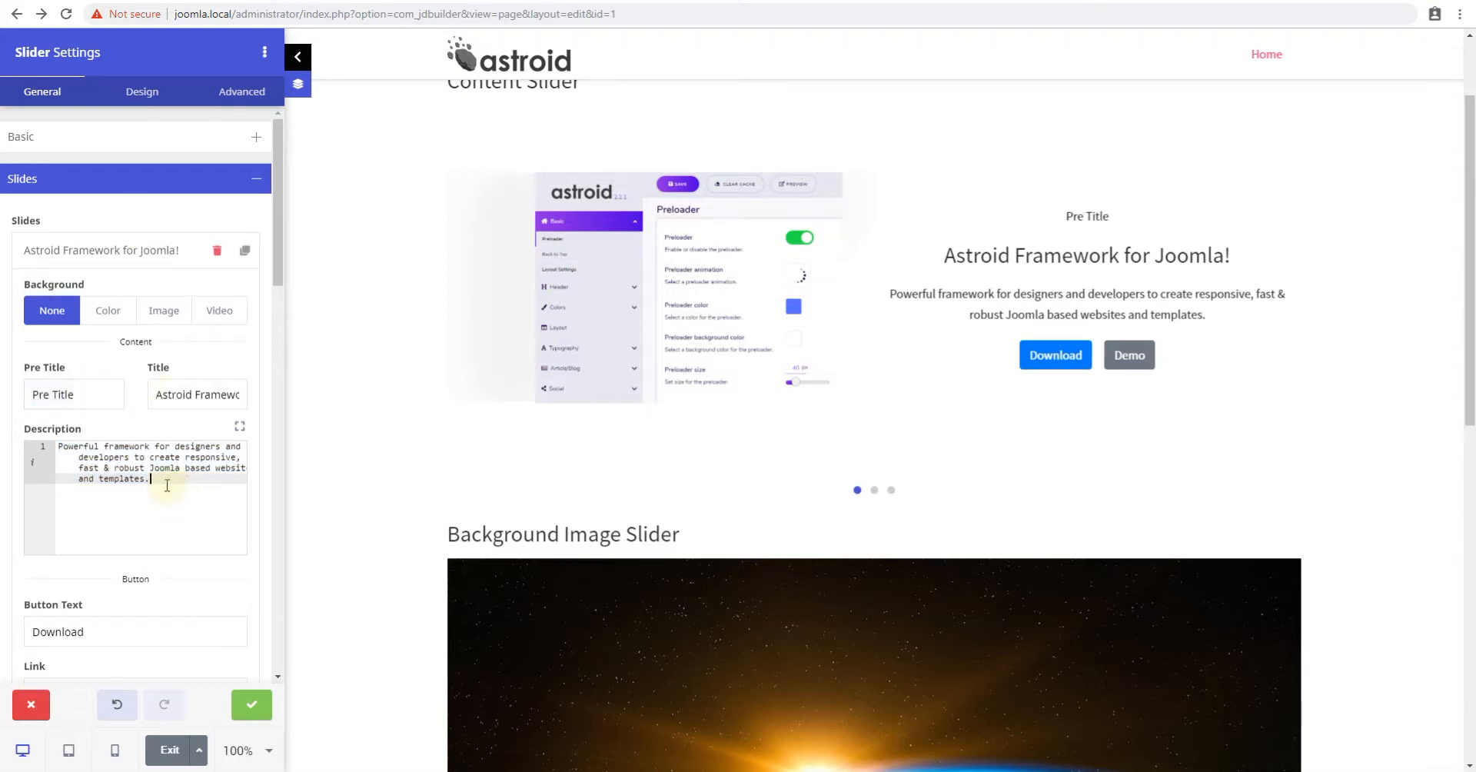
{"action": "type", "text": "Powerful framework for designers and developers to create responsive, fast & robust Joomla based websites and templates."}
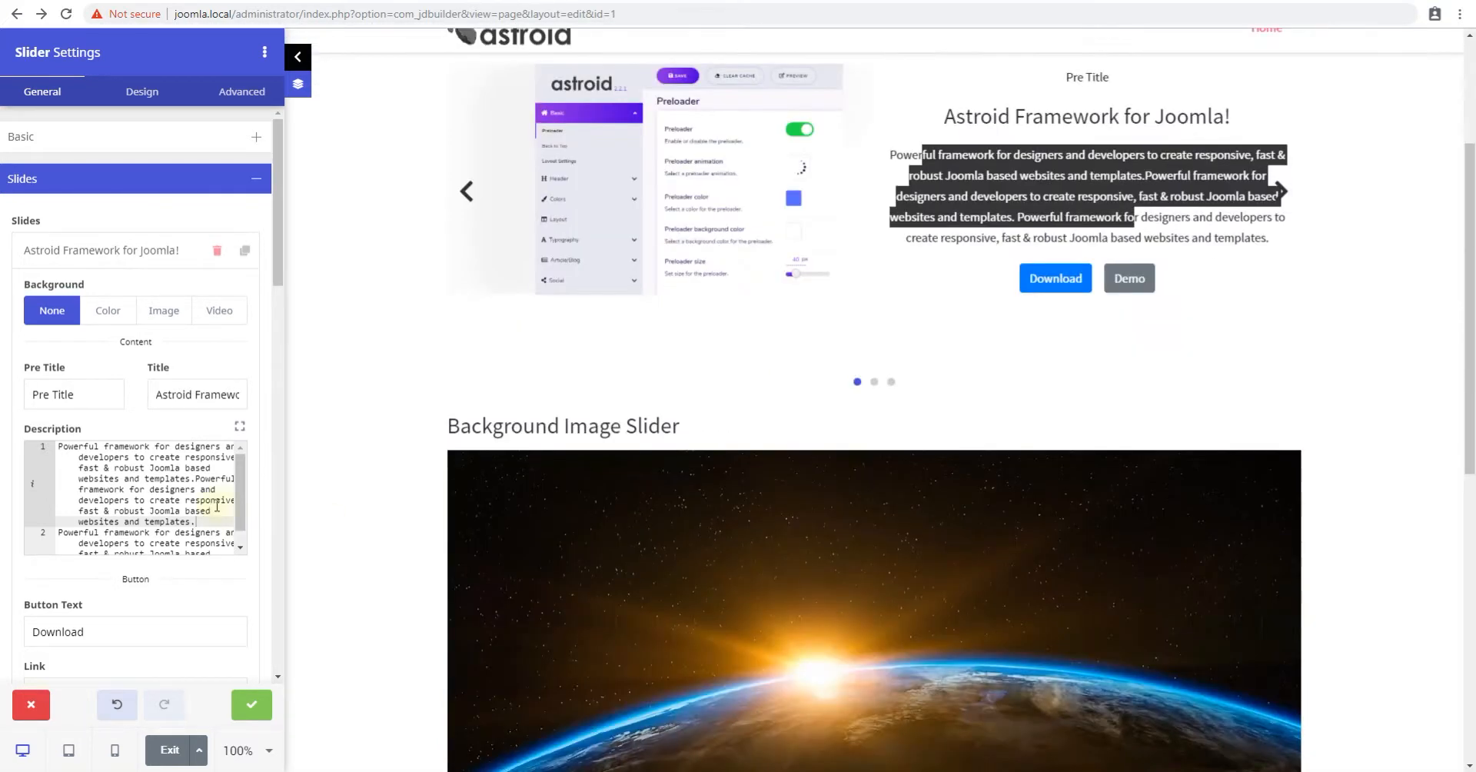
{"action": "scroll", "scroll_direction": "down", "scroll_amount": 3}
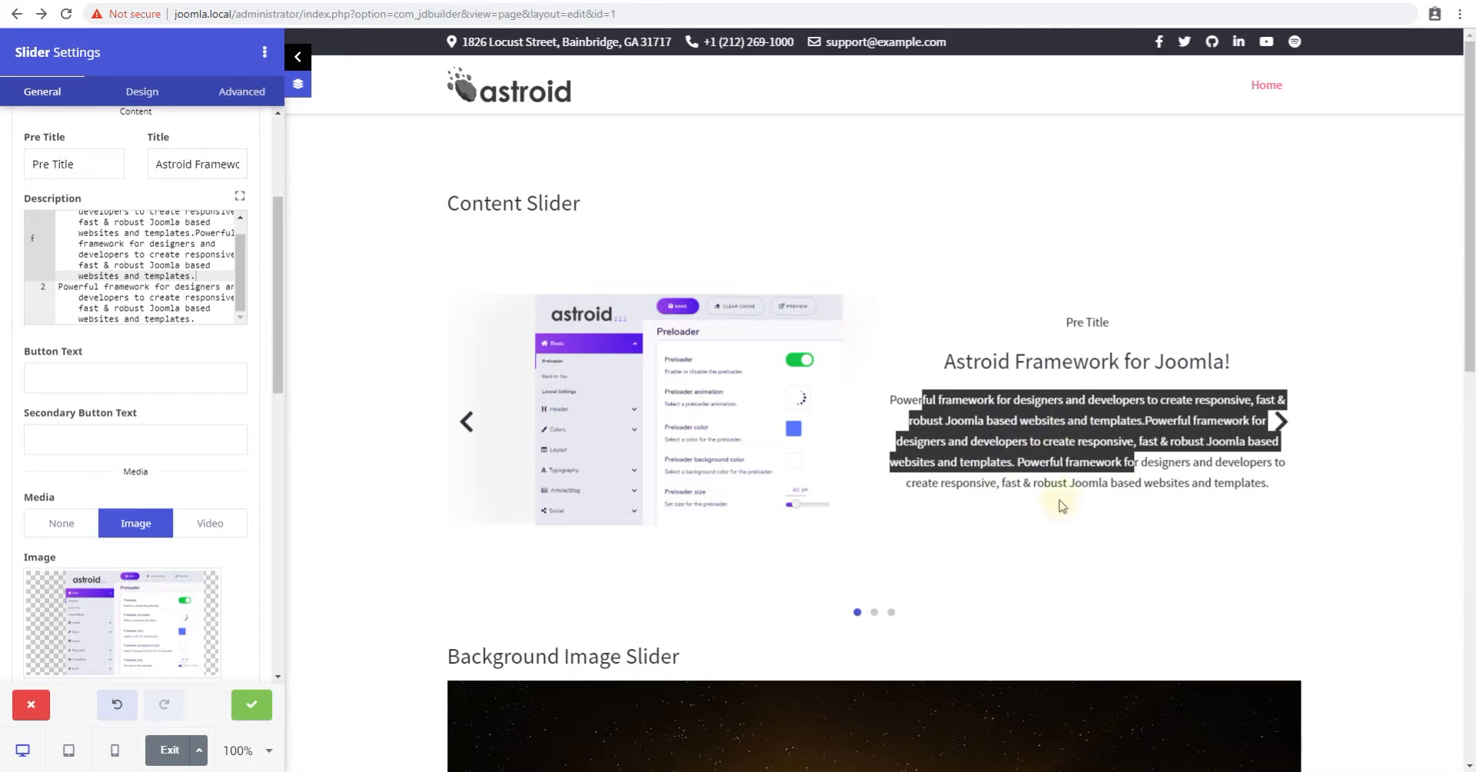
- Set the secondary button label to 'Buy Now'
{"action": "left_click", "coordinate": [135, 439]}
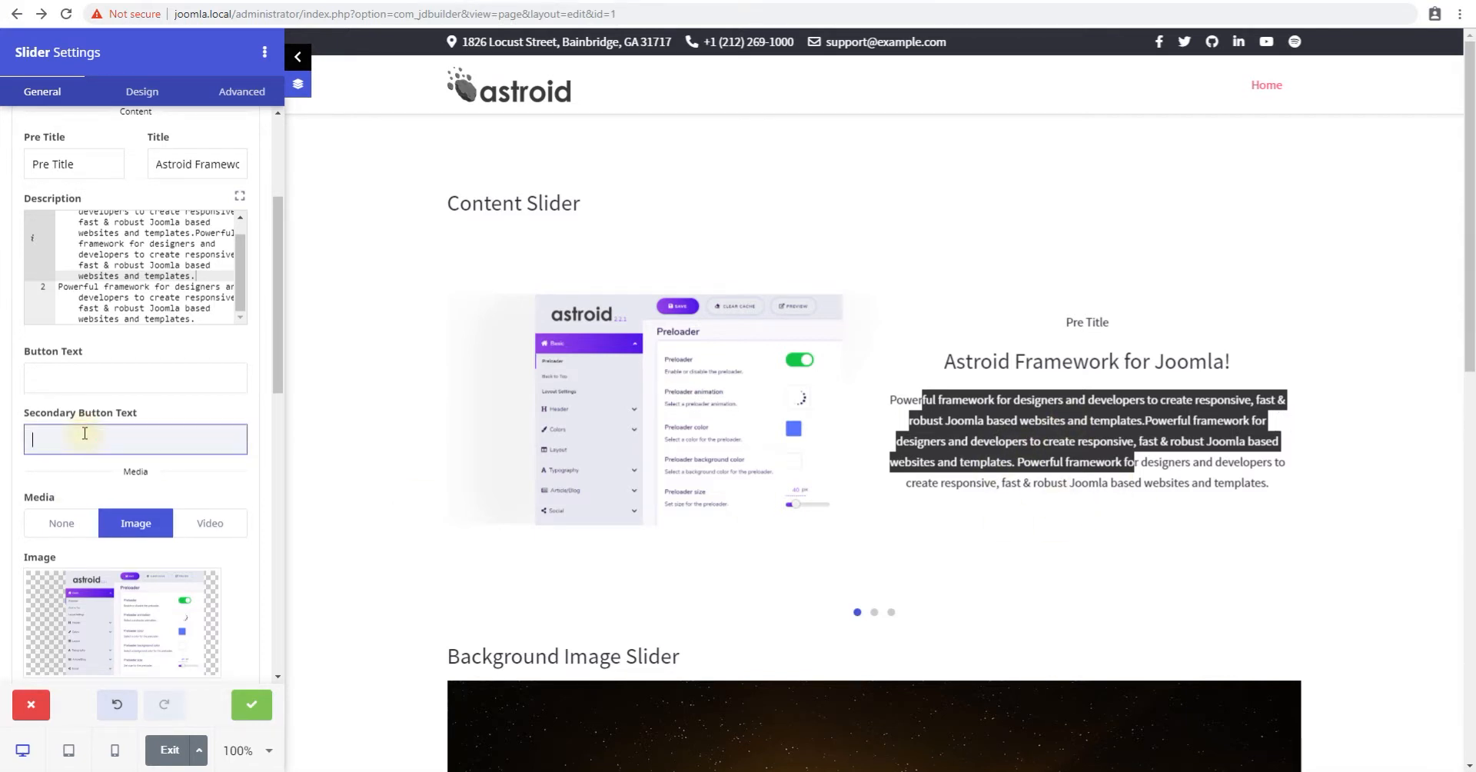
{"action": "type", "text": "Buy Now"}
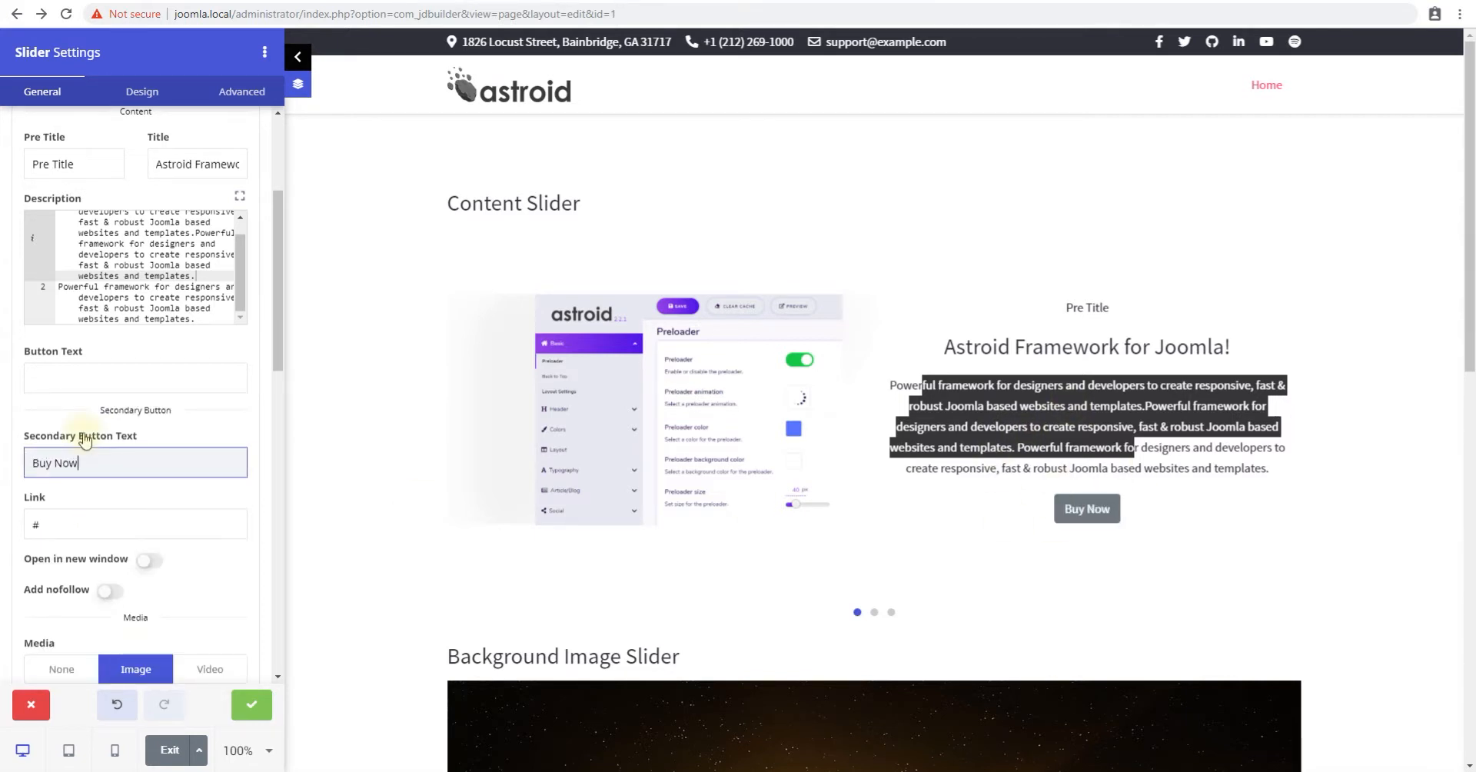
{"action": "left_click", "coordinate": [134, 524]}
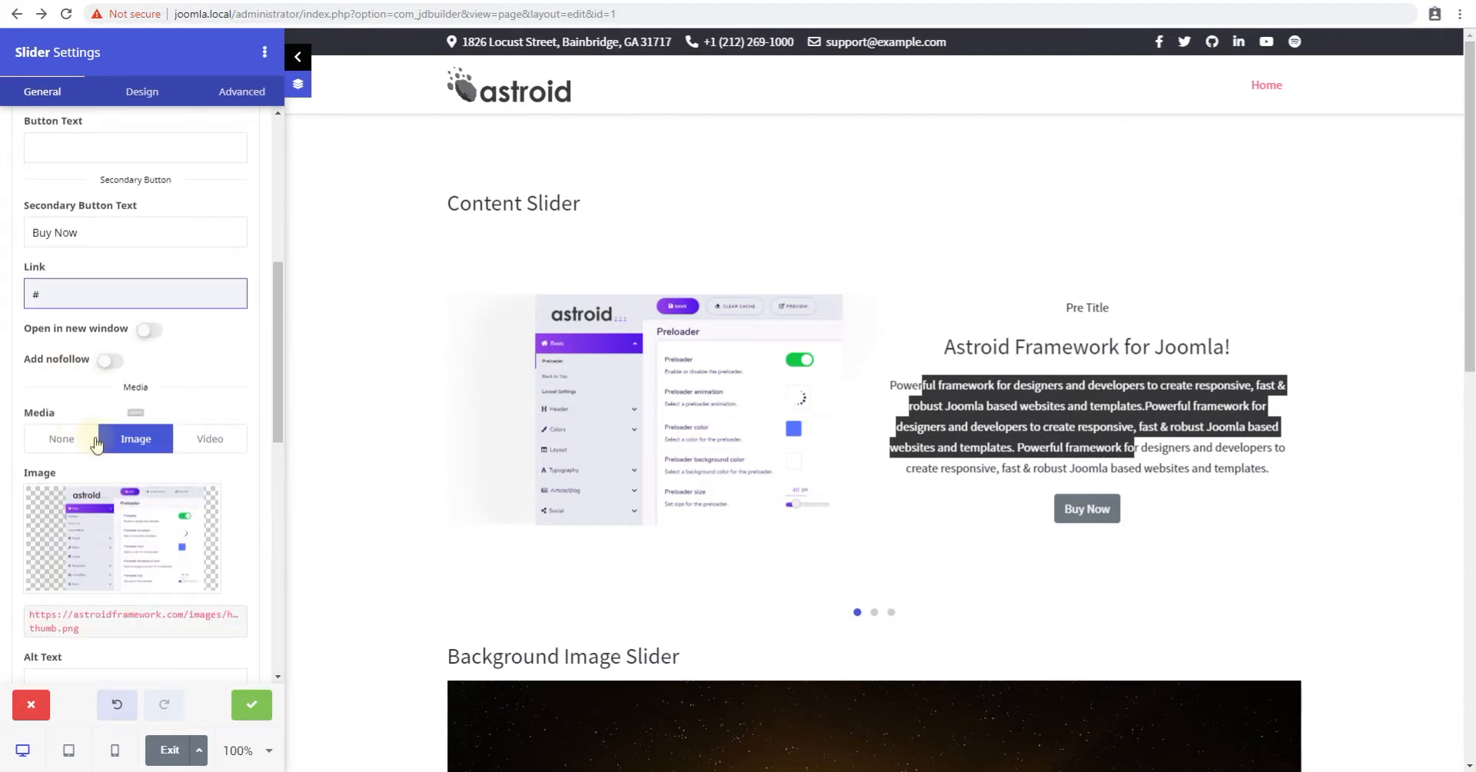
- Switch the first slide's media from None through Image to Video
{"action": "left_click", "coordinate": [59, 439]}
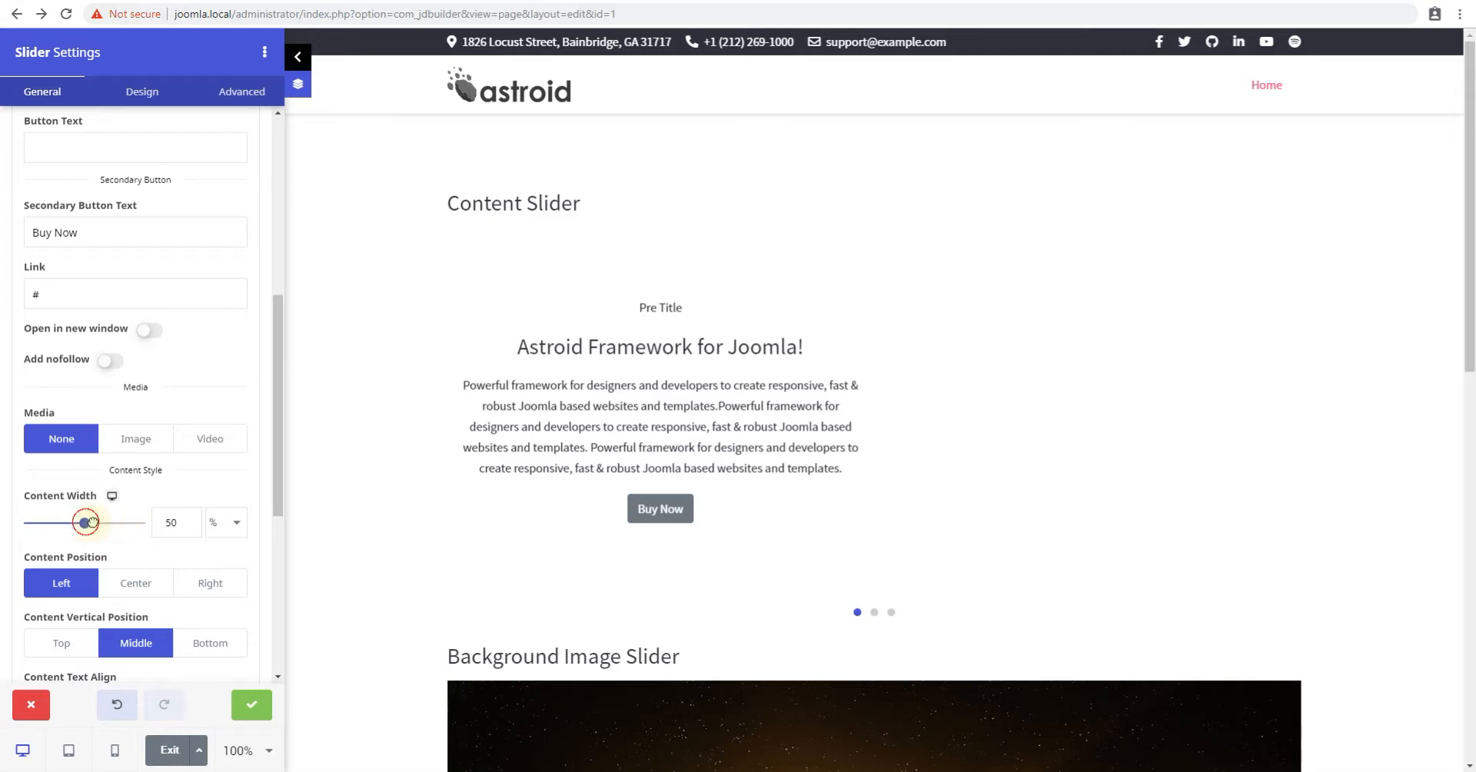
{"action": "left_click_drag", "start_coordinate": [88, 523], "coordinate": [143, 523]}
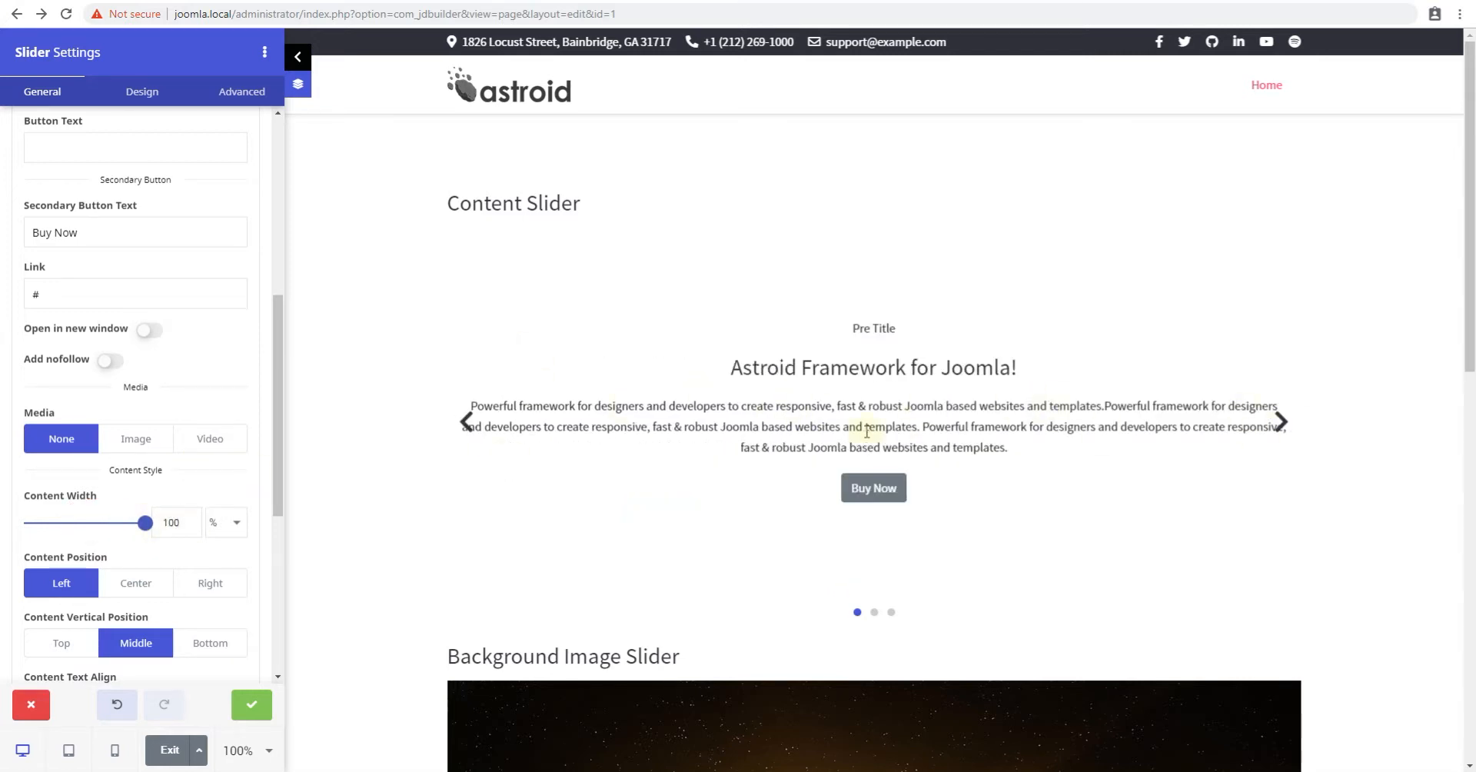
{"action": "left_click", "coordinate": [462, 420]}
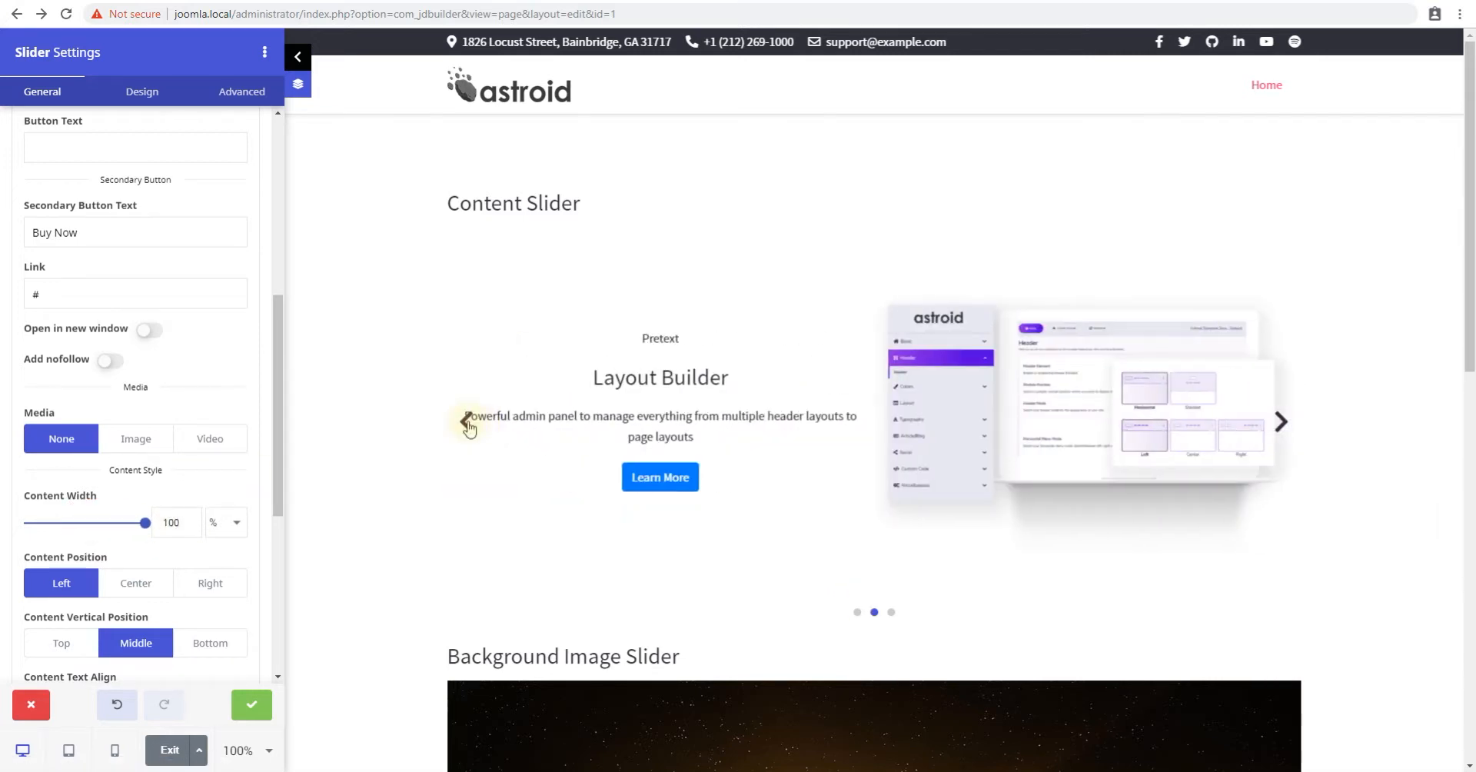
{"action": "left_click", "coordinate": [136, 439]}
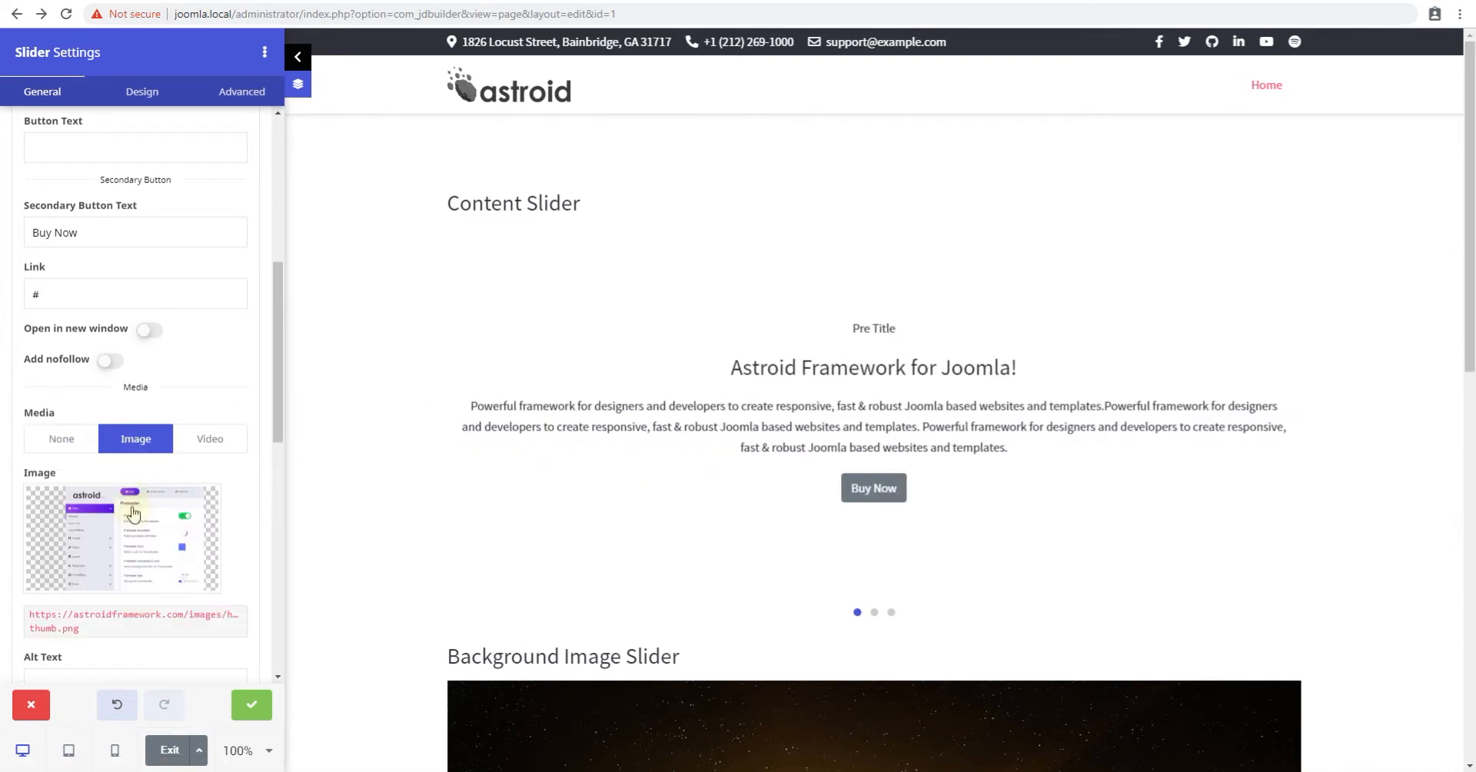
{"action": "left_click", "coordinate": [209, 439]}
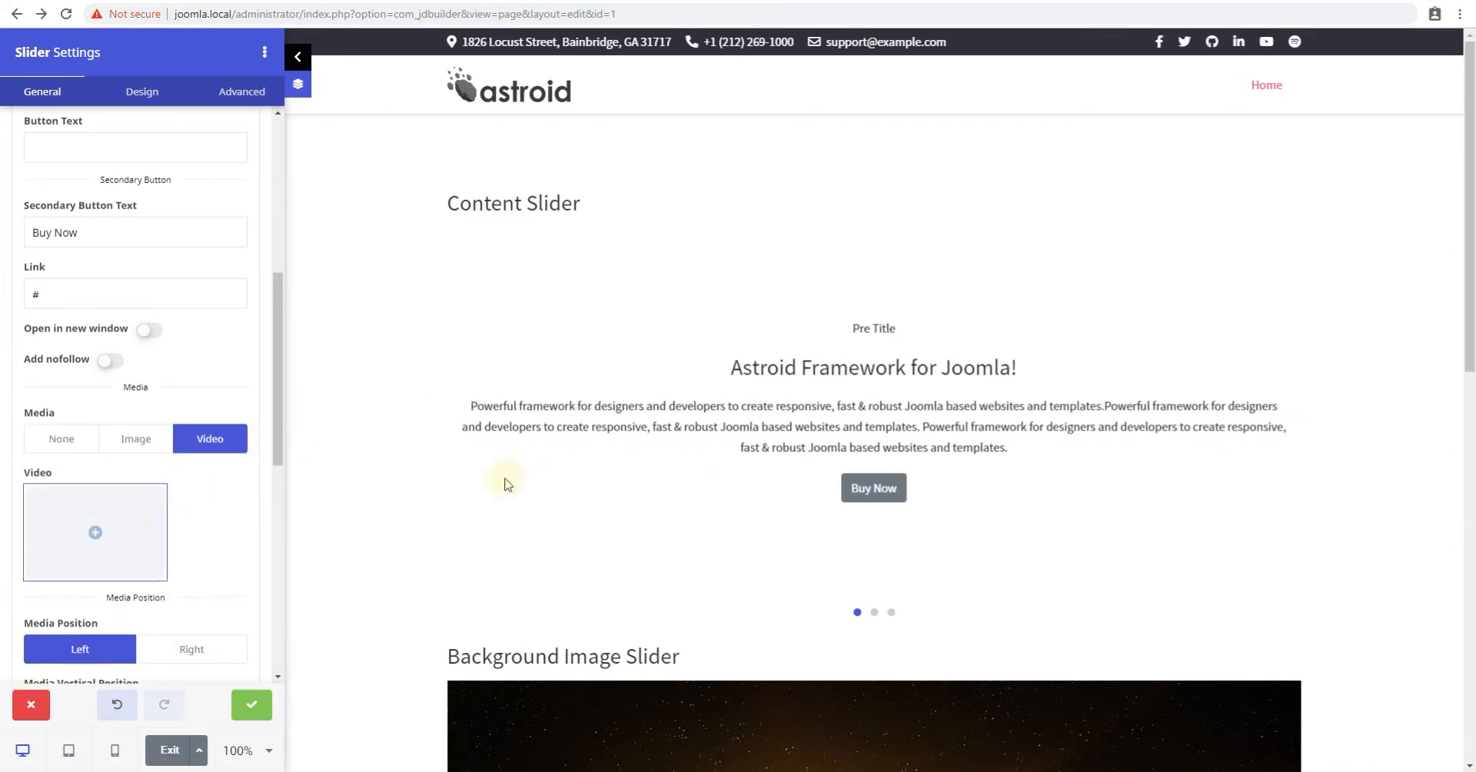
- Set the slide's content width to 50%
{"action": "scroll", "scroll_direction": "down", "scroll_amount": 3}
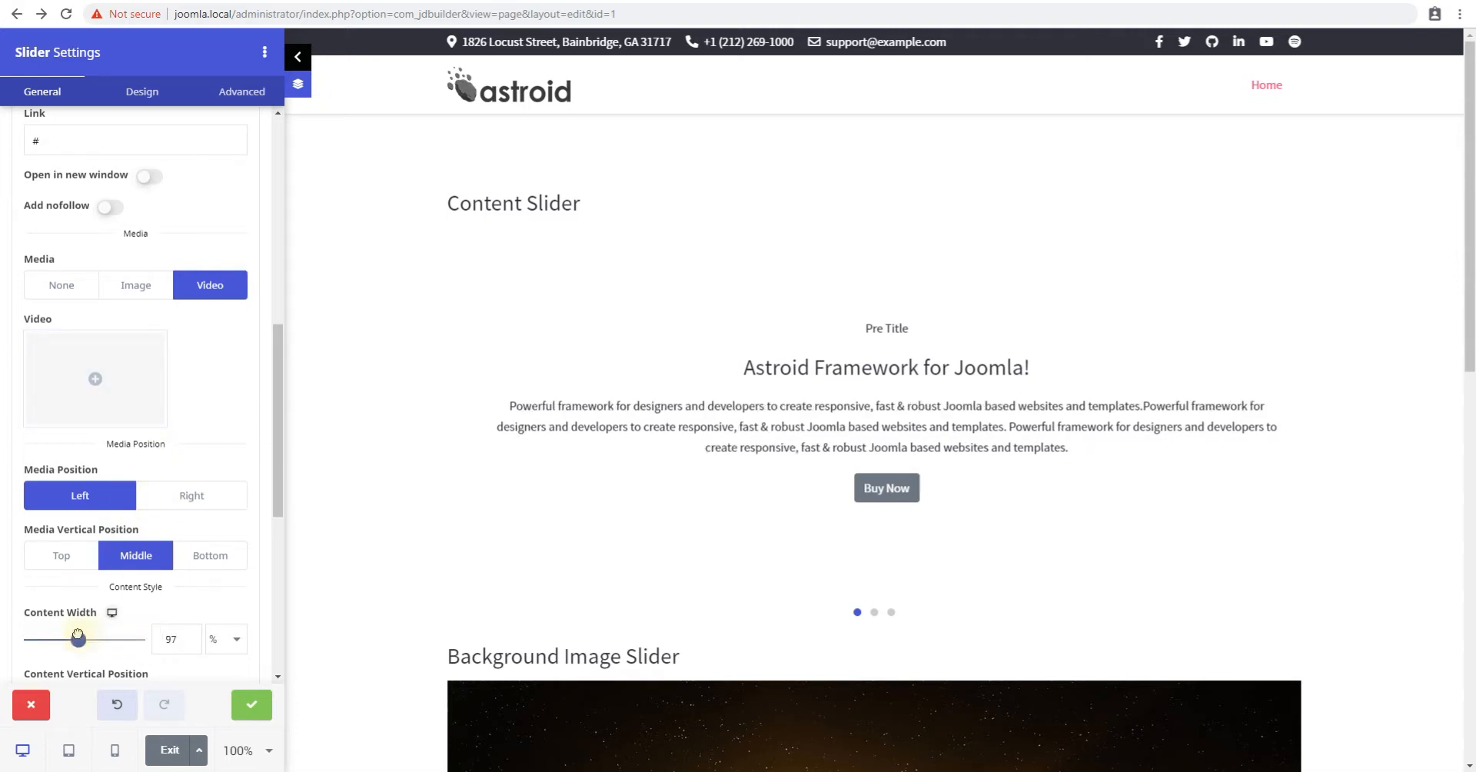
{"action": "left_click_drag", "start_coordinate": [80, 638], "coordinate": [92, 638]}
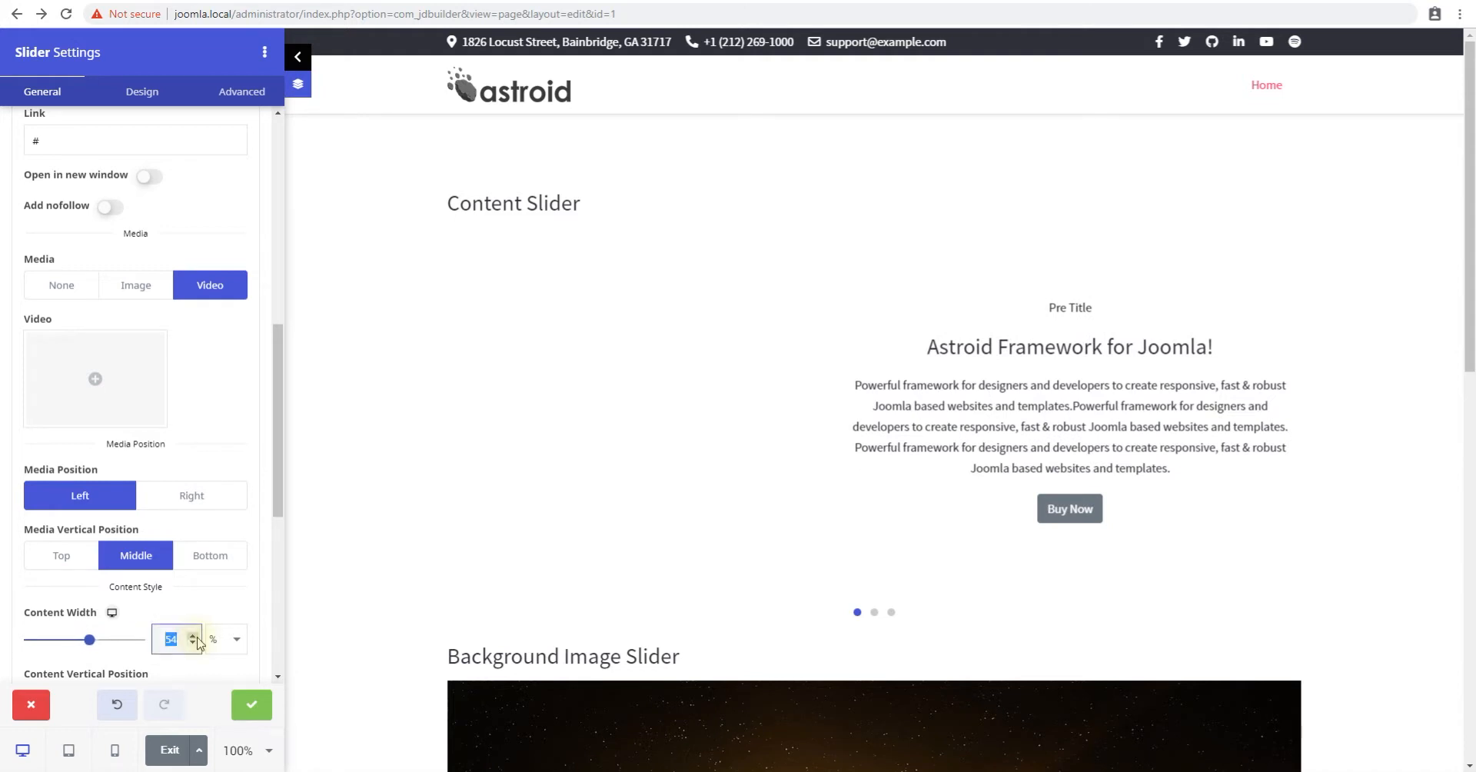
{"action": "left_click", "coordinate": [192, 642]}
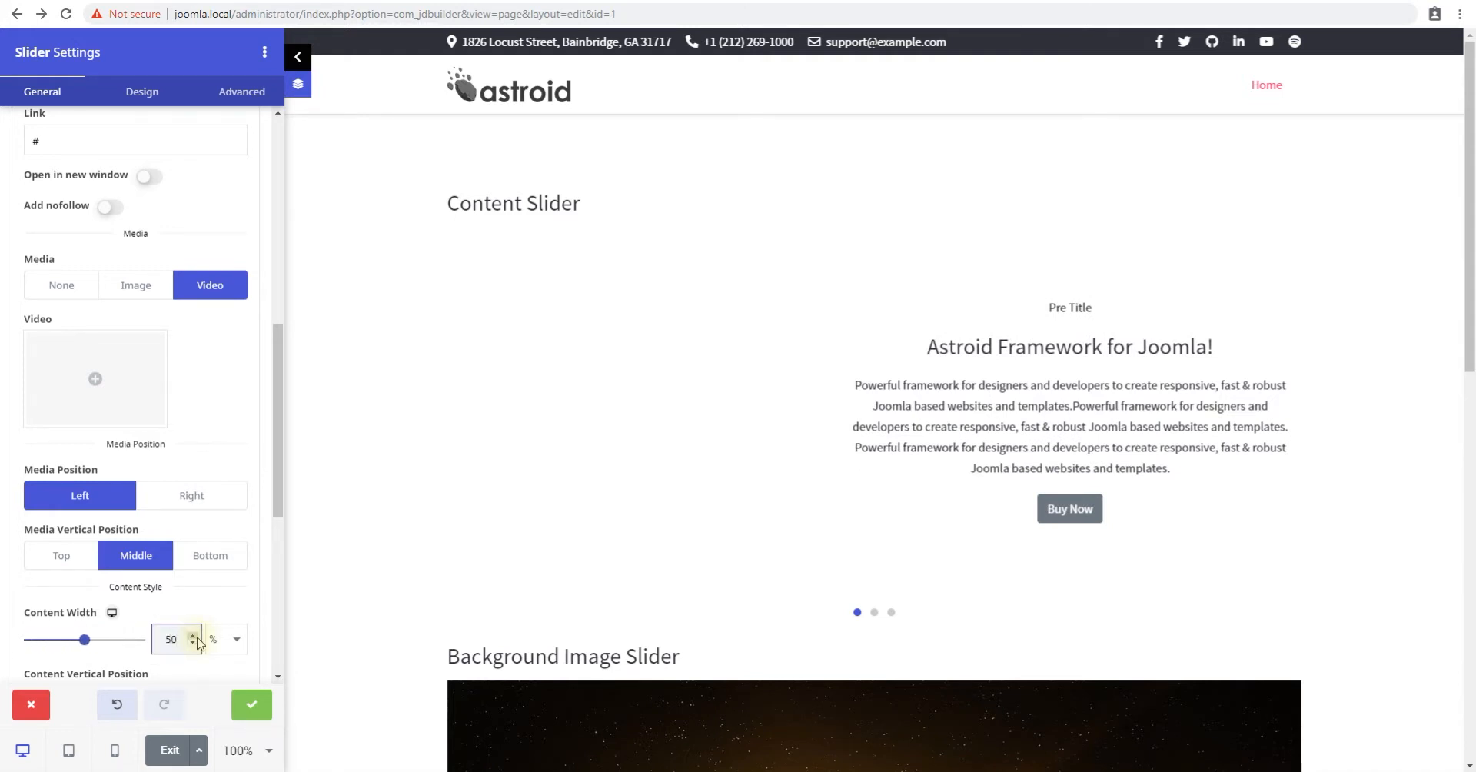
{"action": "left_click", "coordinate": [236, 639]}
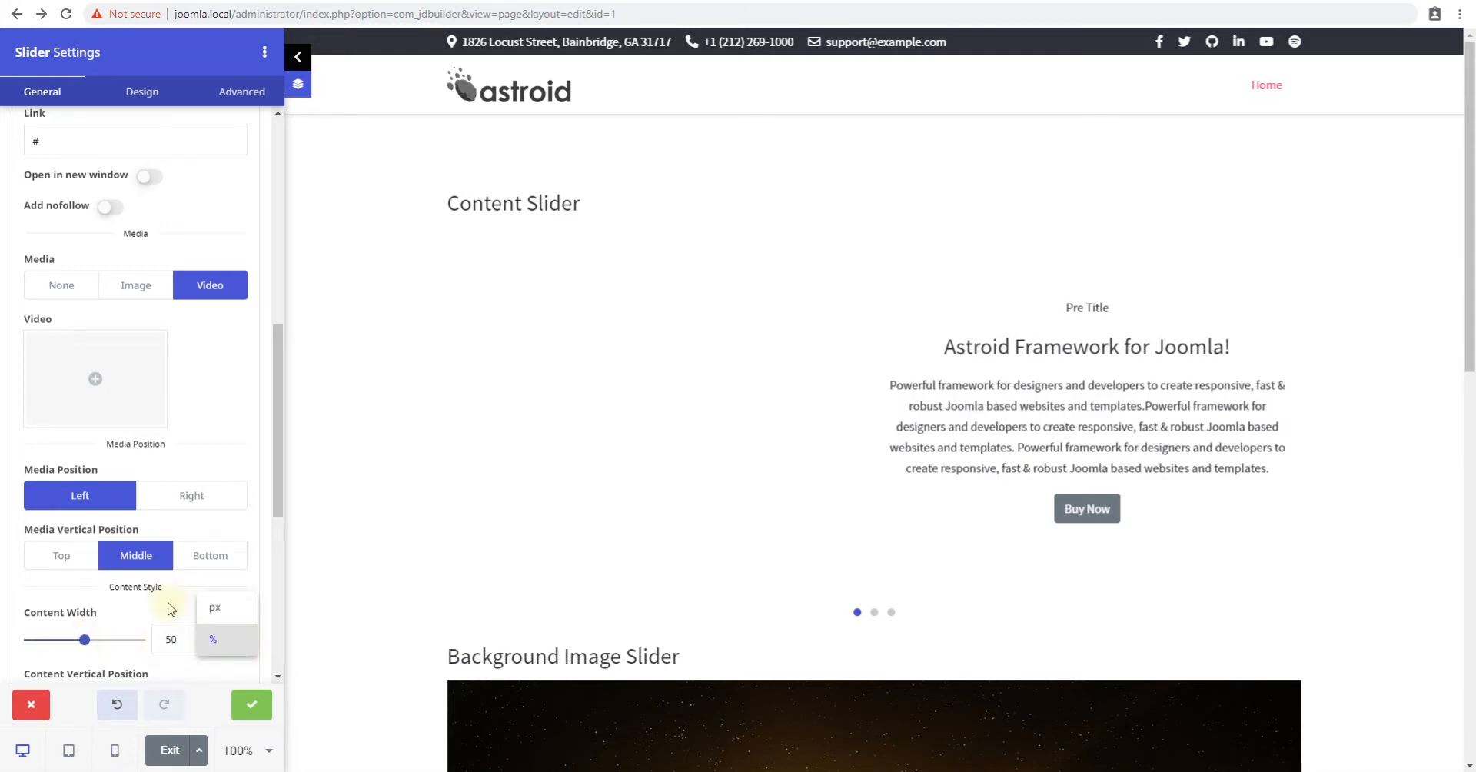
{"action": "mouse_move", "coordinate": [62, 286]}
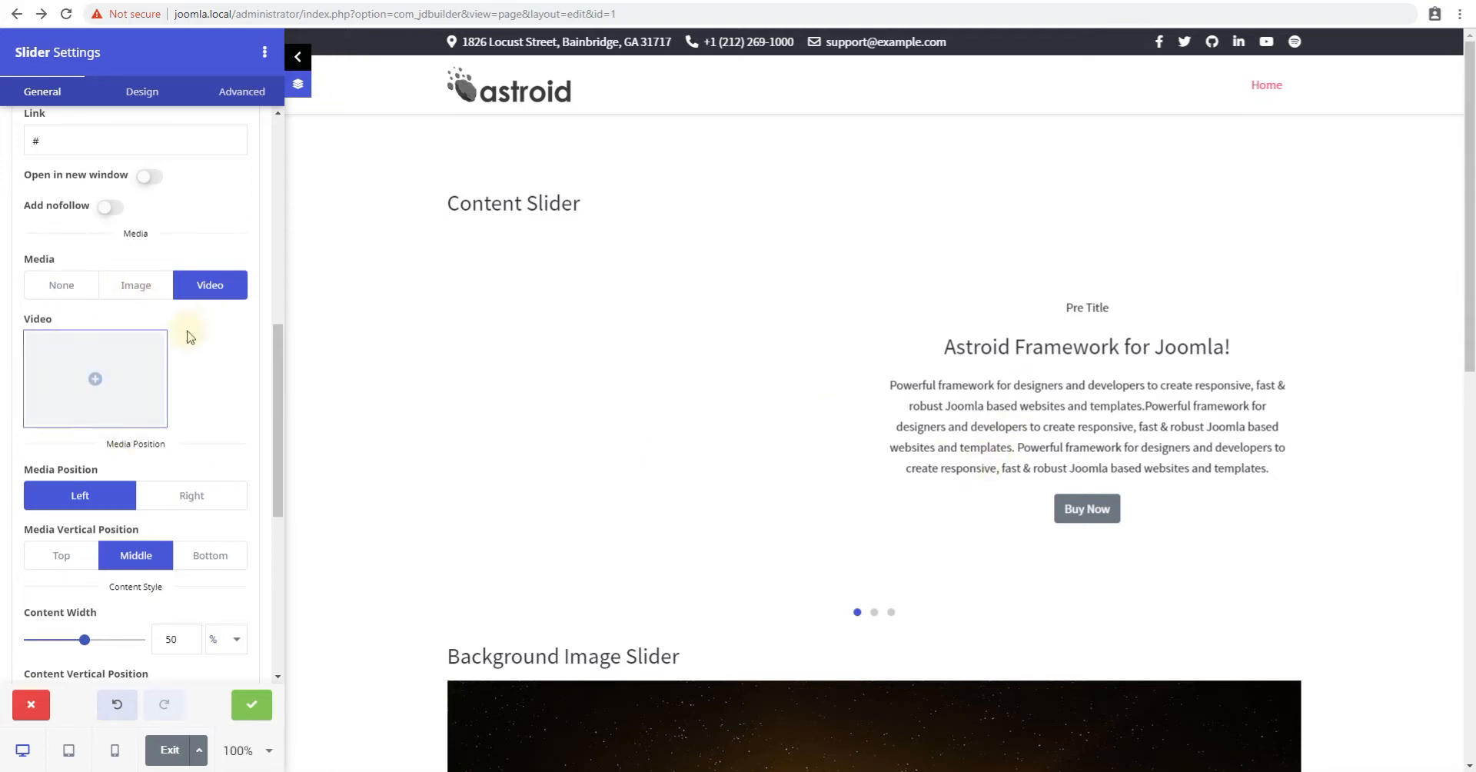
- Show image media, leaving image and text vertically Middle after trying Top and Bottom
{"action": "left_click", "coordinate": [136, 284]}
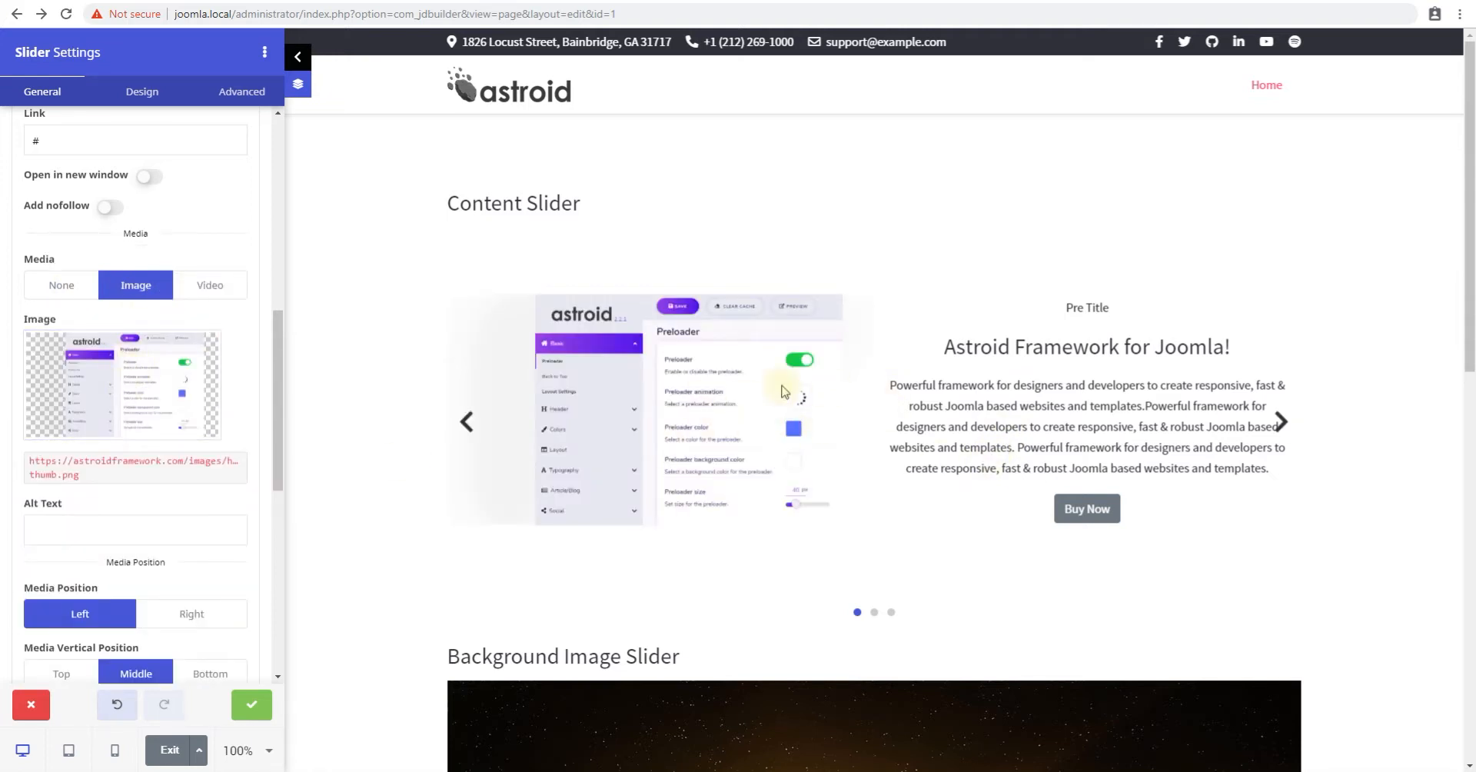
{"action": "scroll", "scroll_direction": "down", "scroll_amount": 3}
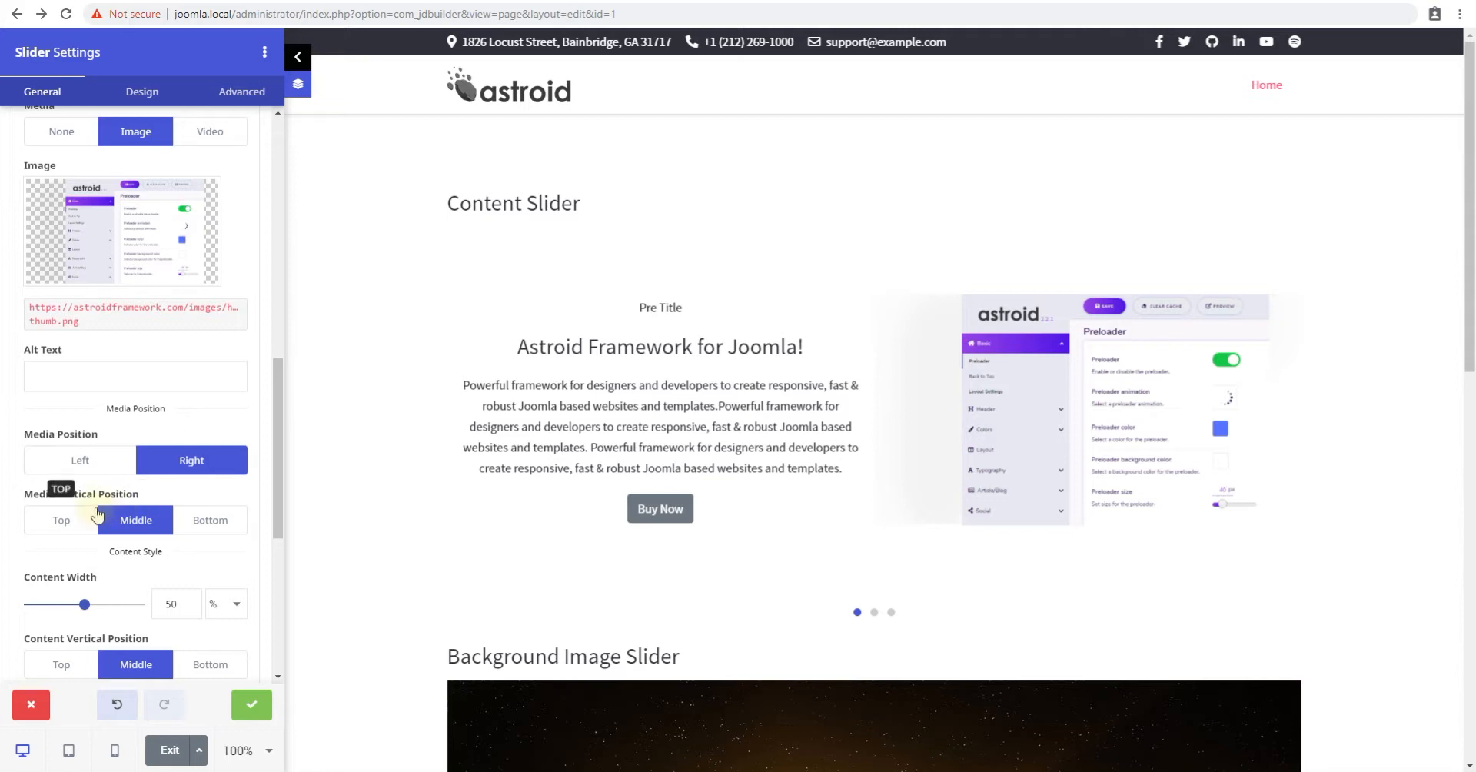
{"action": "left_click", "coordinate": [210, 519]}
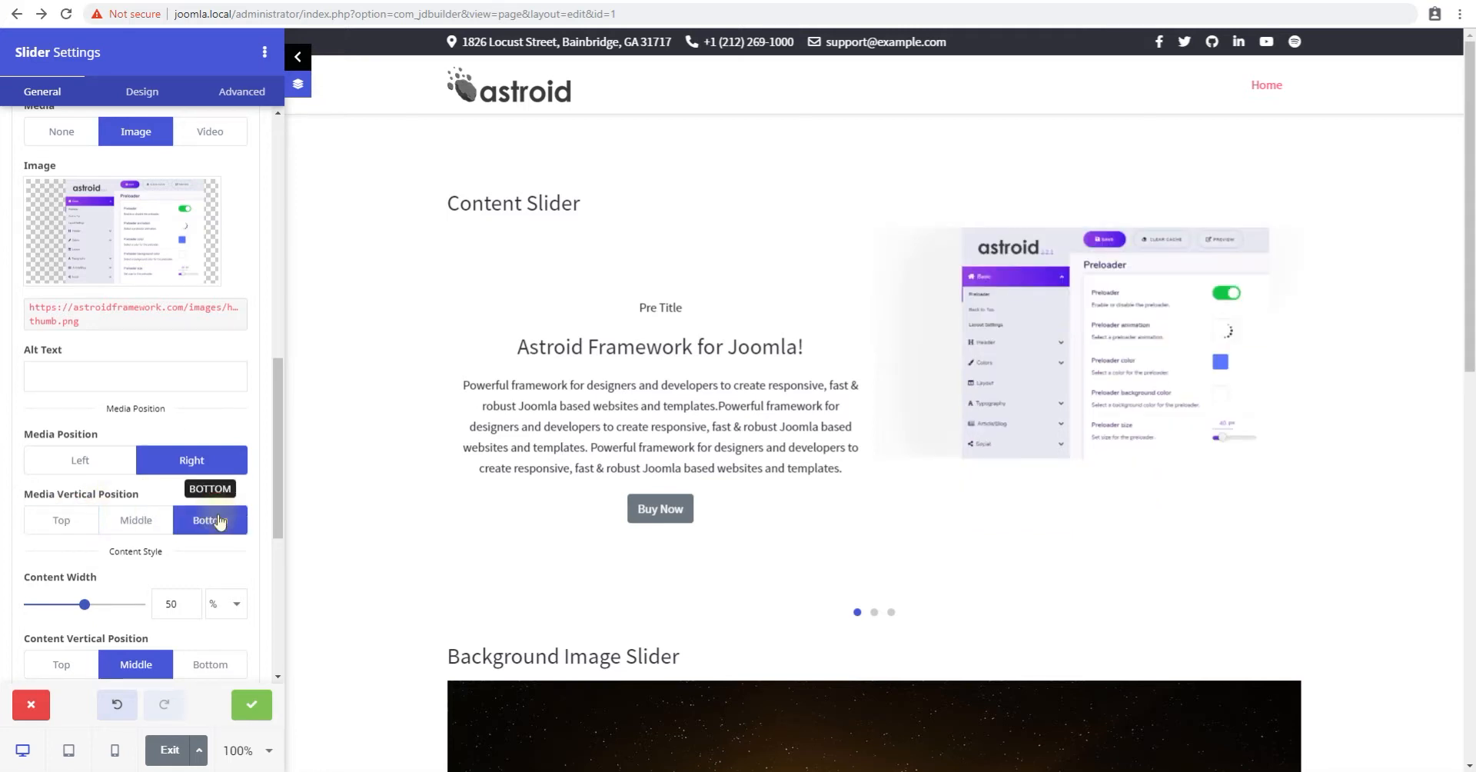
{"action": "left_click", "coordinate": [62, 520]}
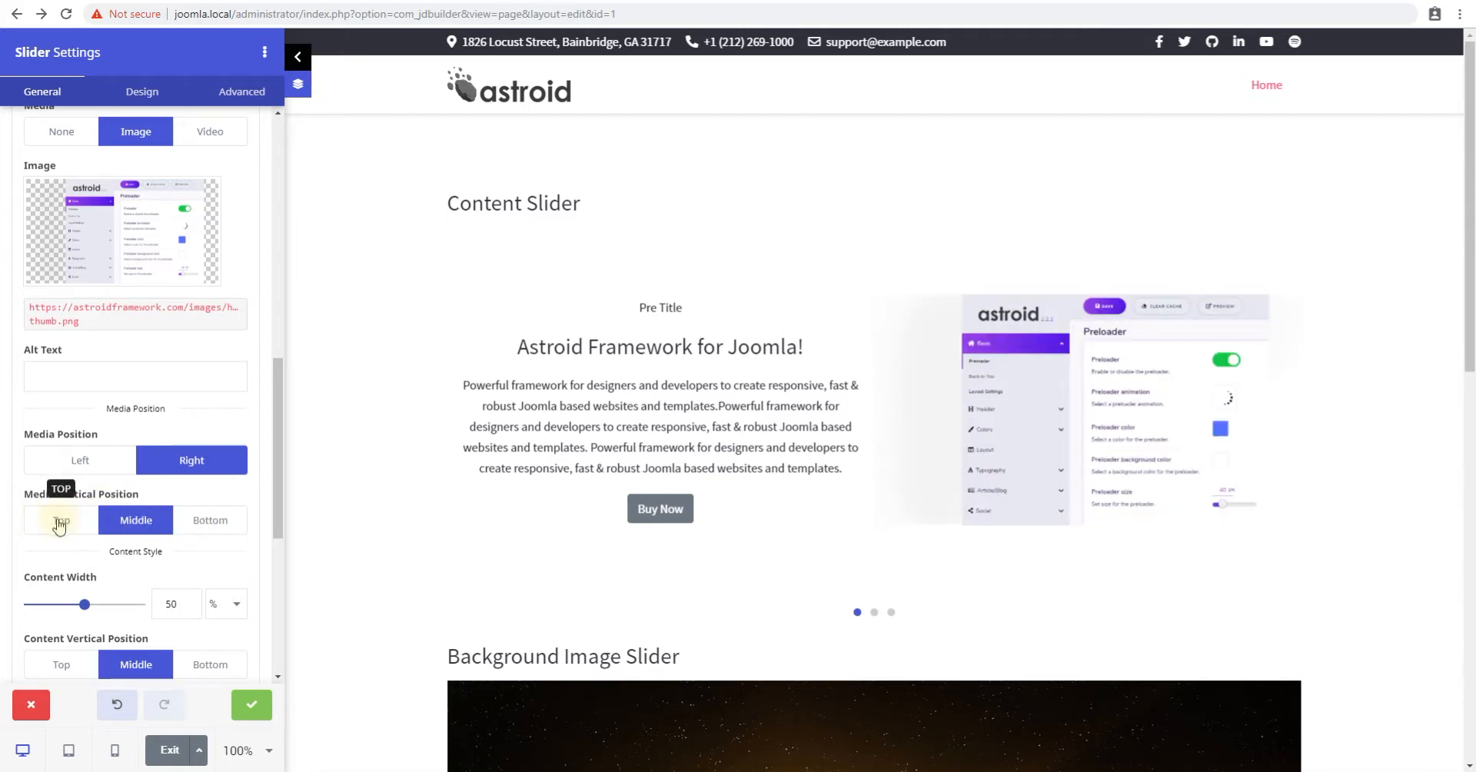
{"action": "left_click", "coordinate": [62, 520]}
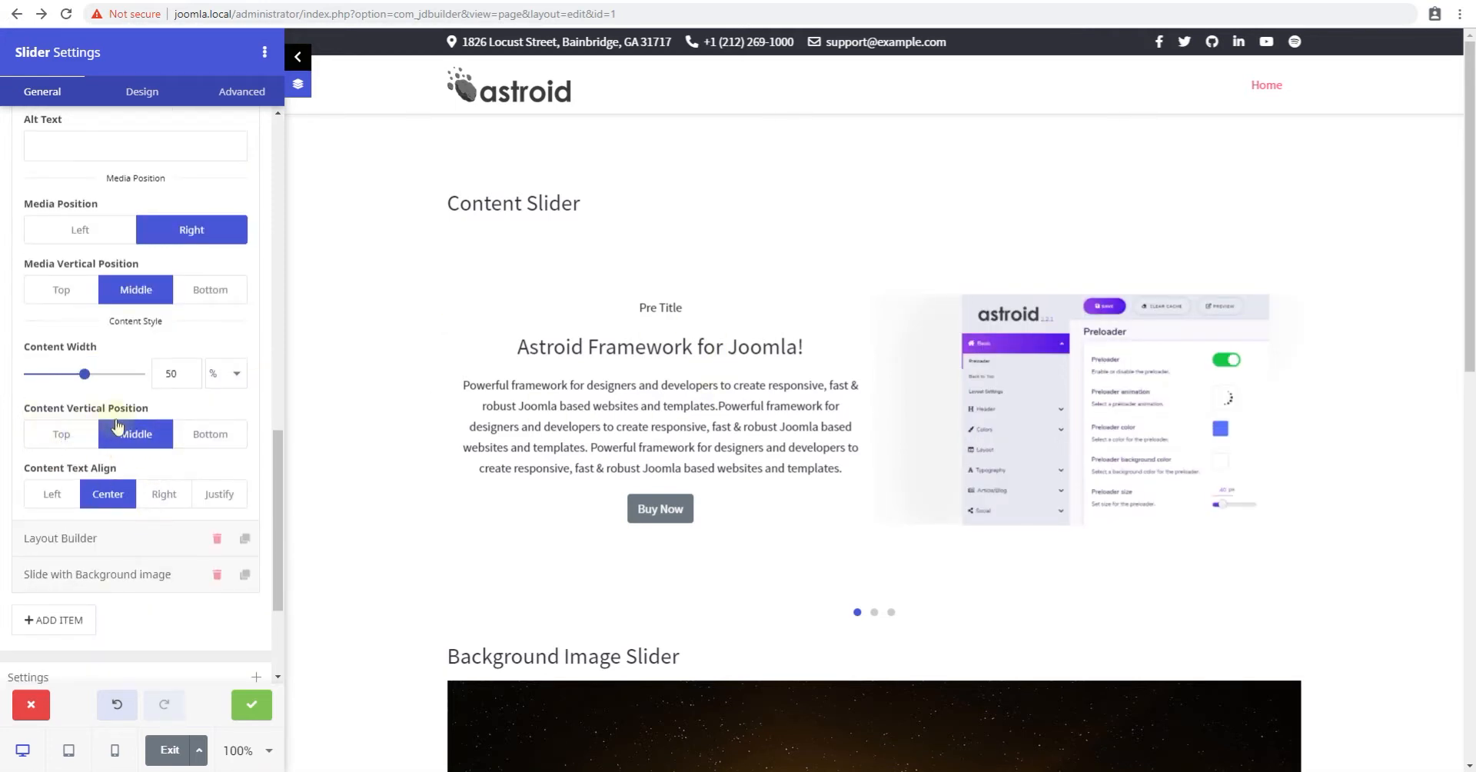
{"action": "left_click", "coordinate": [61, 433]}
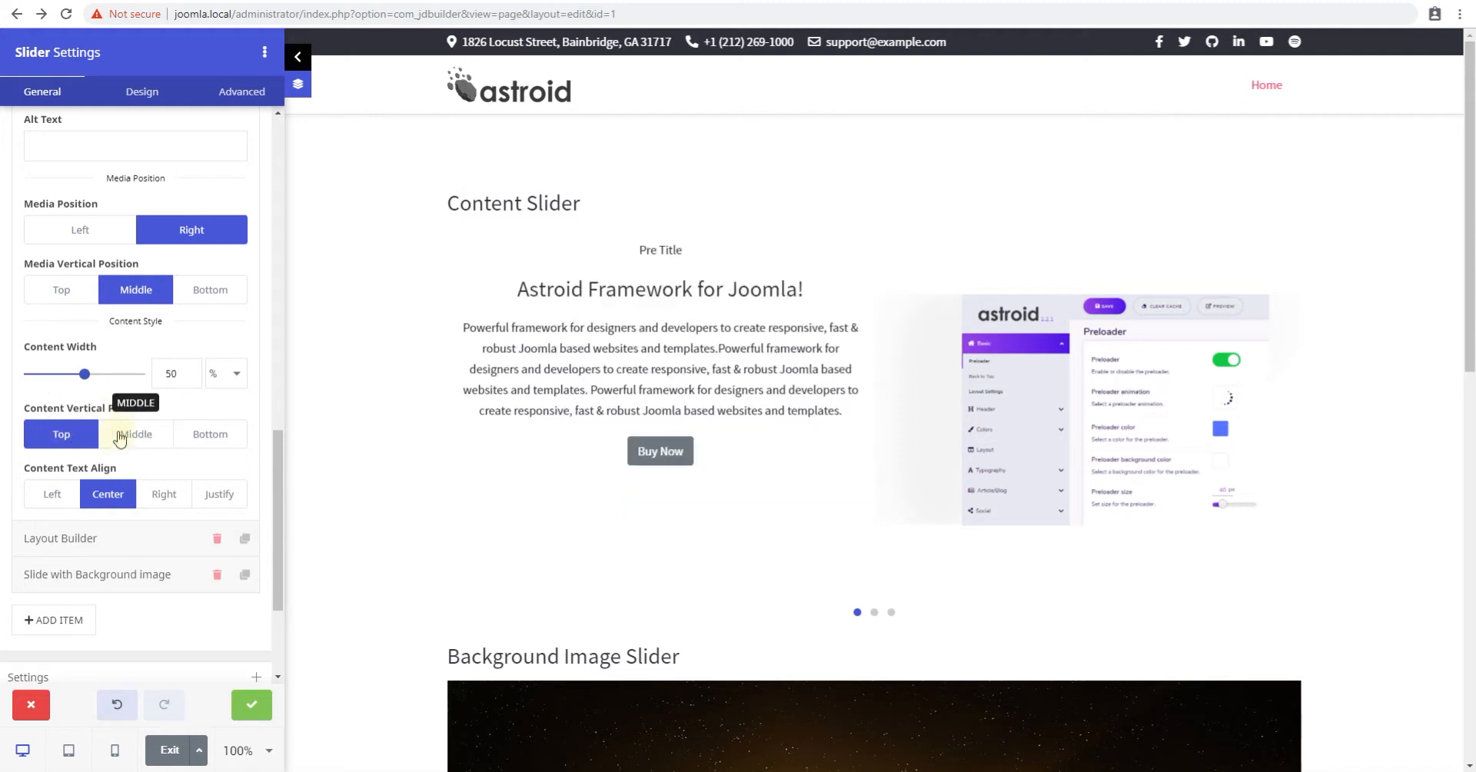
{"action": "left_click", "coordinate": [135, 434]}
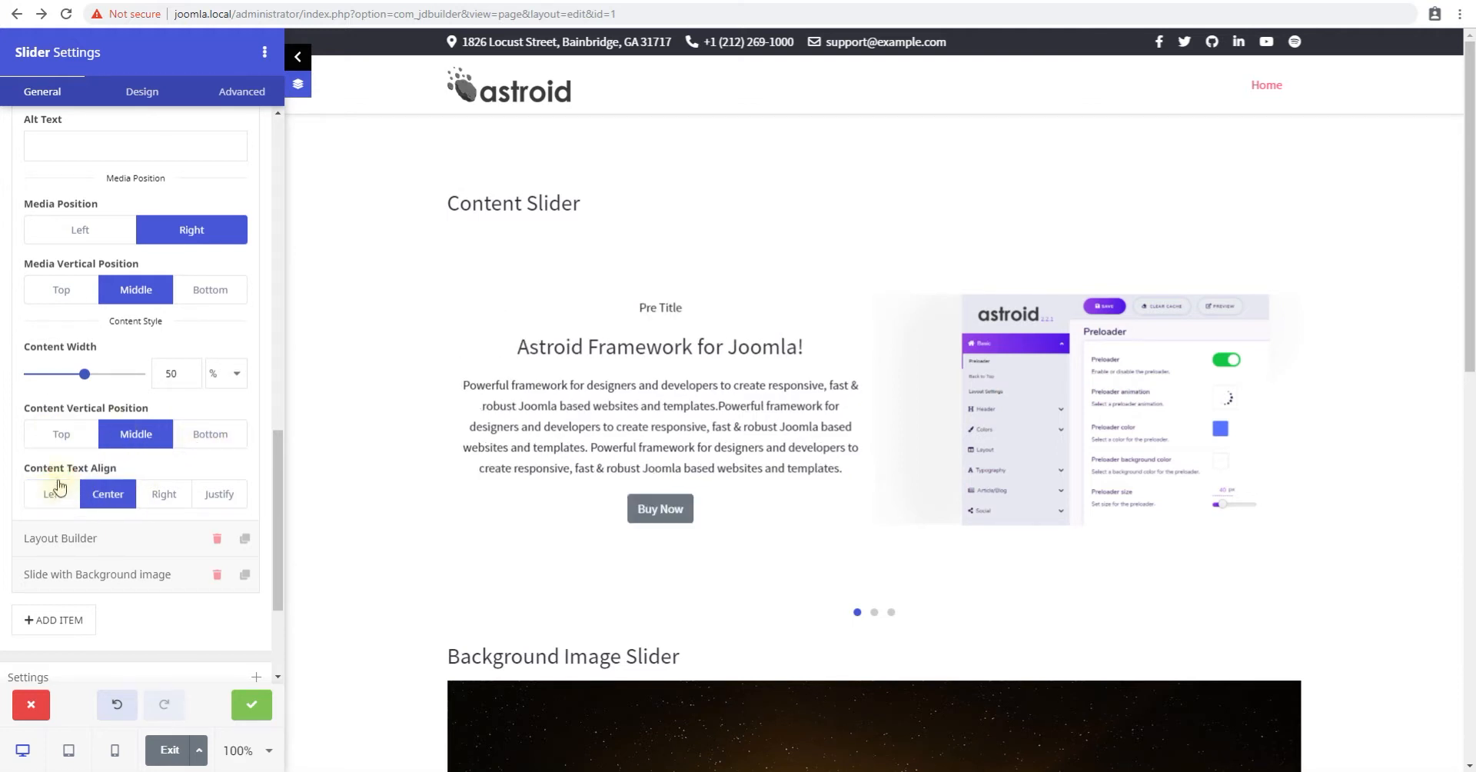
{"action": "left_click", "coordinate": [52, 494]}
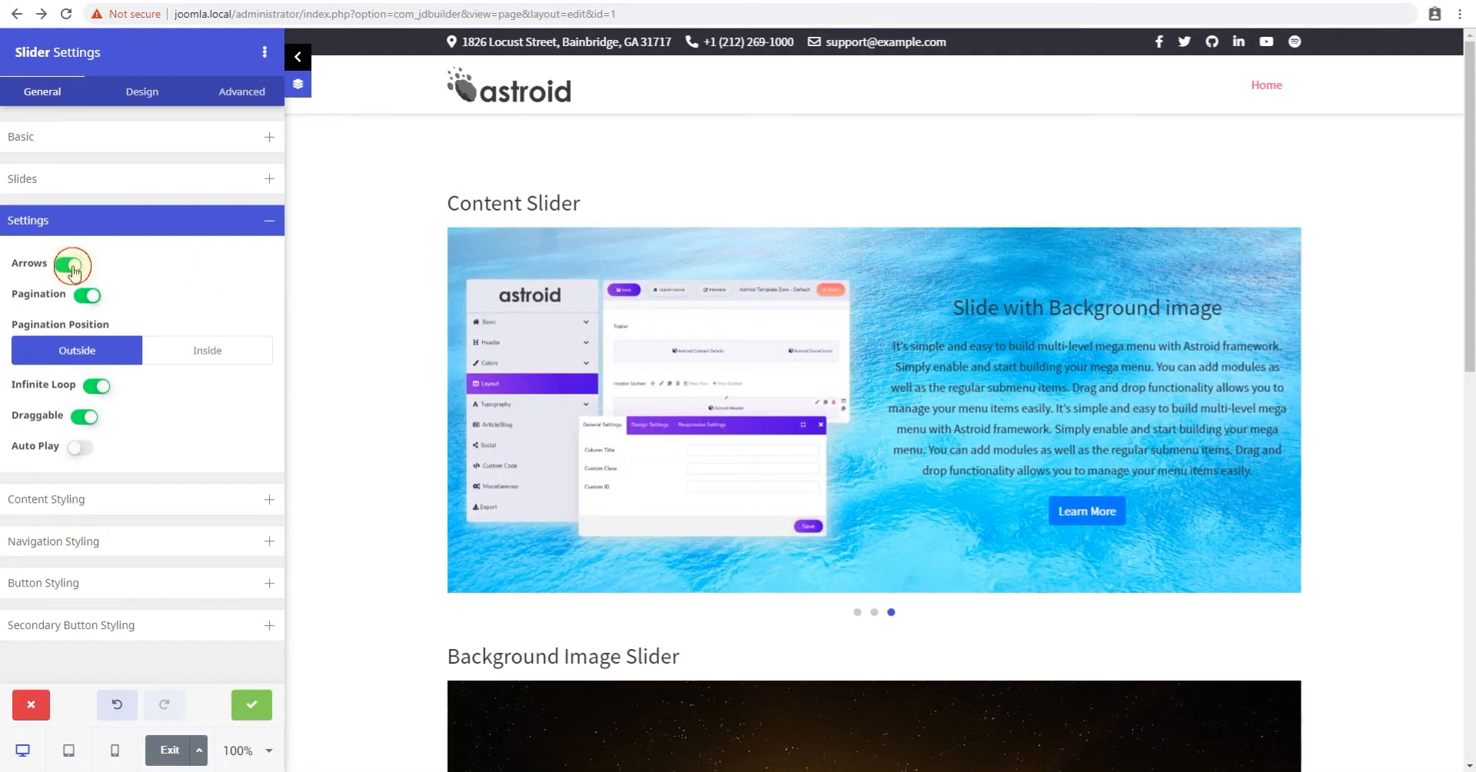
- Toggle the slider arrows and pagination dots off and back on
{"action": "left_click", "coordinate": [74, 264]}
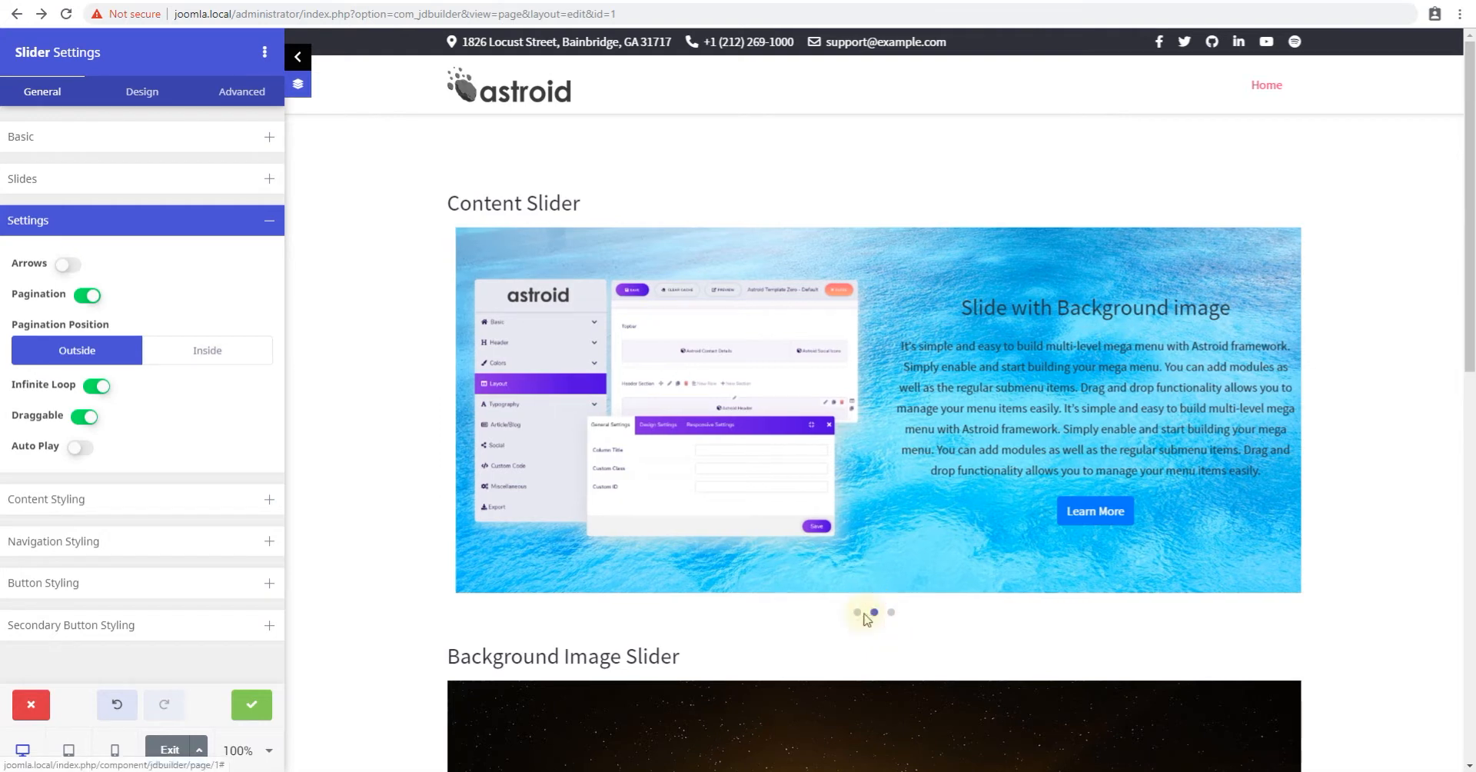
{"action": "left_click", "coordinate": [86, 294]}
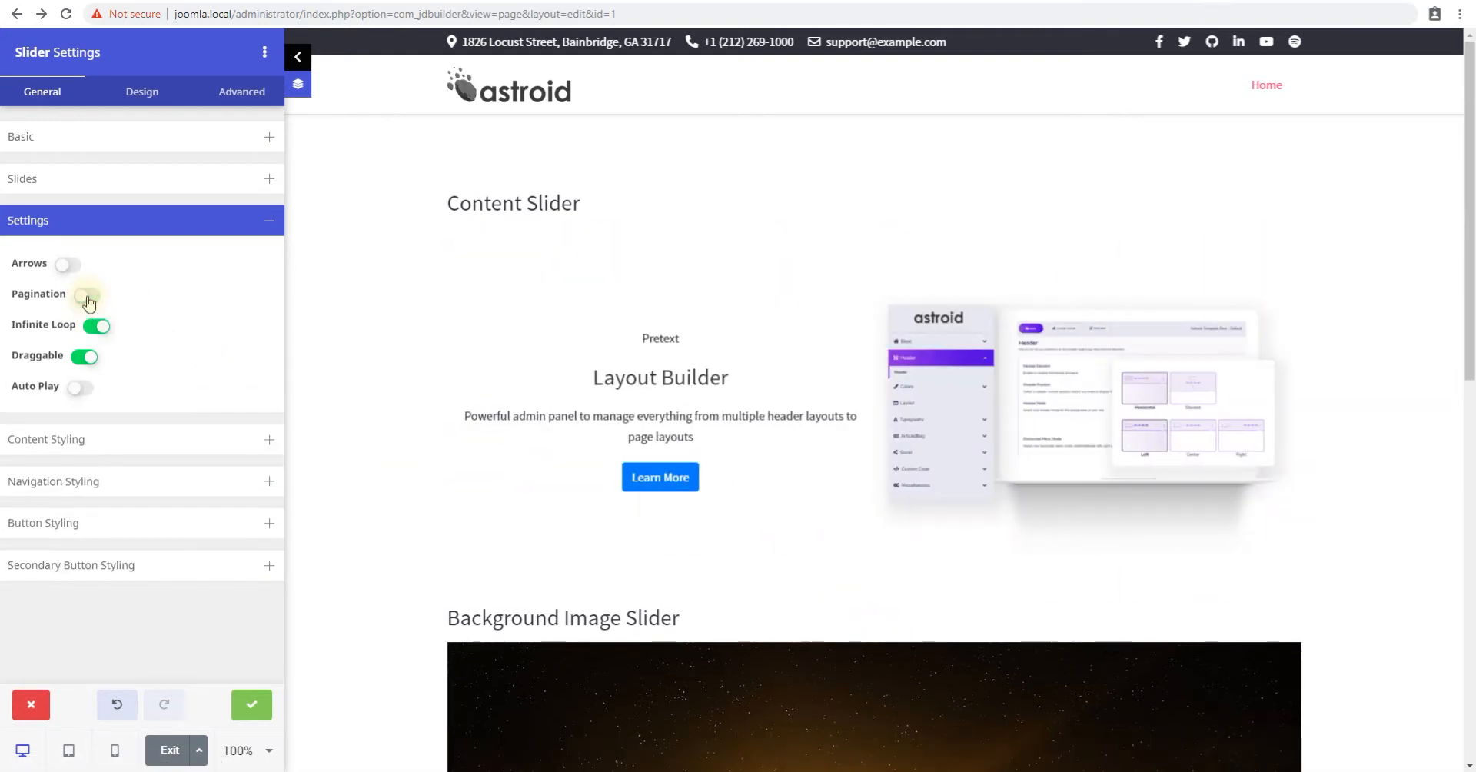
{"action": "left_click", "coordinate": [85, 295]}
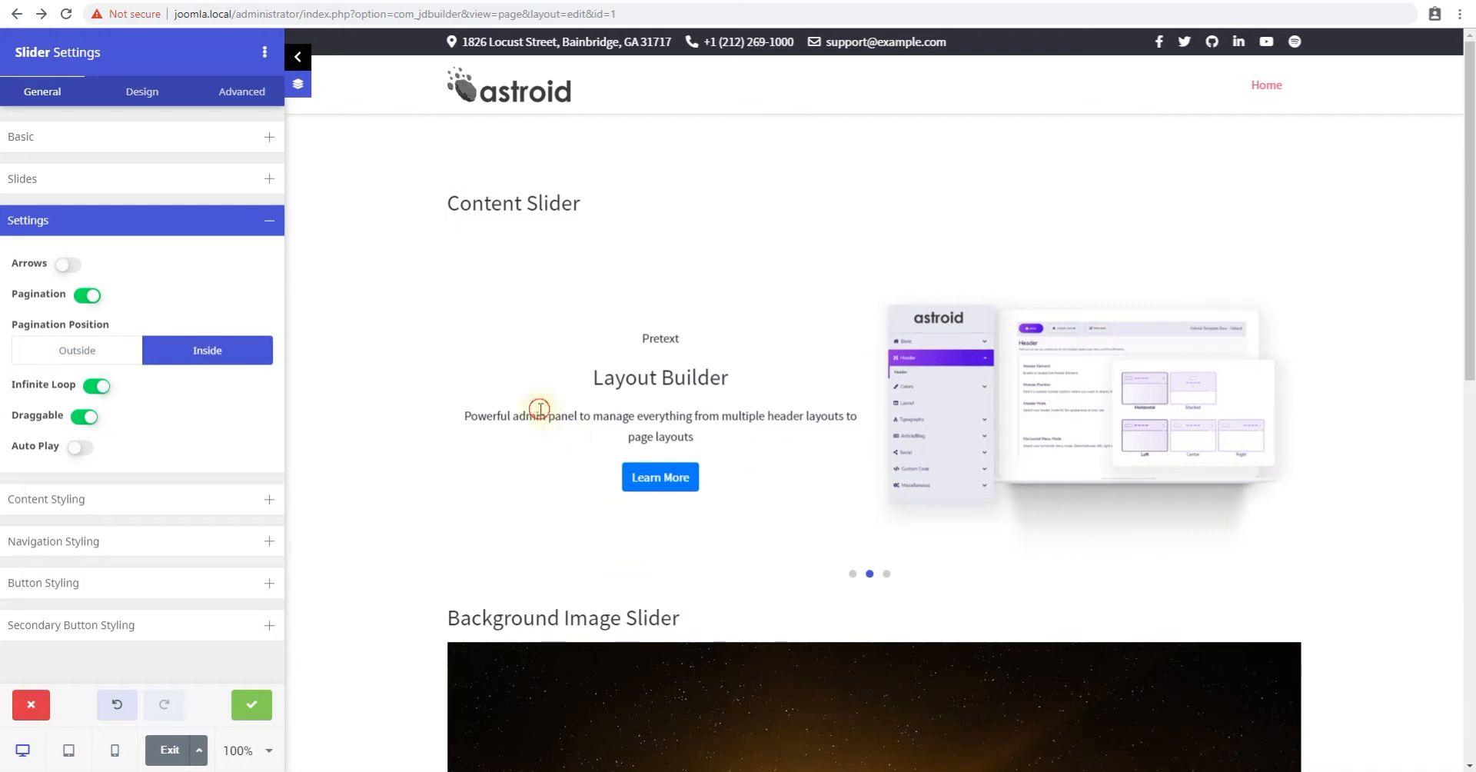
{"action": "left_click", "coordinate": [68, 264]}
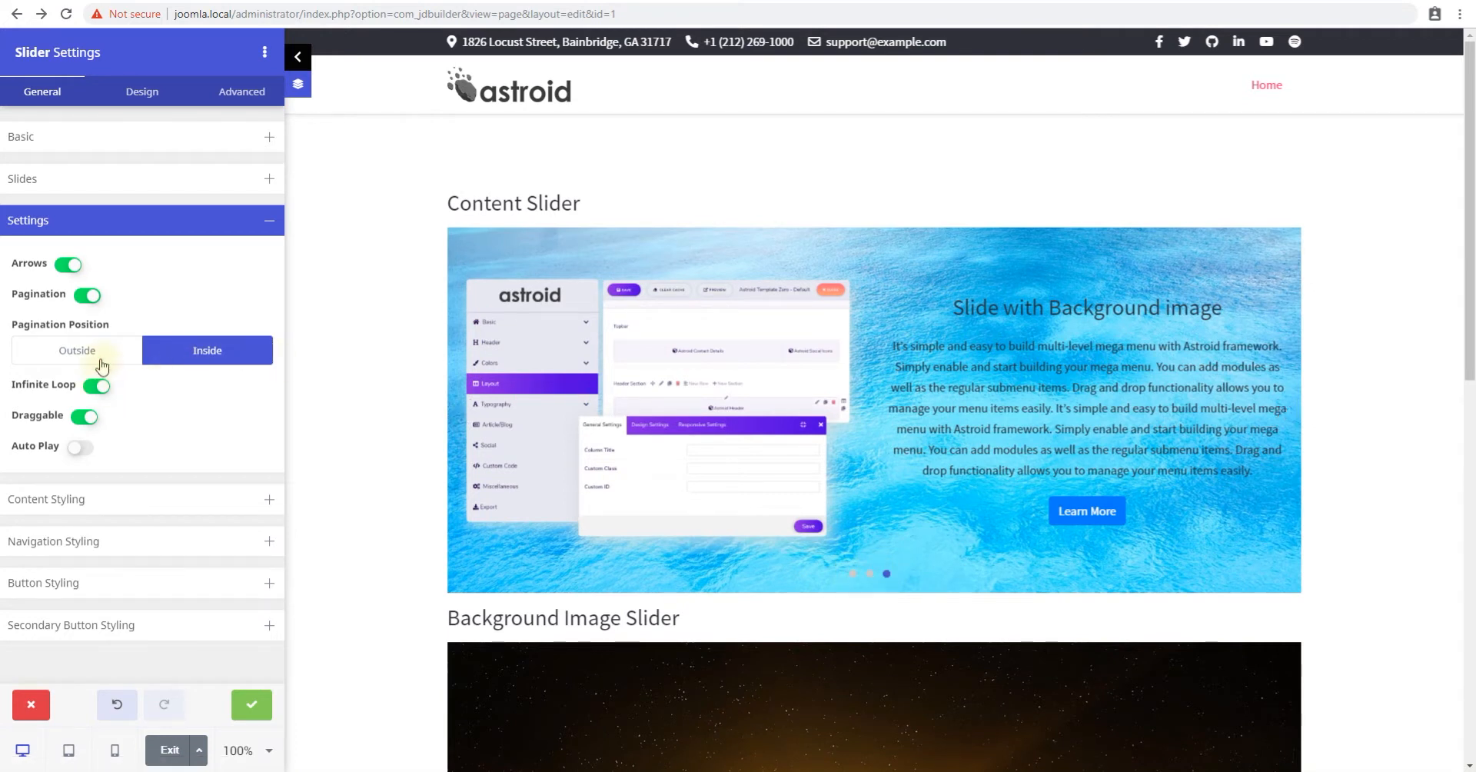
- Put pagination Inside after trying Outside, and keep Infinite Loop on
{"action": "left_click", "coordinate": [77, 350]}
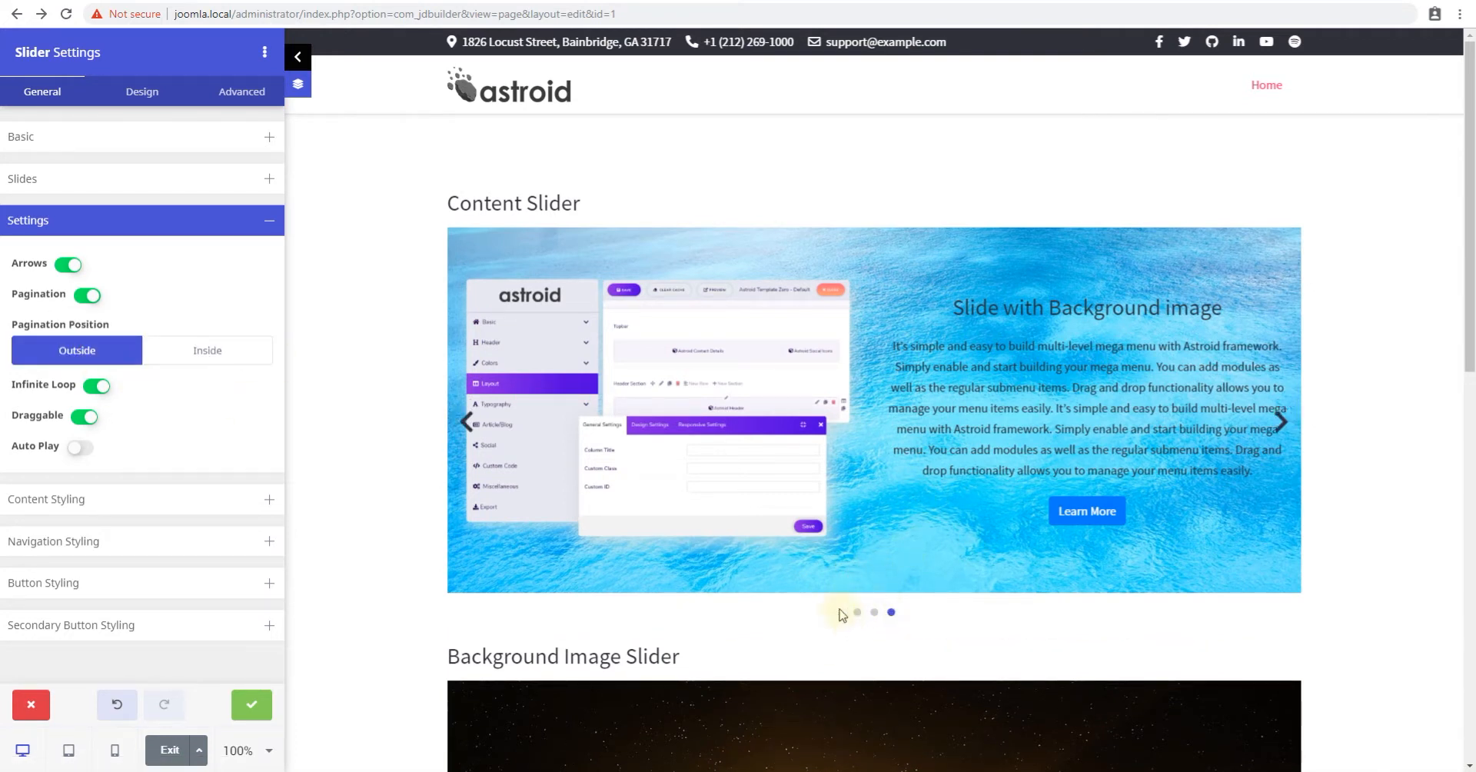
{"action": "left_click", "coordinate": [206, 349]}
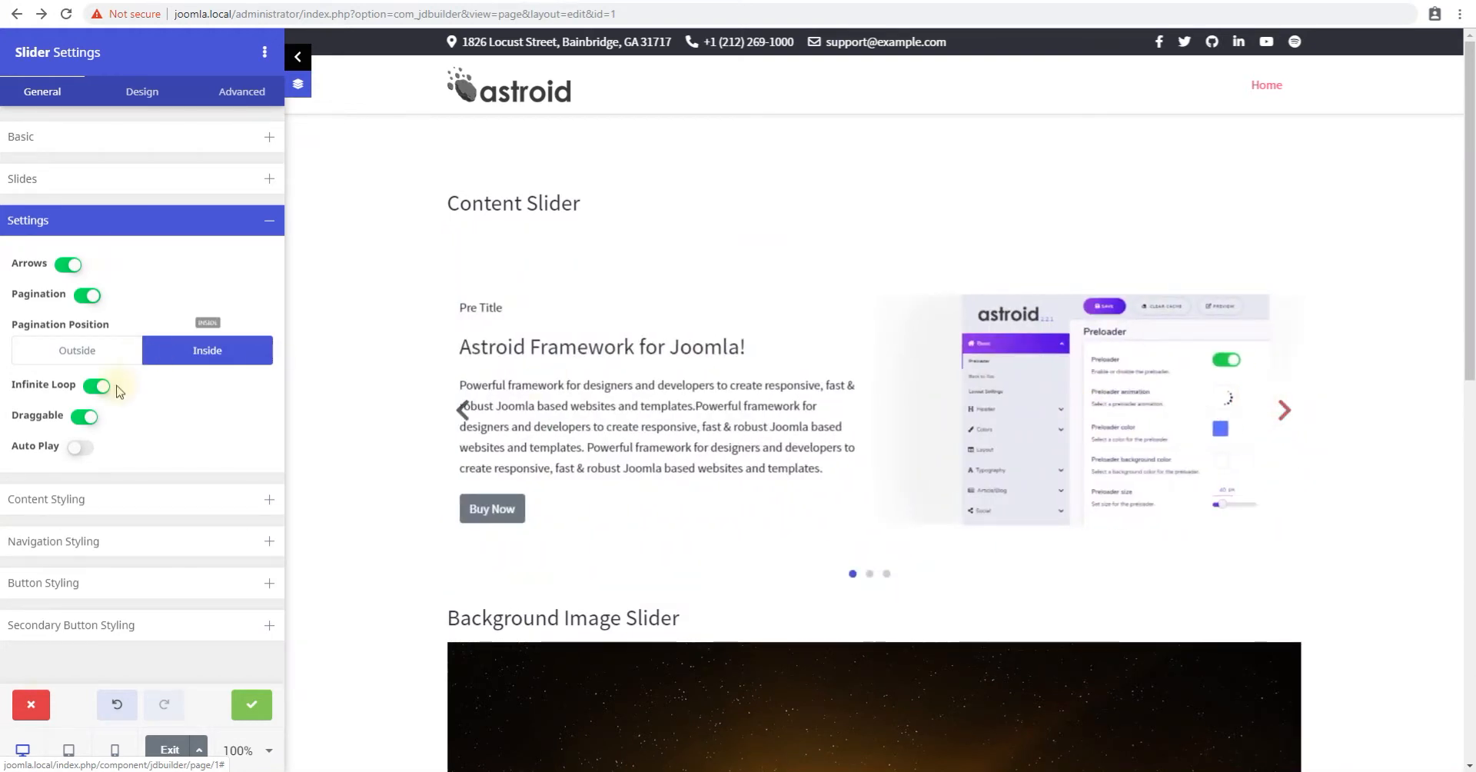
{"action": "left_click", "coordinate": [94, 385]}
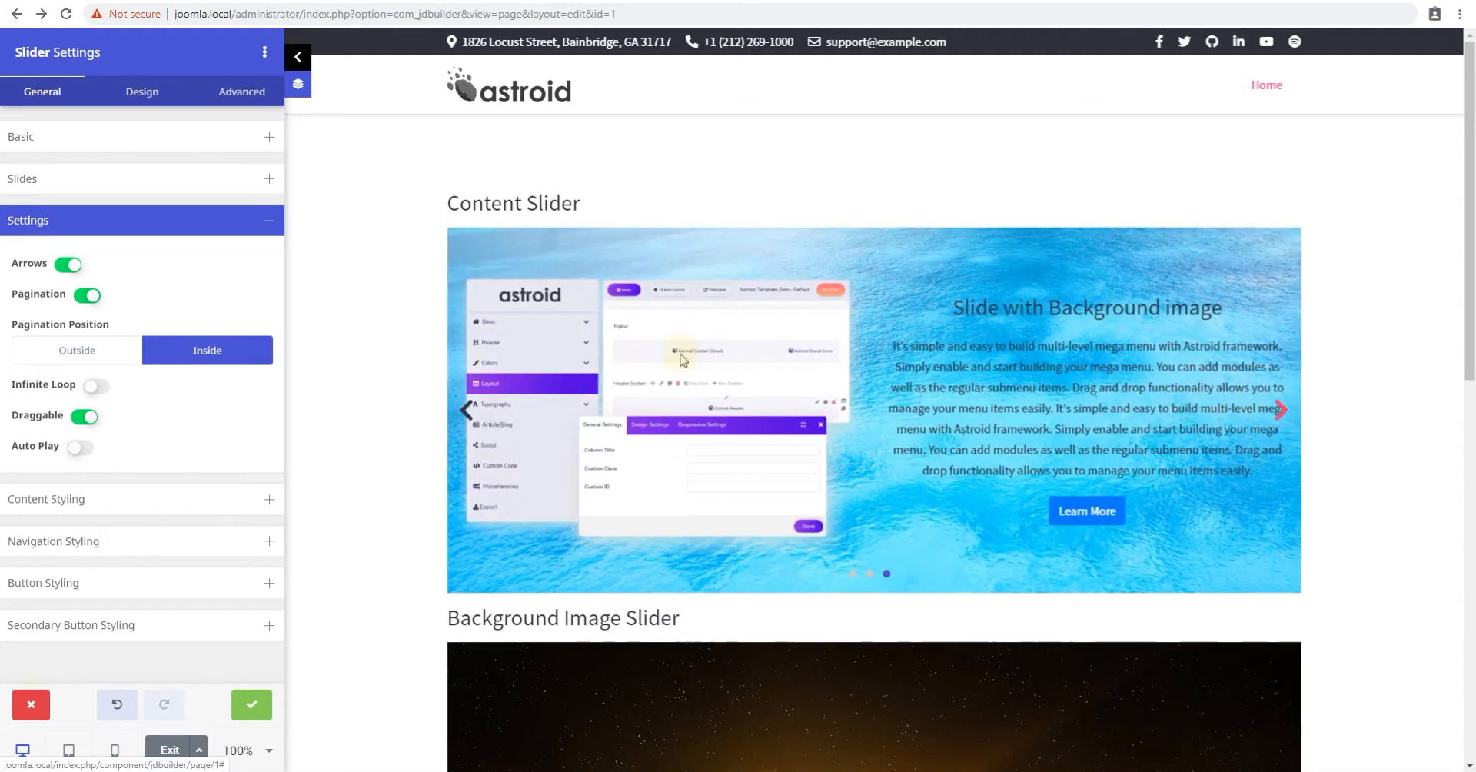
{"action": "left_click", "coordinate": [96, 384]}
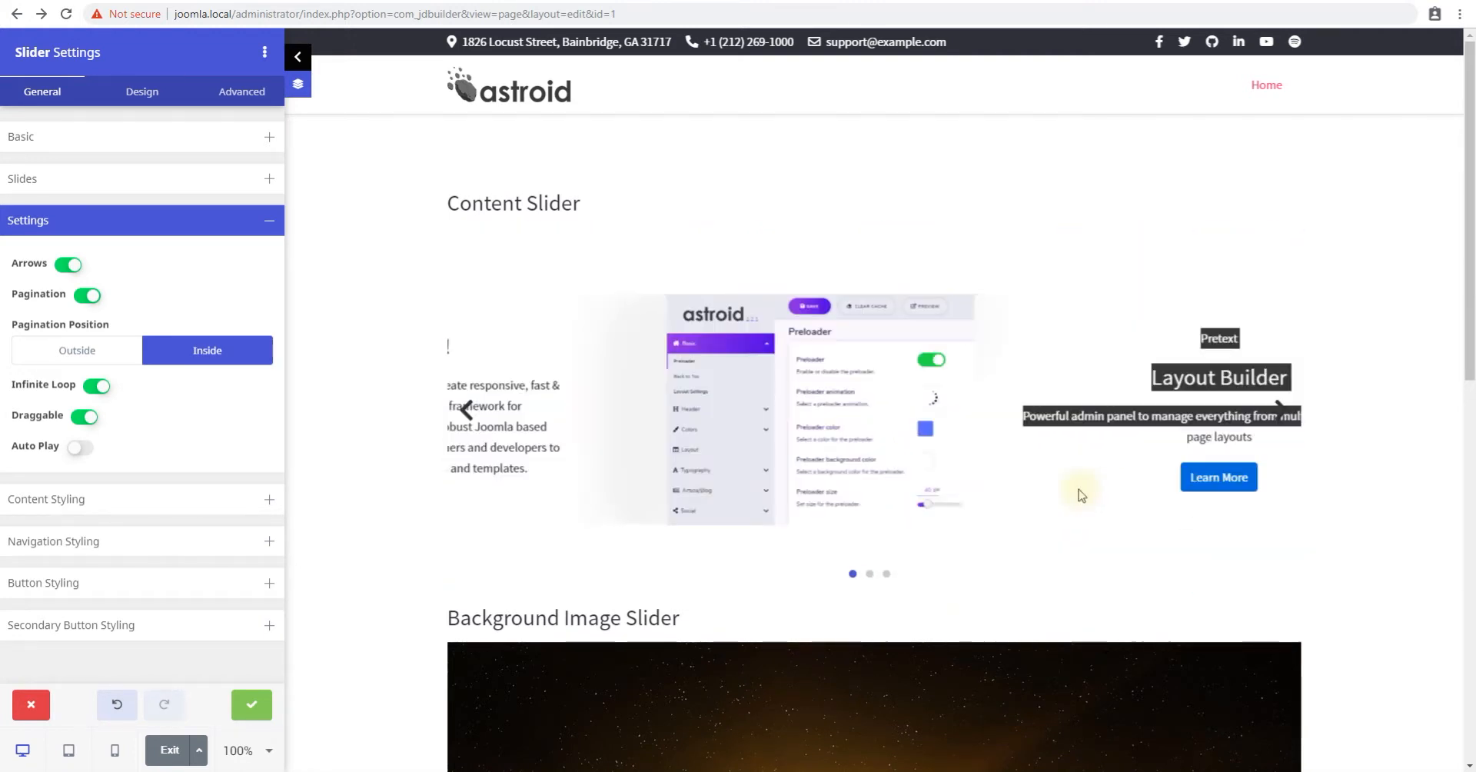
{"action": "left_click", "coordinate": [464, 410]}
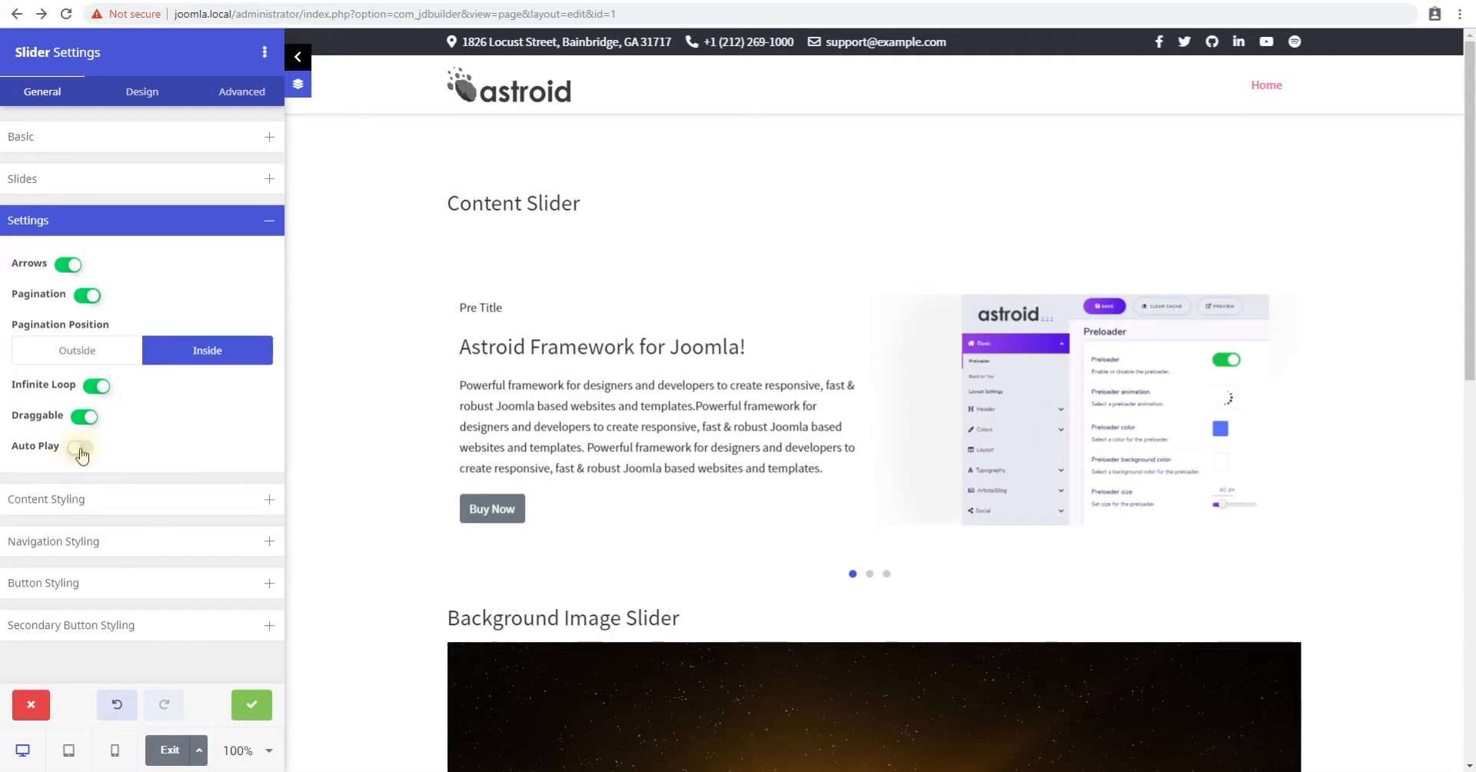
- Enable Auto Play with a 1000 ms interval and turn off Pause on Hover
{"action": "left_click", "coordinate": [80, 449]}
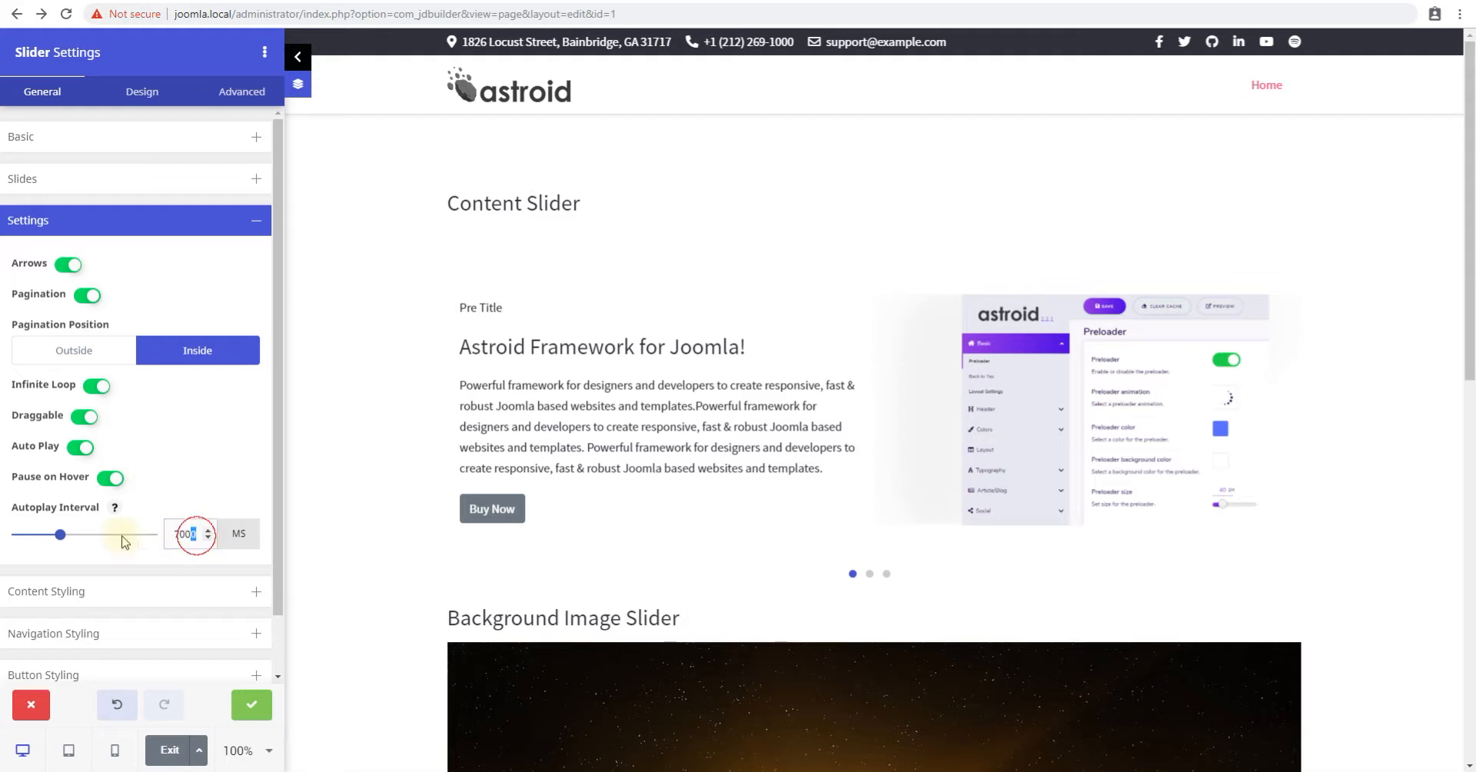
{"action": "type", "text": "1000"}
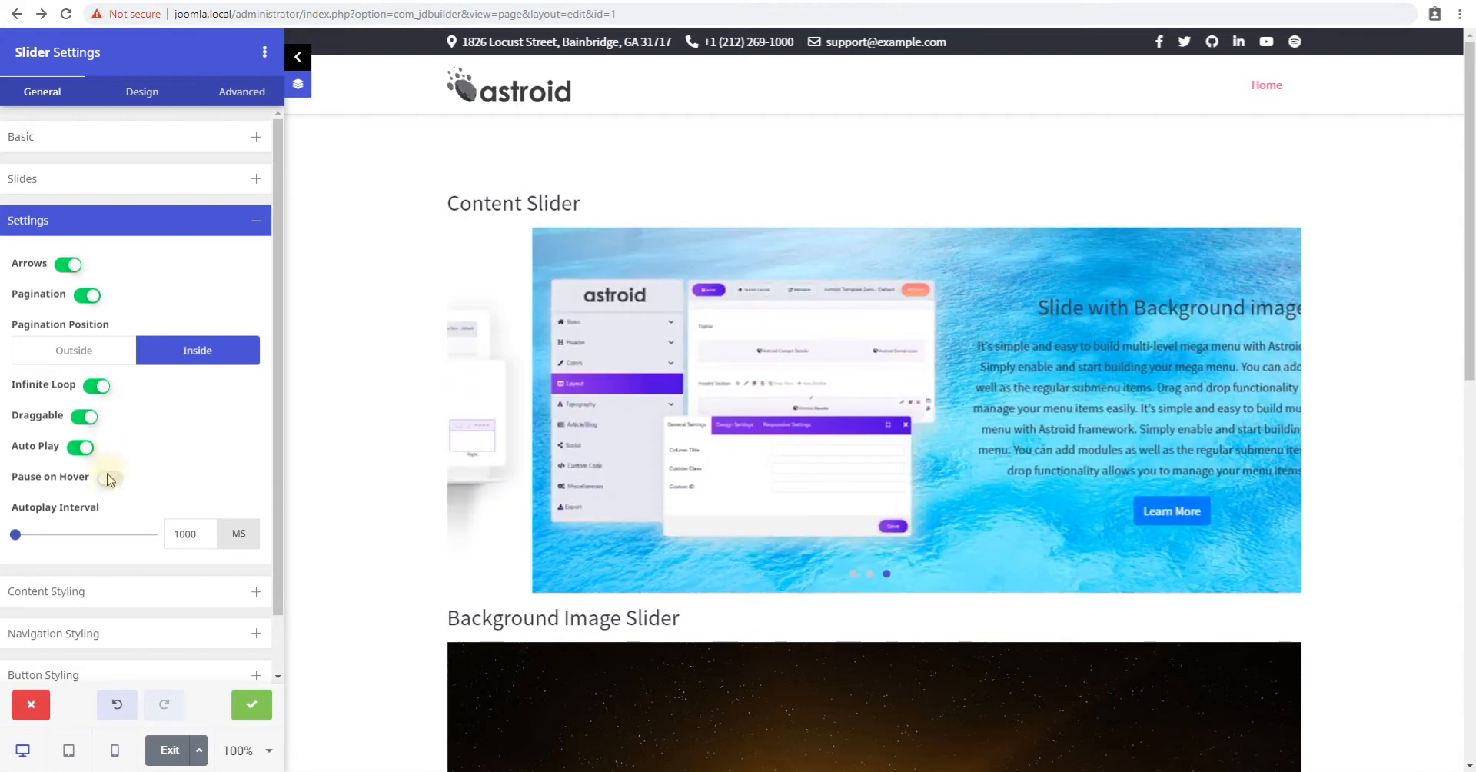
{"action": "left_click", "coordinate": [109, 477]}
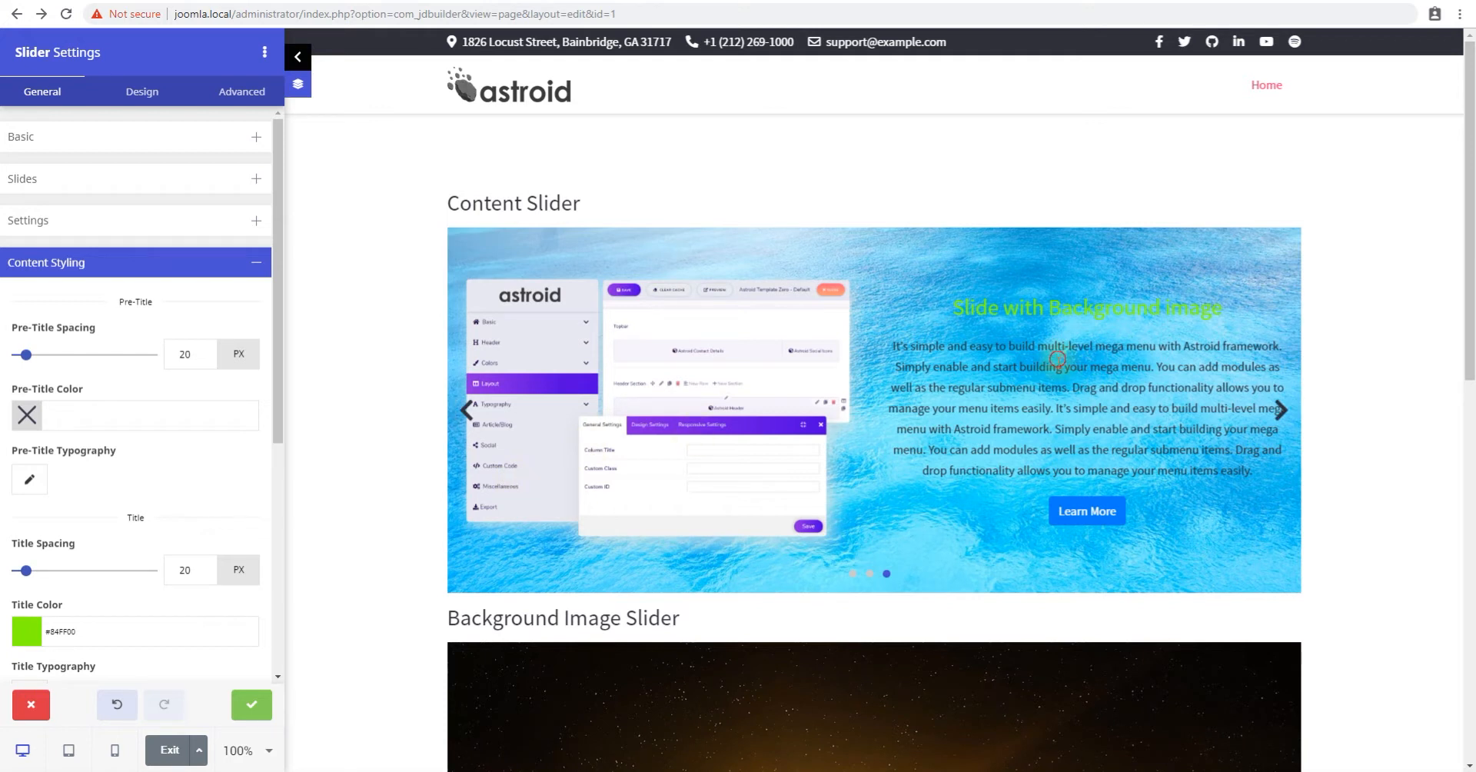
- Set the title colour to #84FF00 and choose a larger Learn More button size
{"action": "left_click_drag", "start_coordinate": [1054, 366], "coordinate": [1091, 407]}
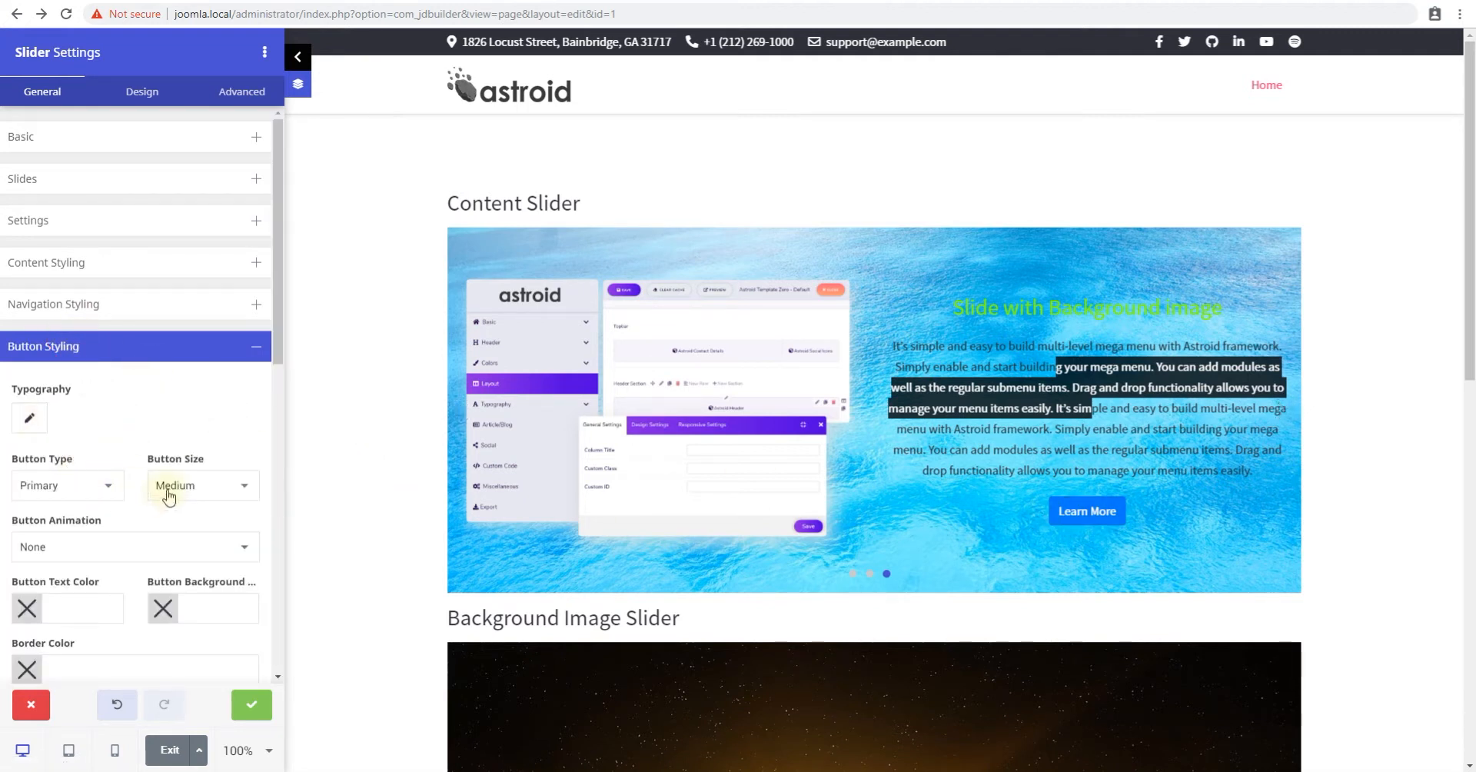
{"action": "left_click", "coordinate": [201, 485]}
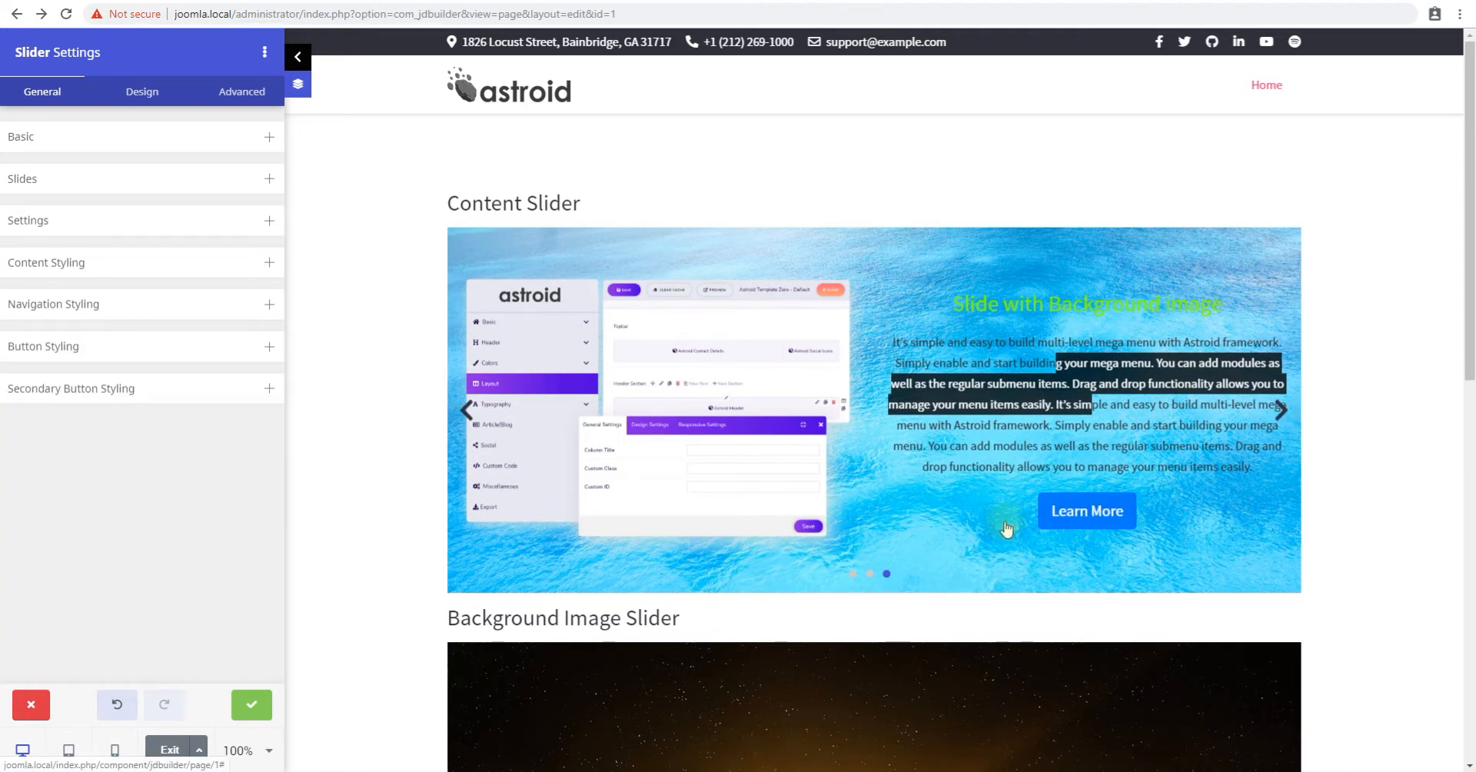
- Set the arrows colour to #EF0000 and pagination colour to #FF0000
{"action": "left_click", "coordinate": [54, 303]}
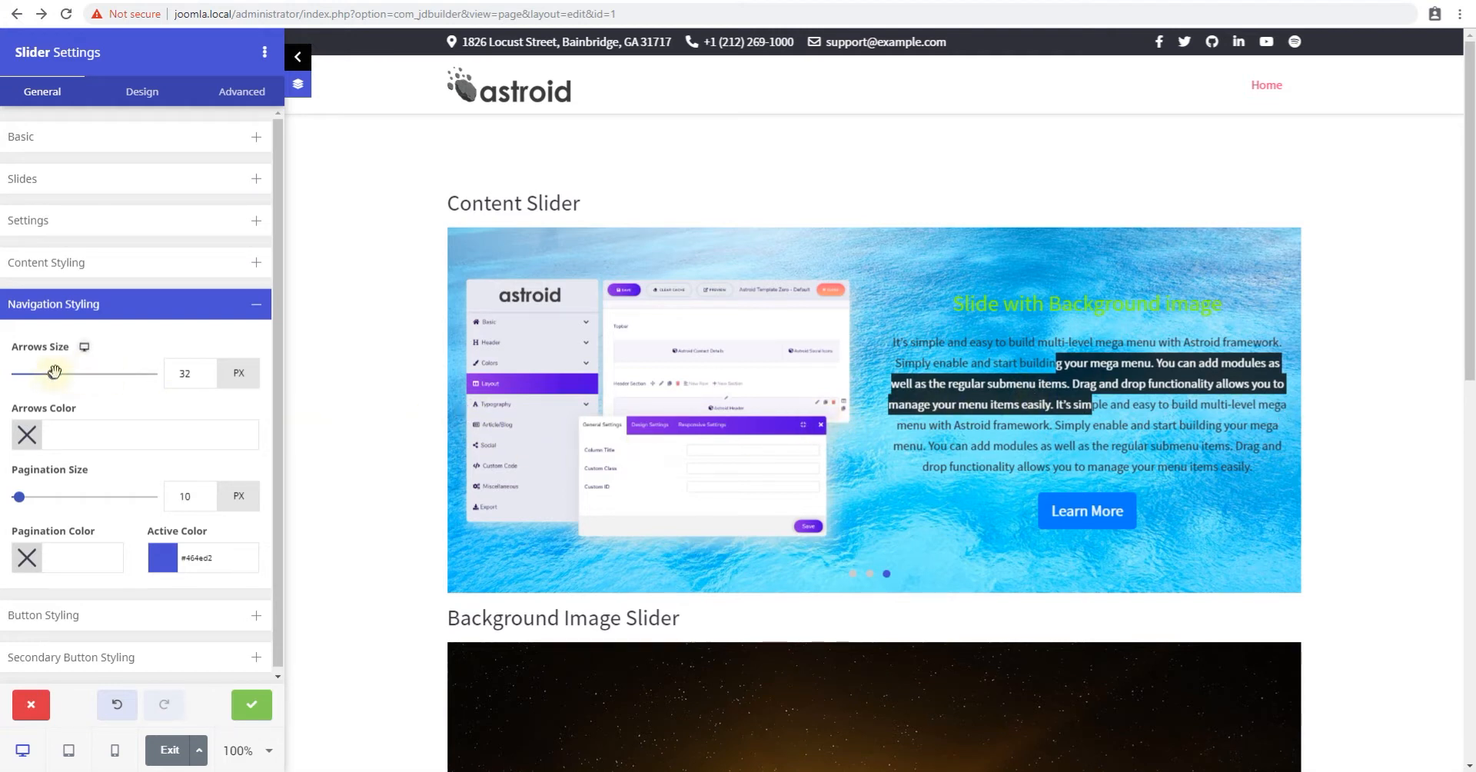
{"action": "left_click", "coordinate": [26, 434]}
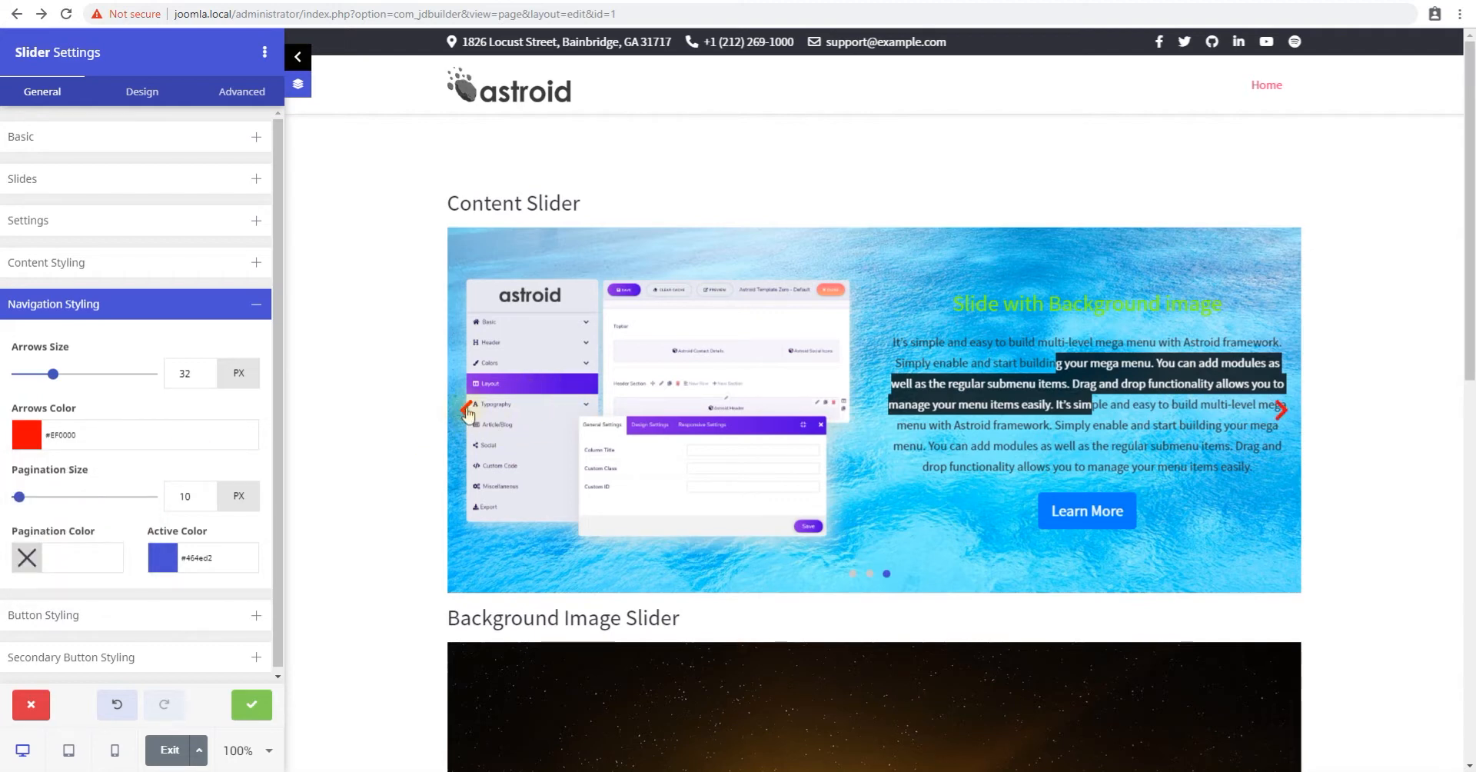
{"action": "left_click", "coordinate": [66, 557]}
{"action": "type", "text": "#FF0000"}
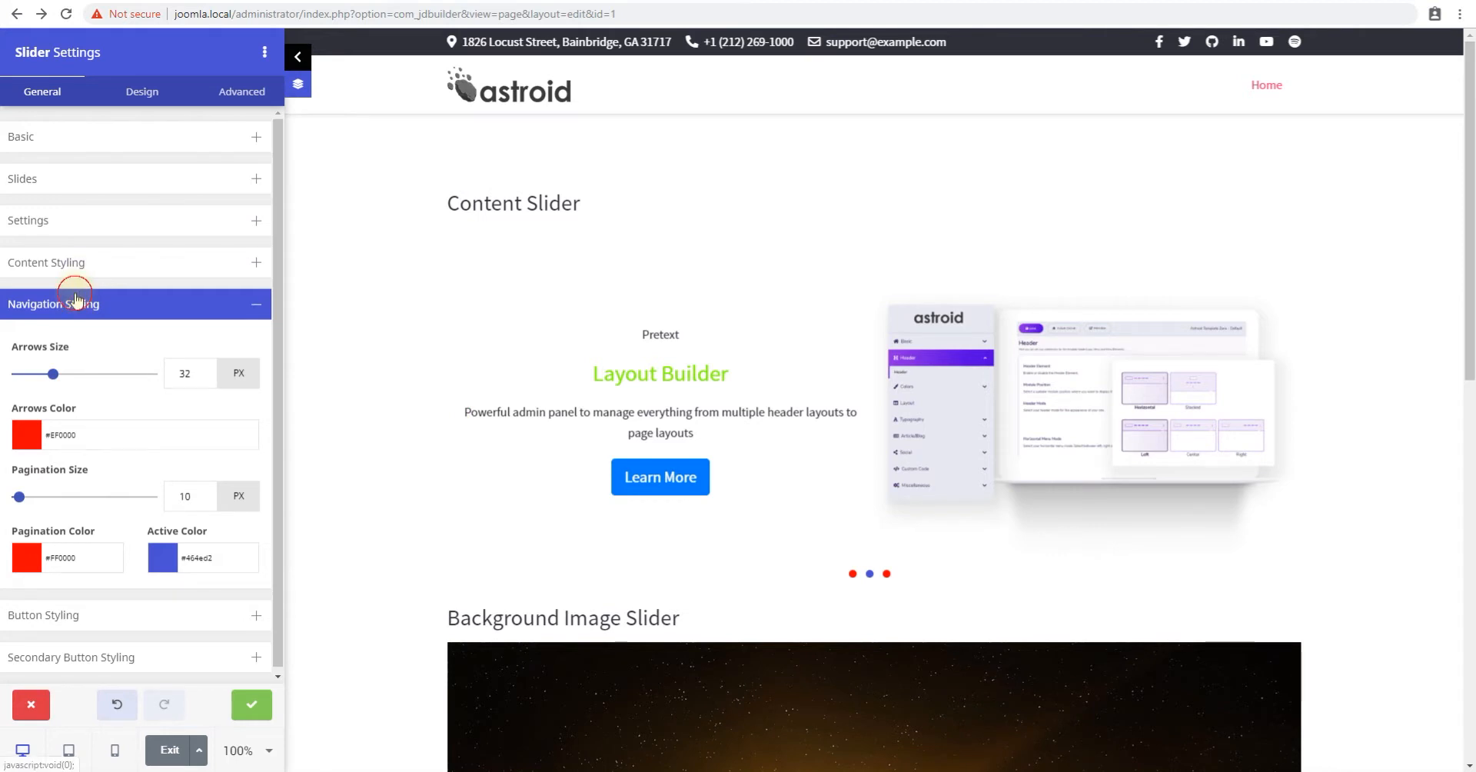
- Set the secondary Buy Now button's size to Large and its type to Success
{"action": "left_click", "coordinate": [53, 303]}
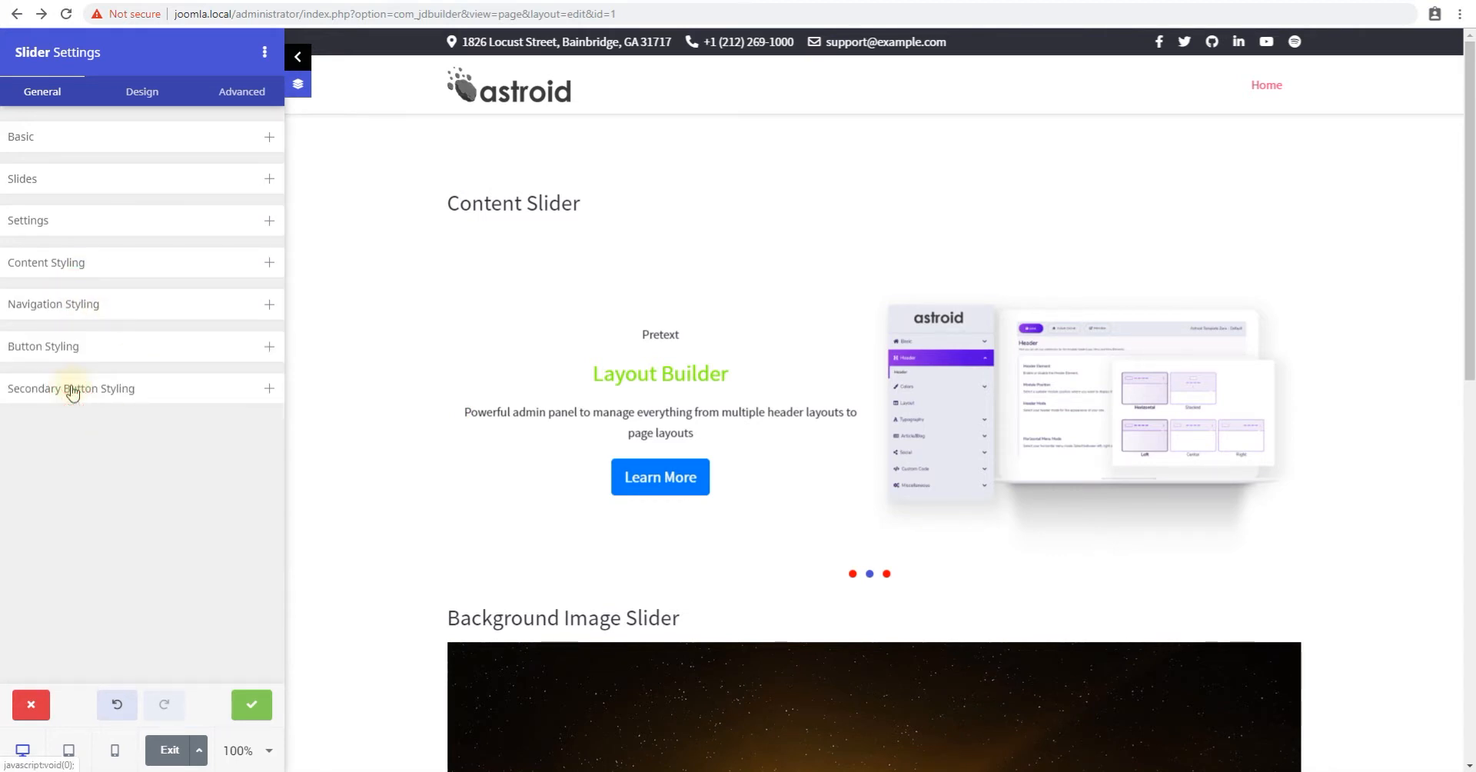
{"action": "left_click", "coordinate": [71, 388]}
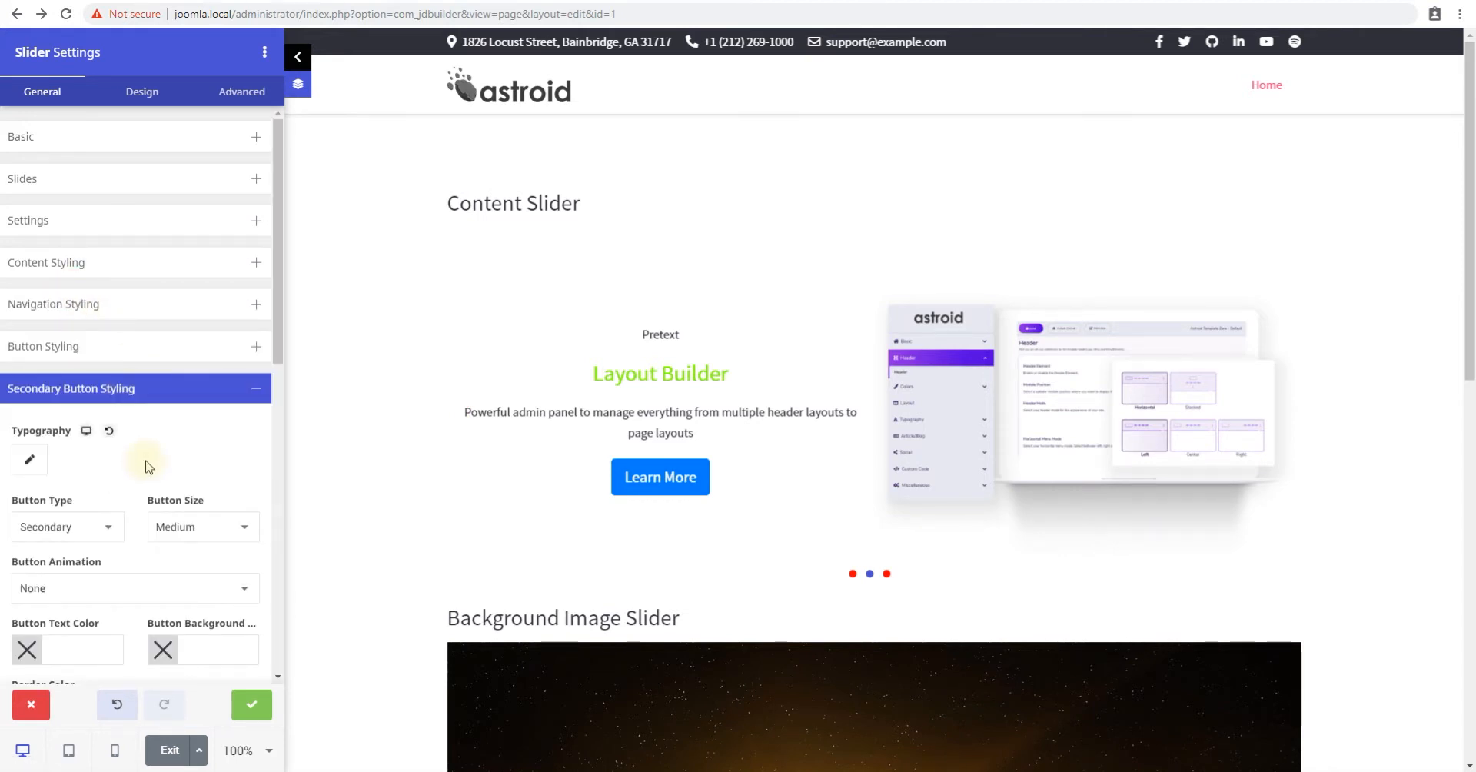
{"action": "scroll", "scroll_direction": "down", "scroll_amount": 3}
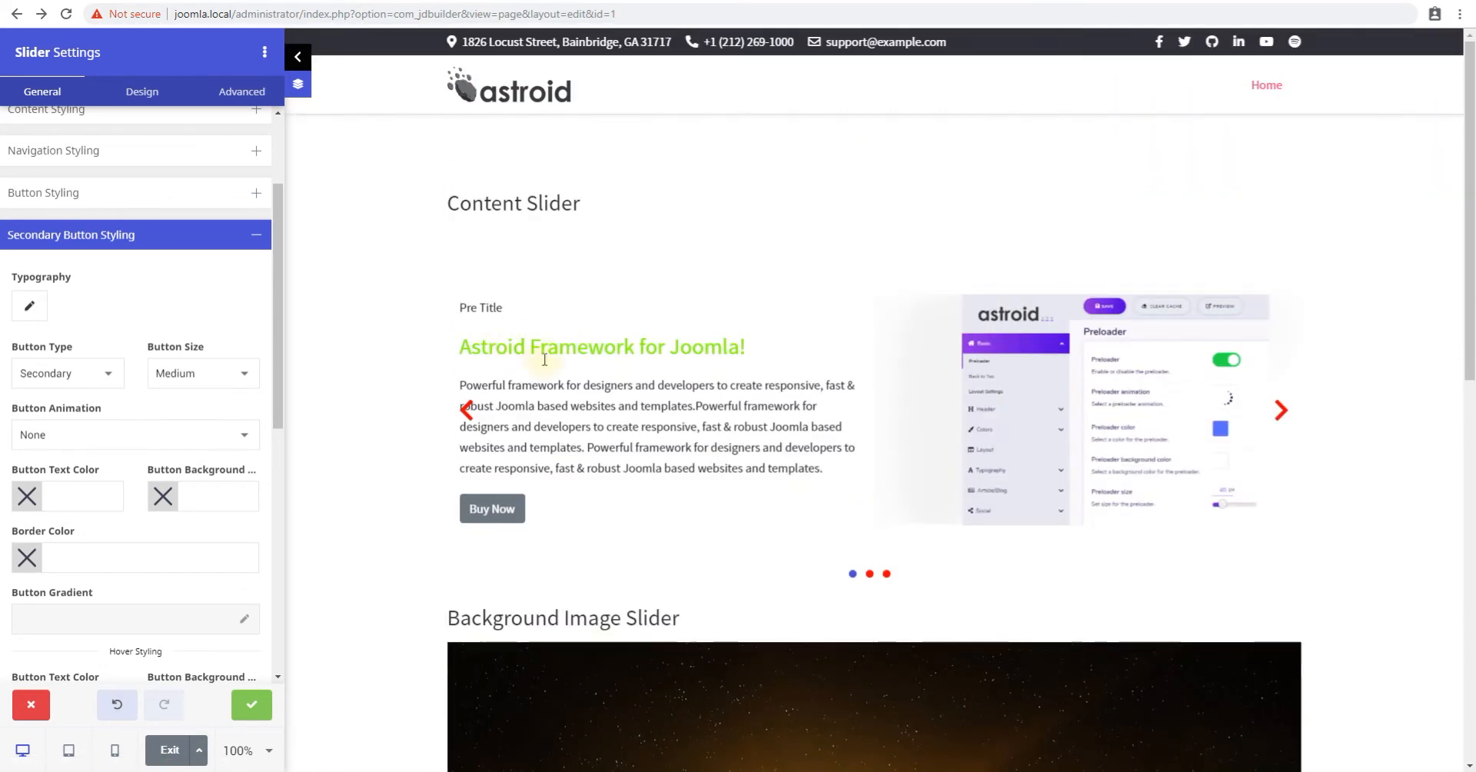
{"action": "mouse_move", "coordinate": [491, 508]}
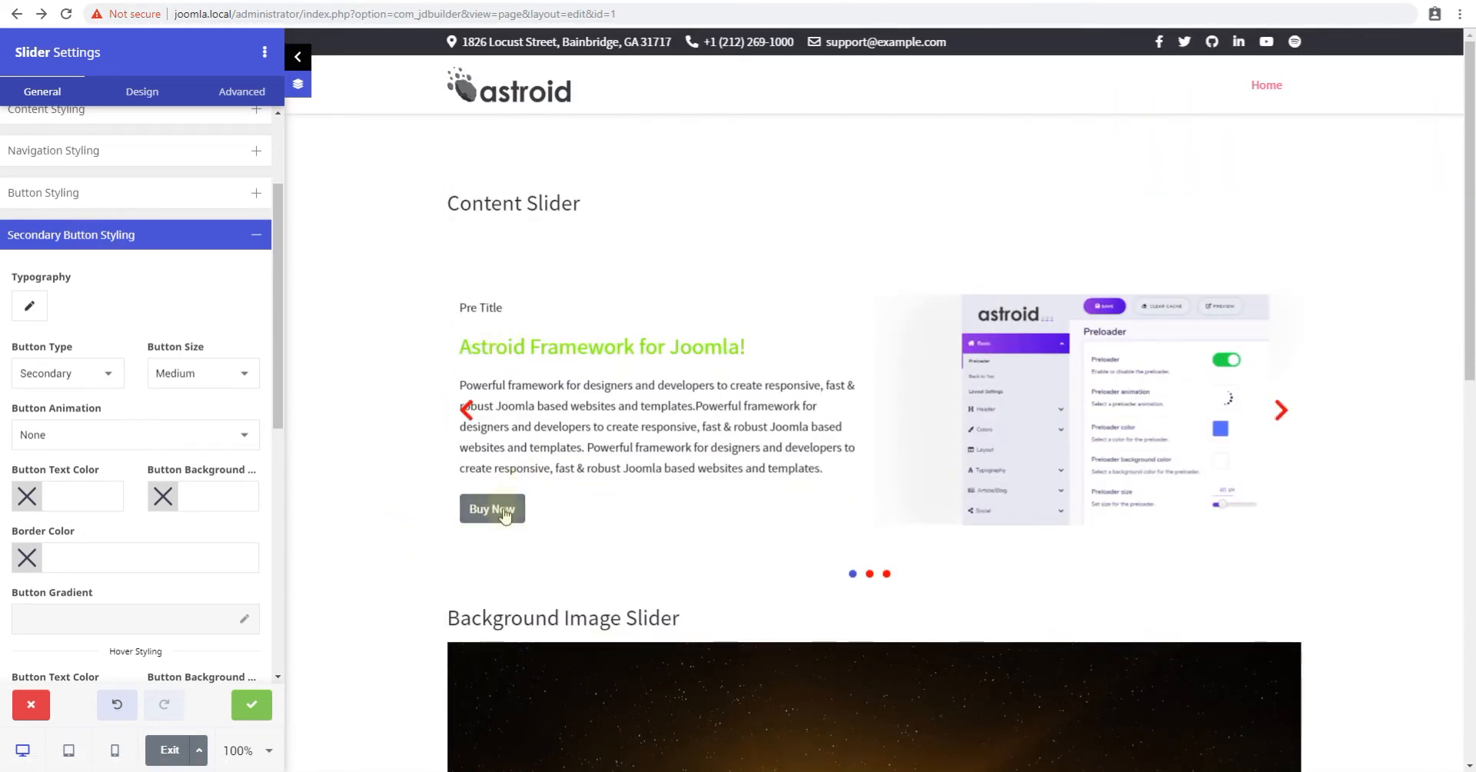
{"action": "left_click", "coordinate": [67, 373]}
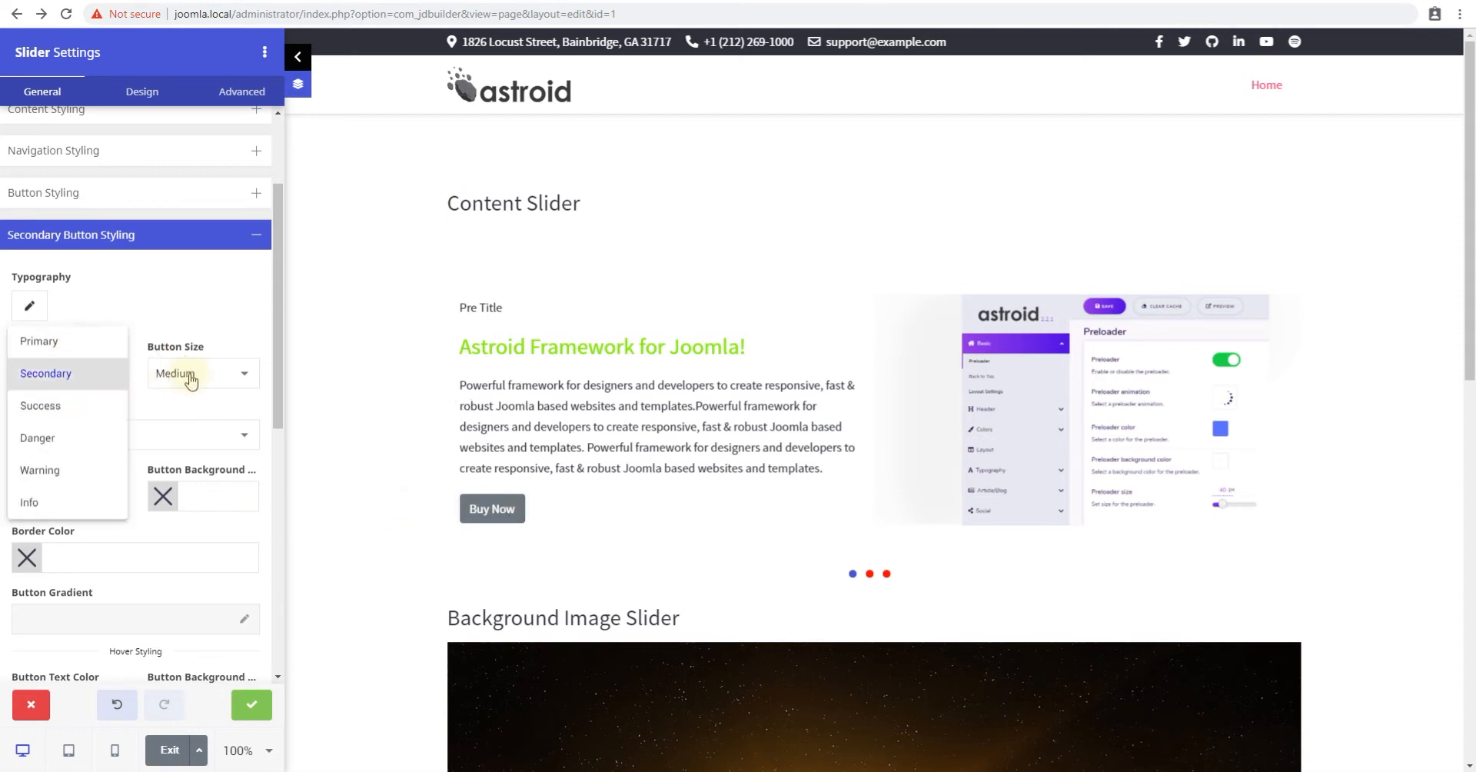
{"action": "left_click", "coordinate": [45, 372]}
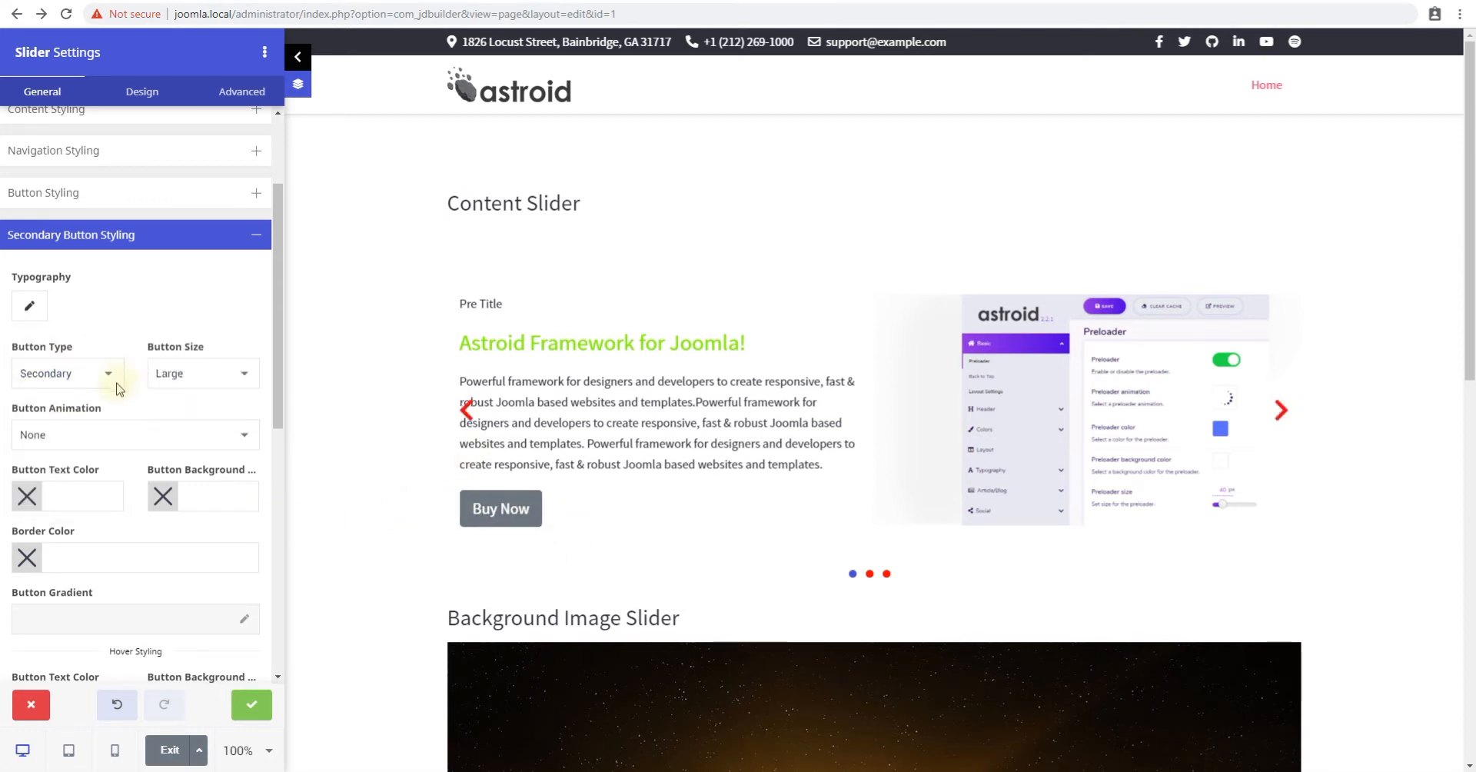
{"action": "left_click", "coordinate": [66, 373]}
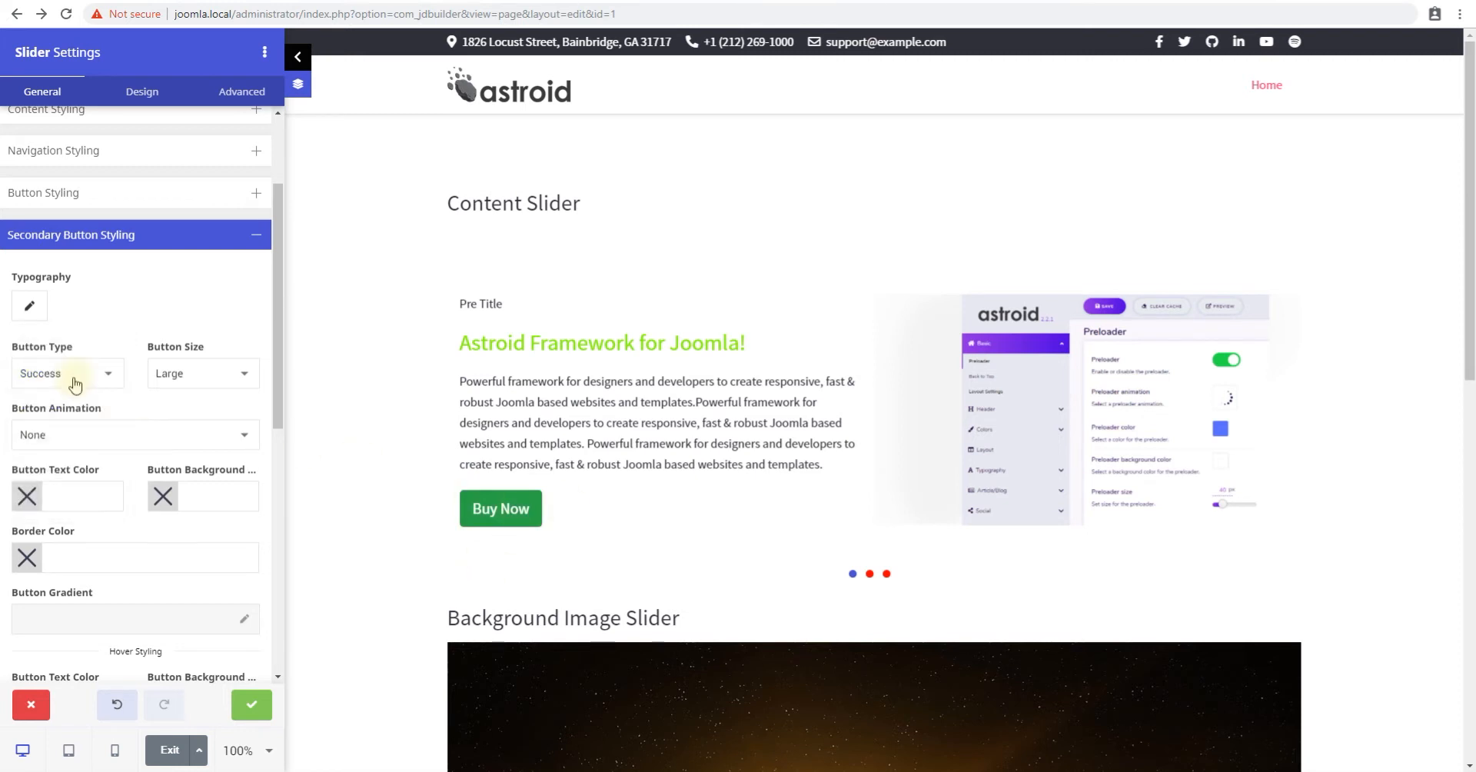
{"action": "left_click", "coordinate": [134, 434]}
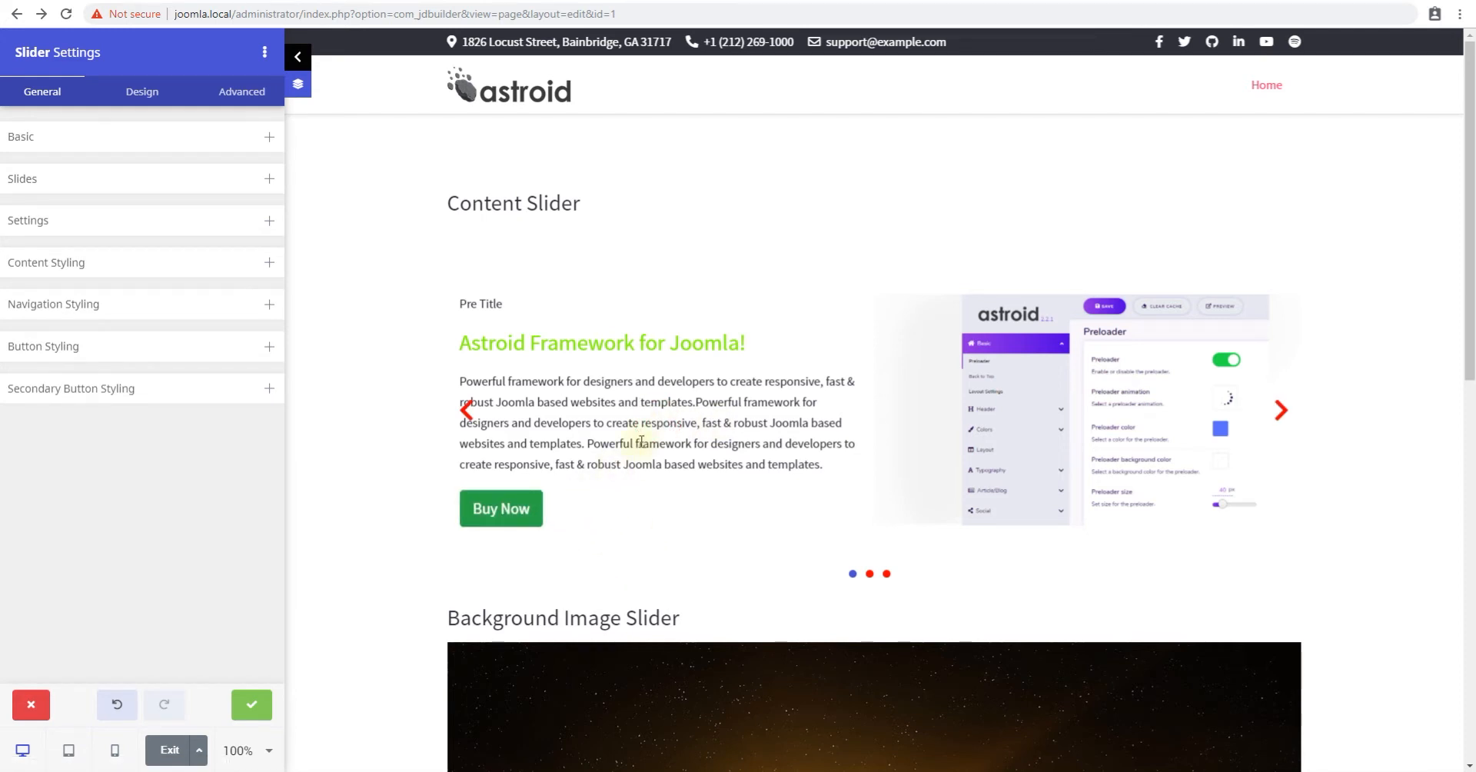
{"action": "mouse_move", "coordinate": [827, 372]}
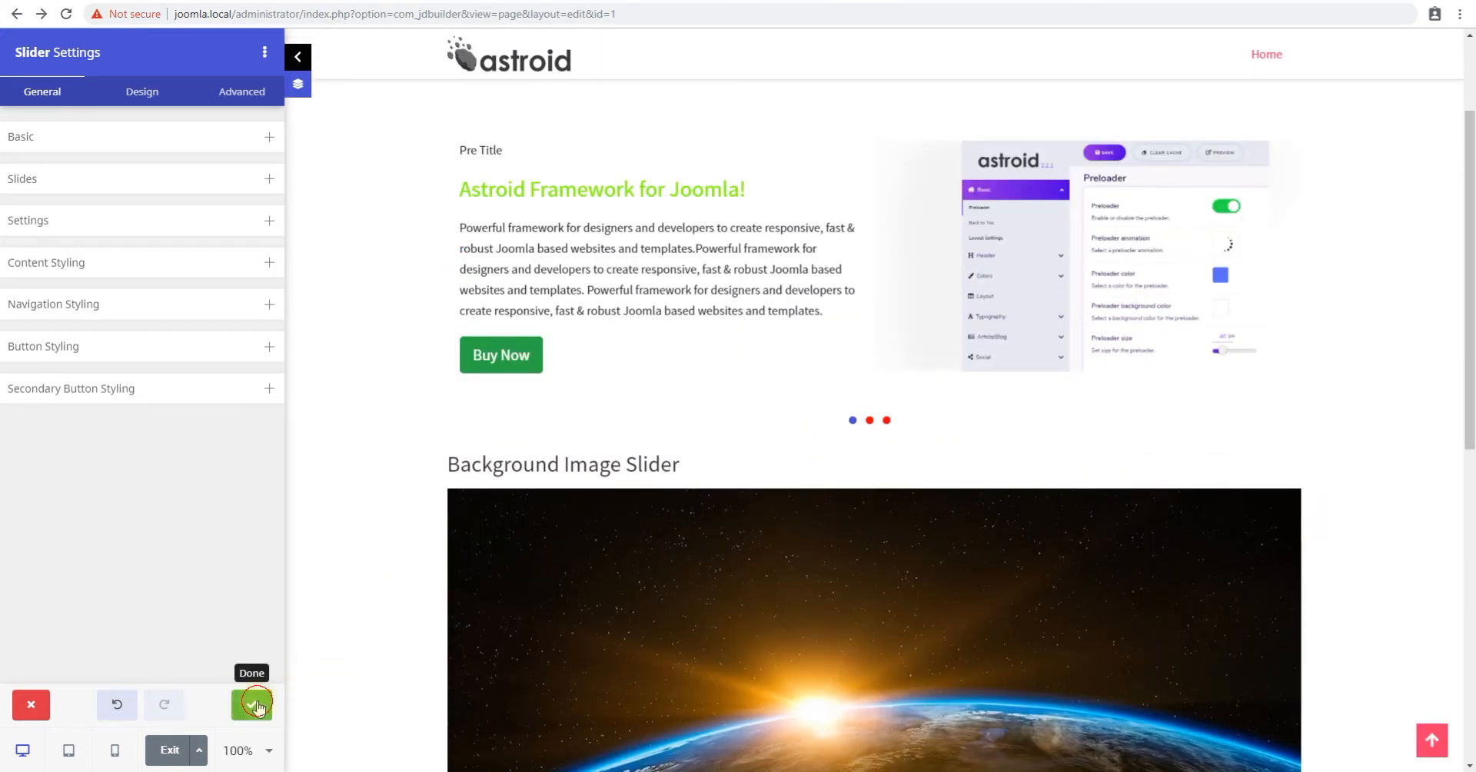
- Apply the Content Slider edits, then review the Background Image Slider's slides and close it
{"action": "left_click", "coordinate": [251, 704]}
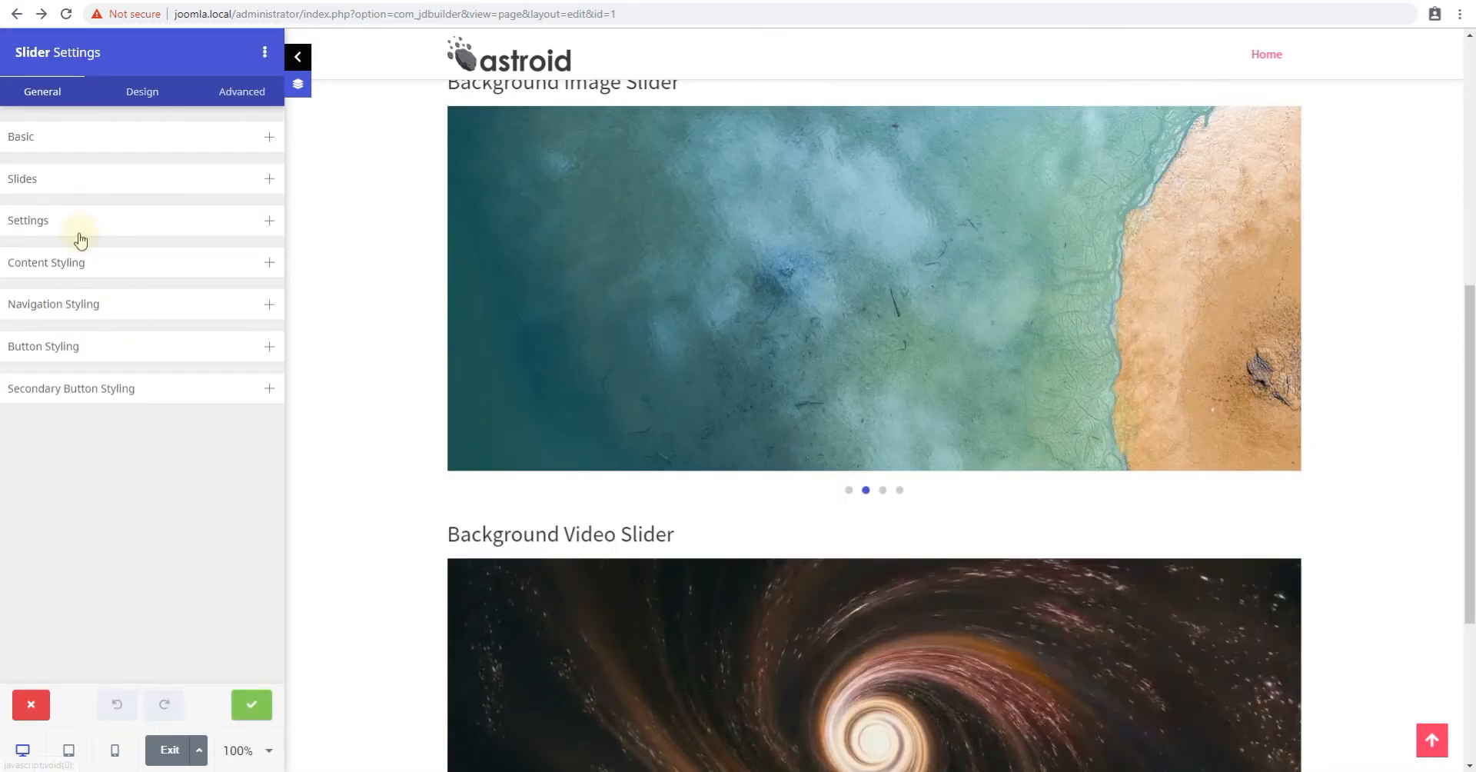
{"action": "left_click", "coordinate": [23, 180]}
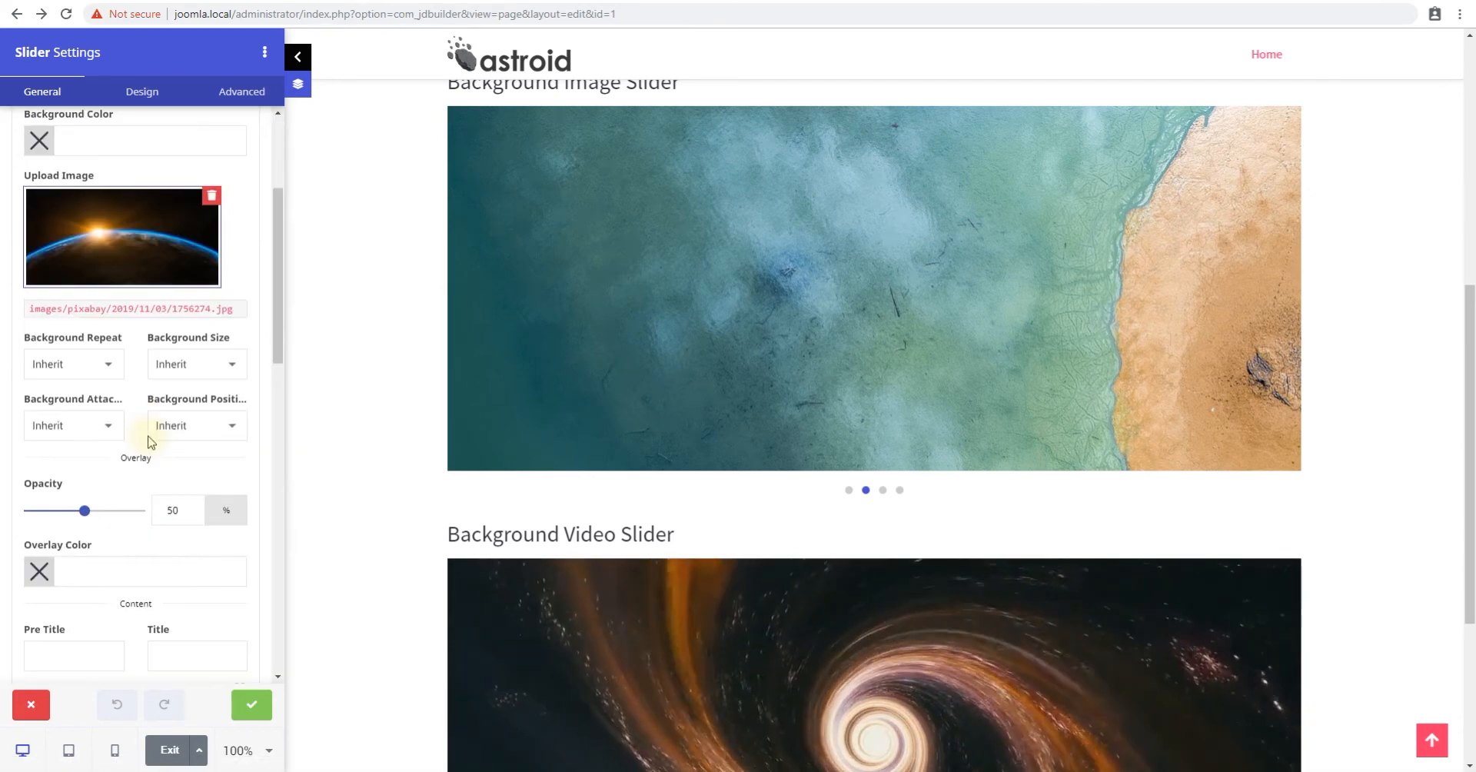
{"action": "scroll", "scroll_direction": "down", "scroll_amount": 3}
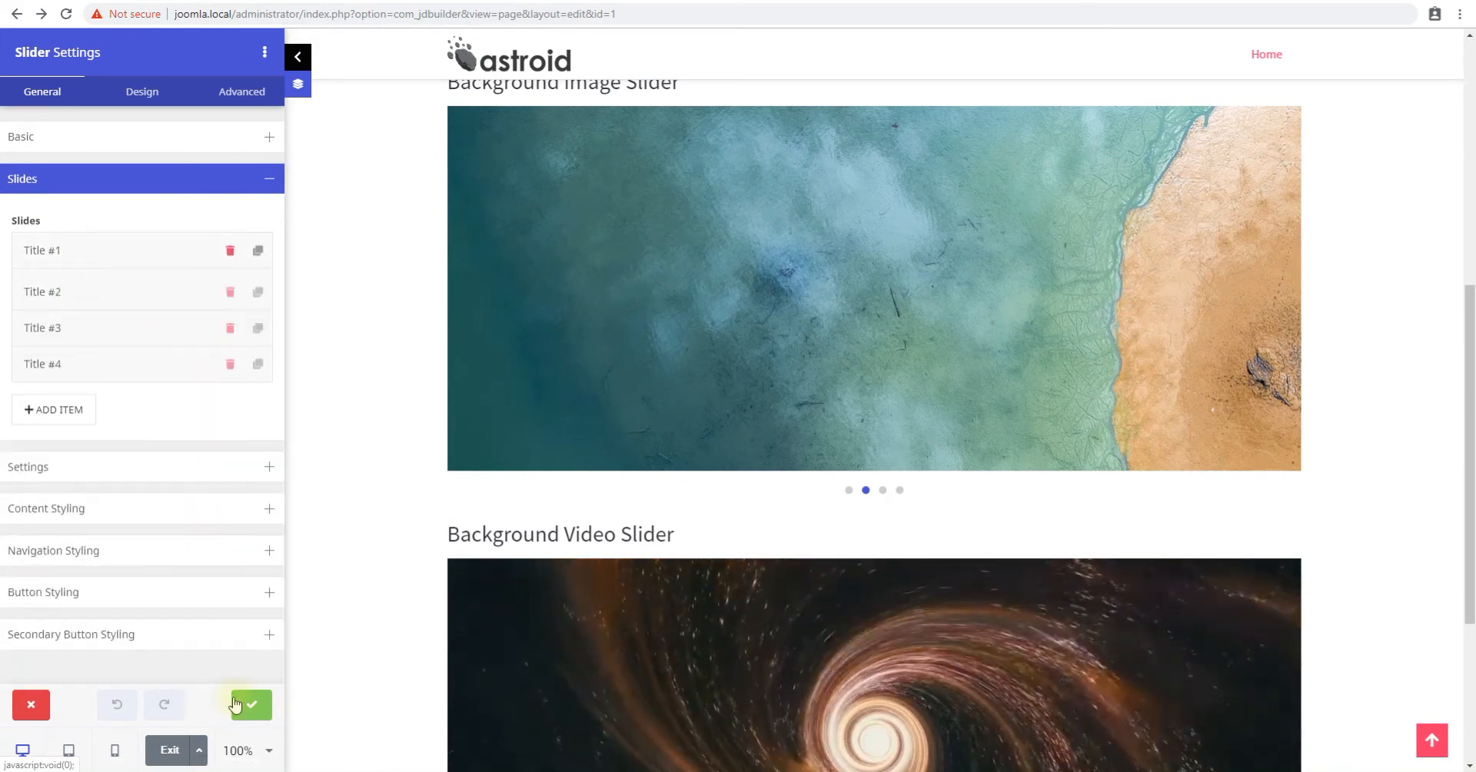
{"action": "left_click", "coordinate": [251, 704]}
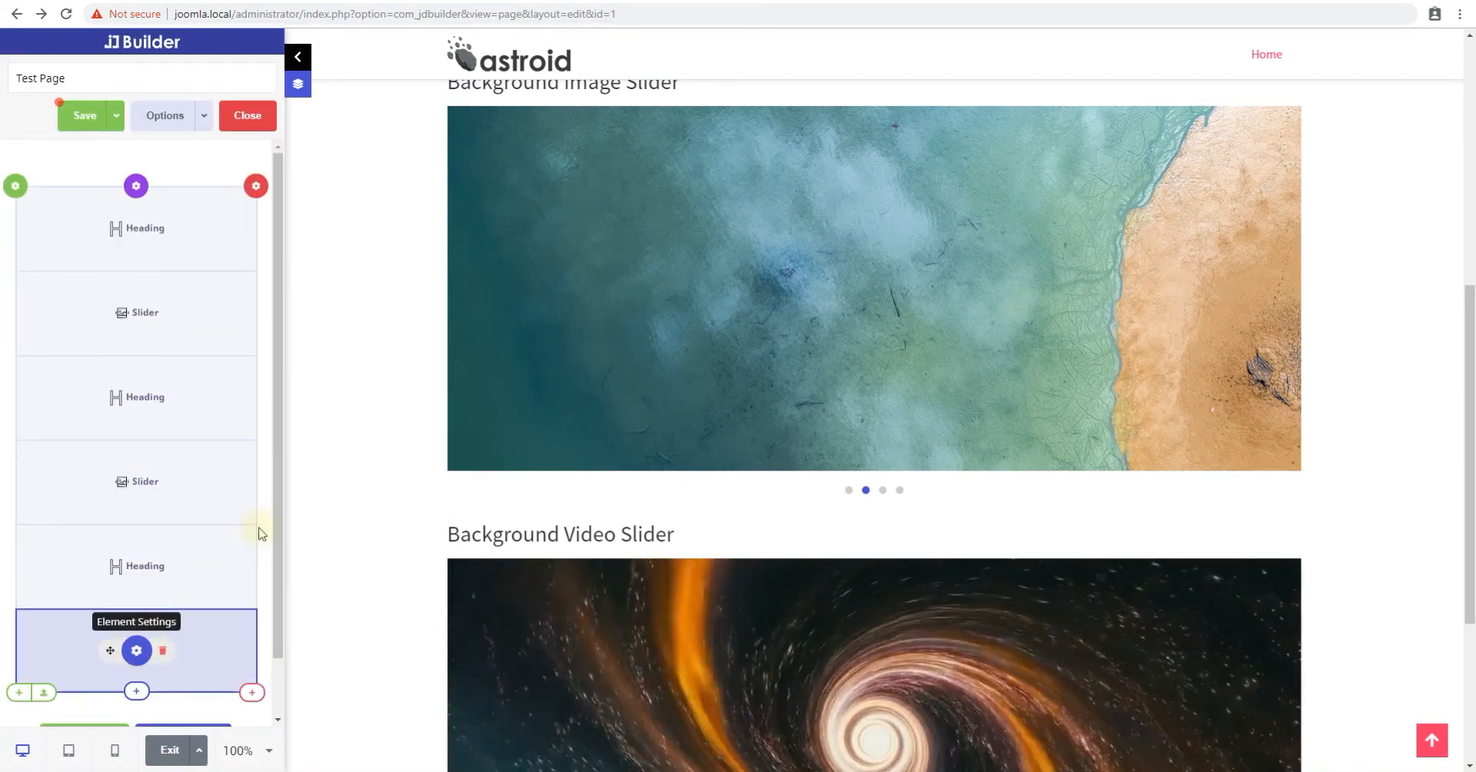
{"action": "left_click", "coordinate": [137, 650]}
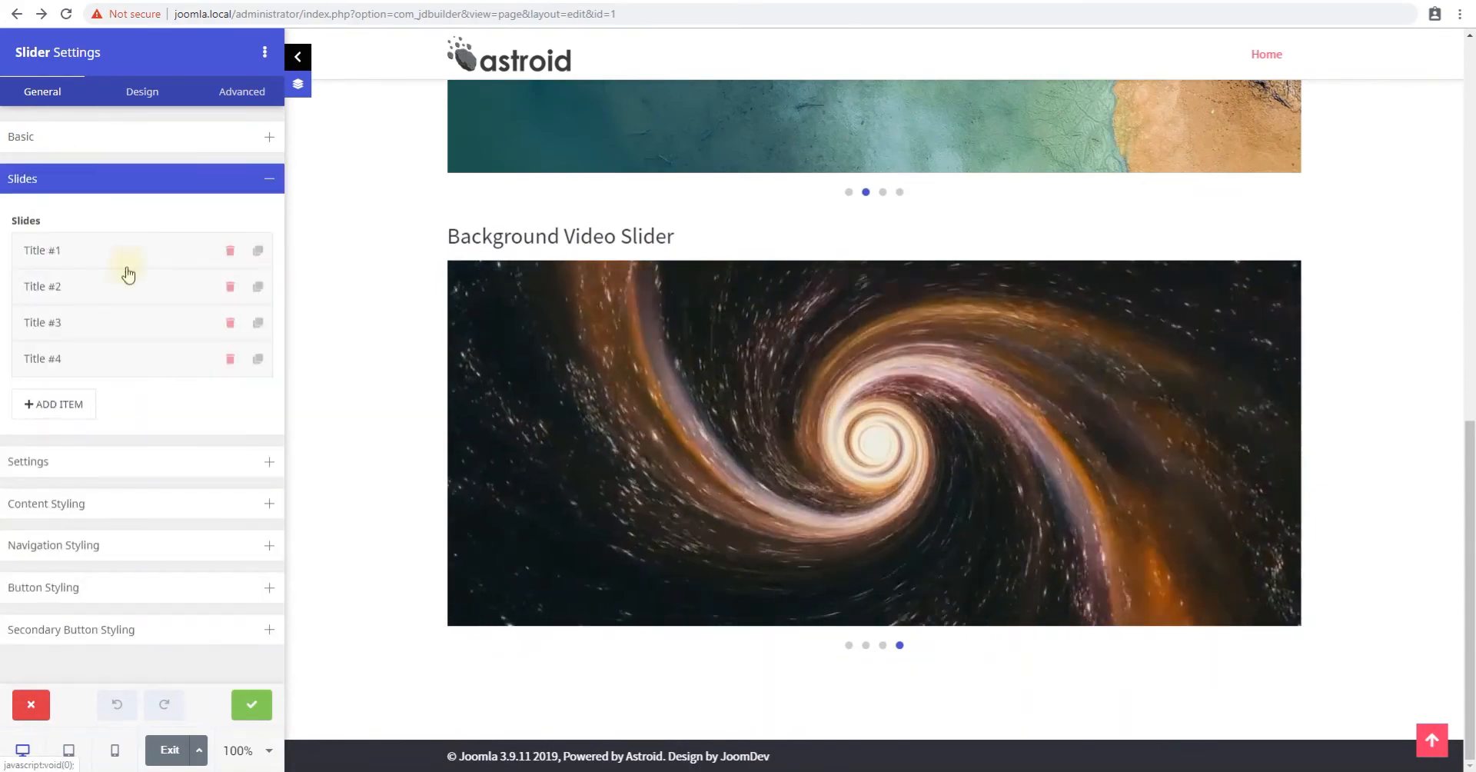
{"action": "left_click", "coordinate": [42, 249]}
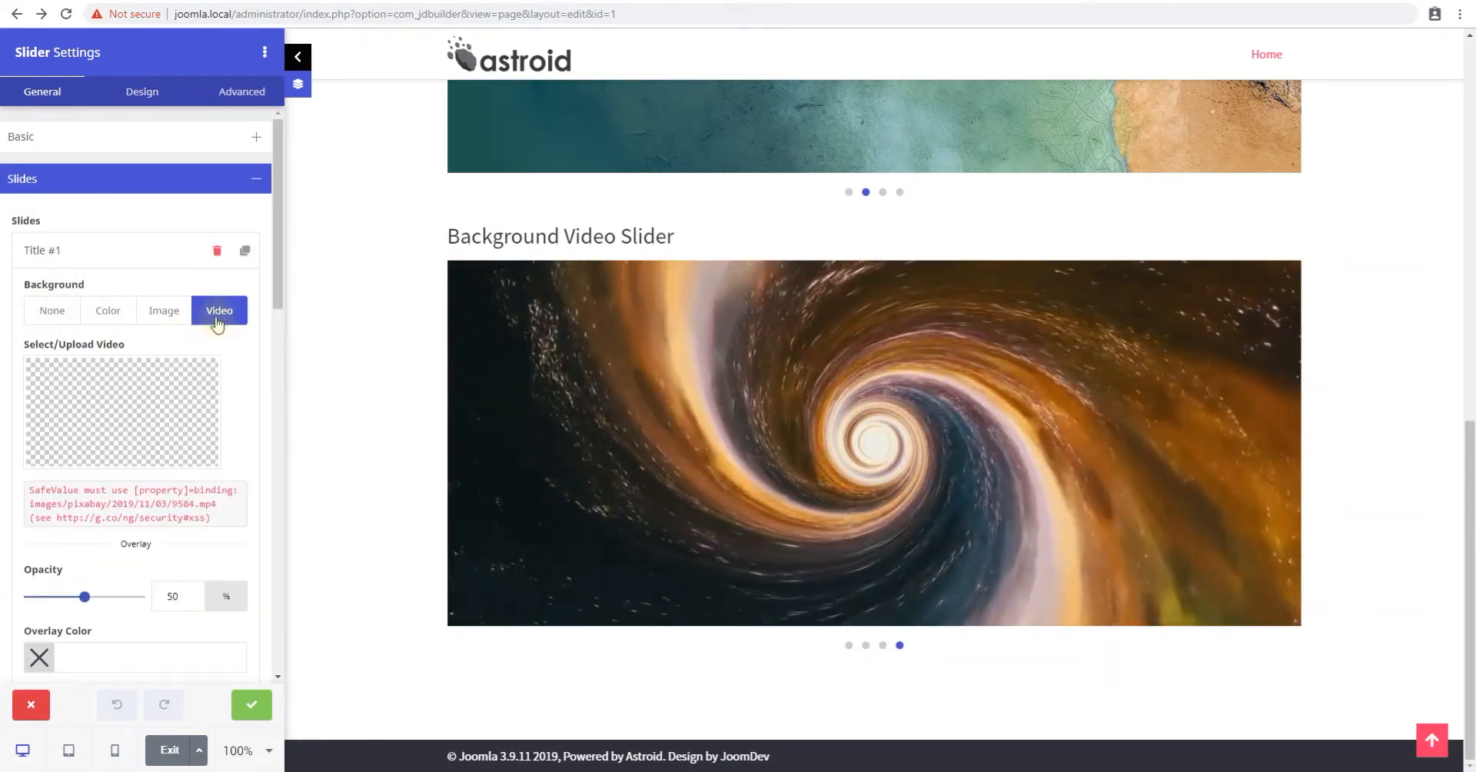
{"action": "left_click", "coordinate": [121, 411]}
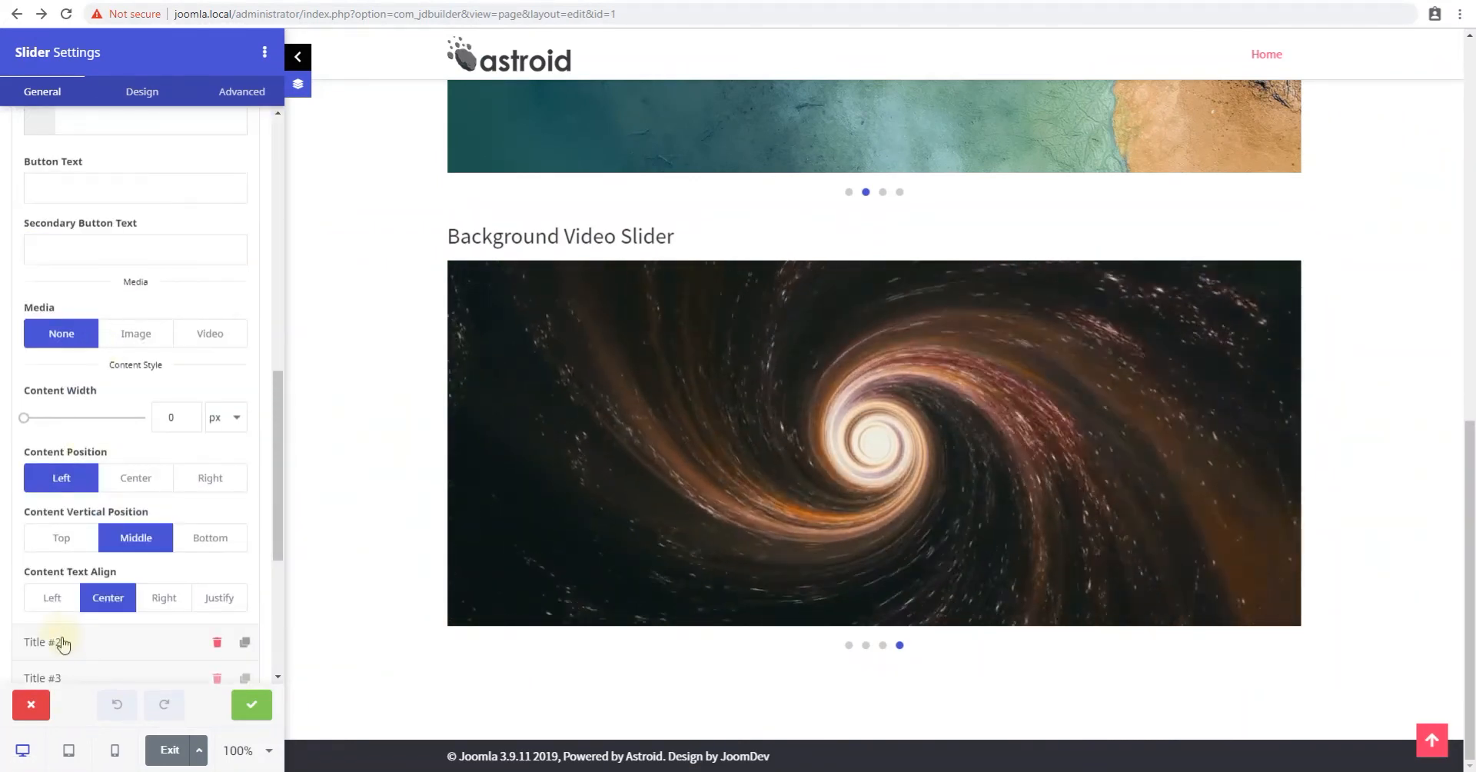
{"action": "left_click", "coordinate": [30, 704]}
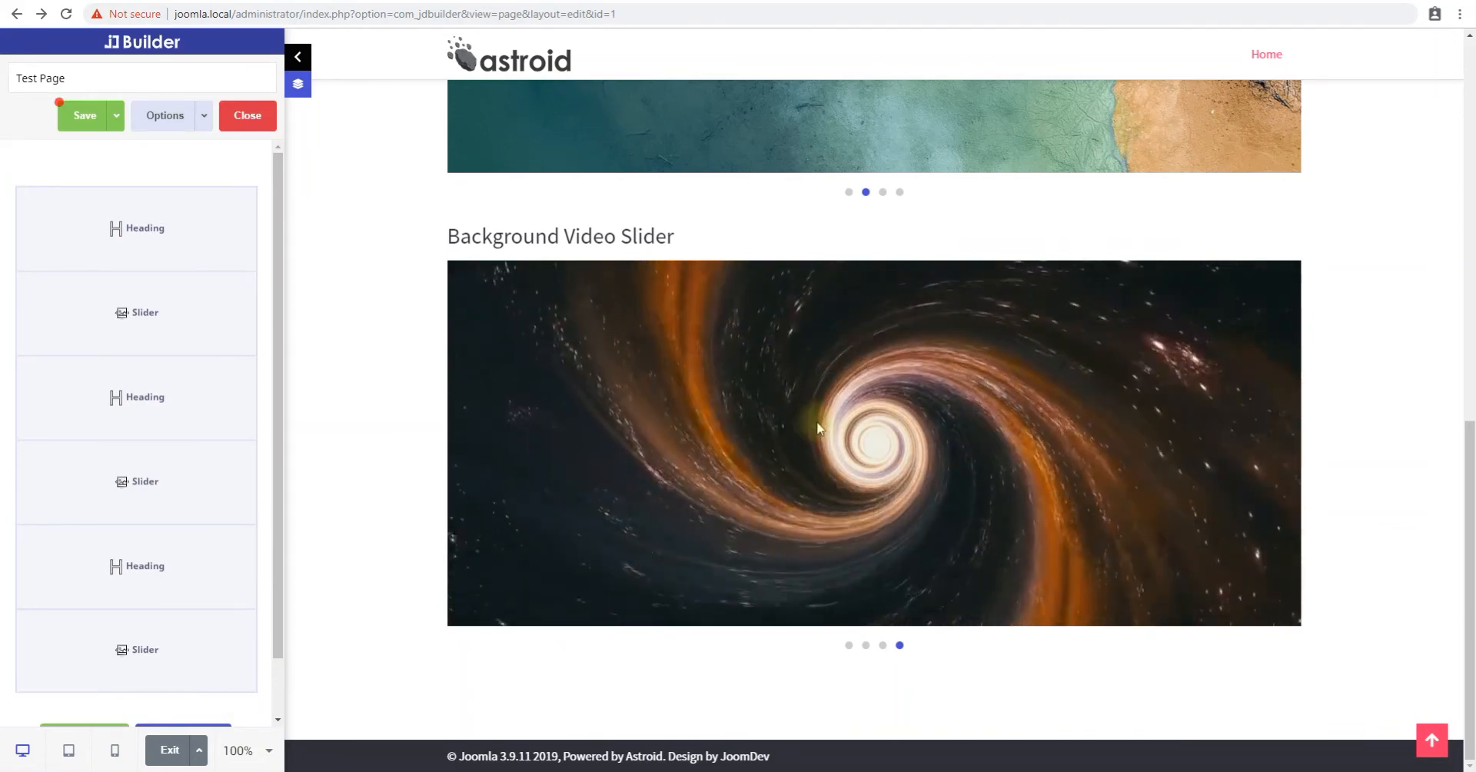